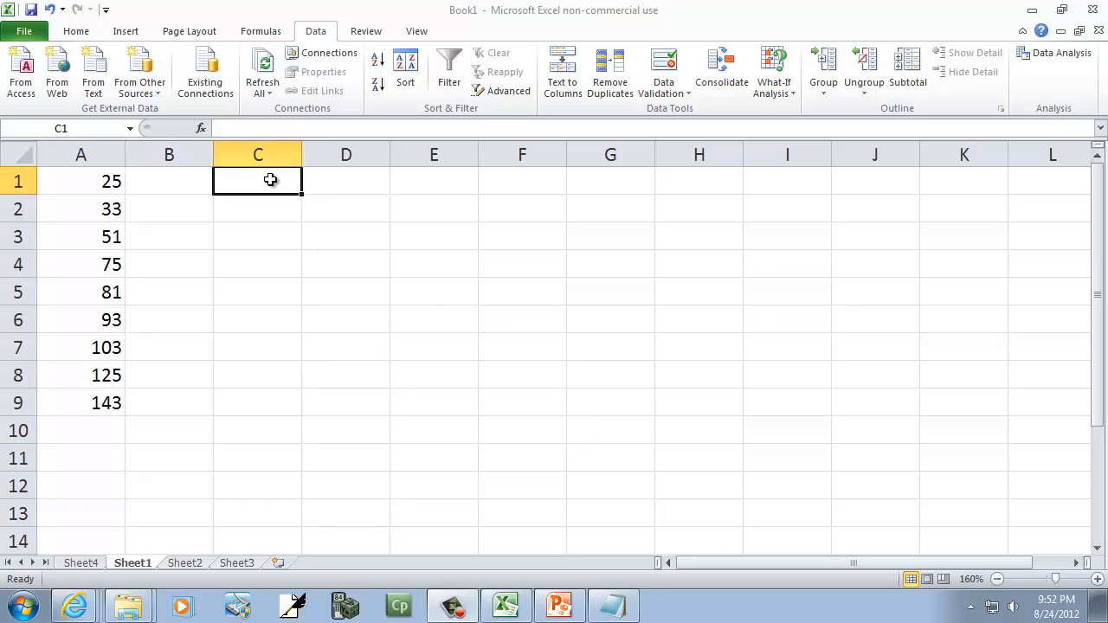
mouse_move(641, 333)
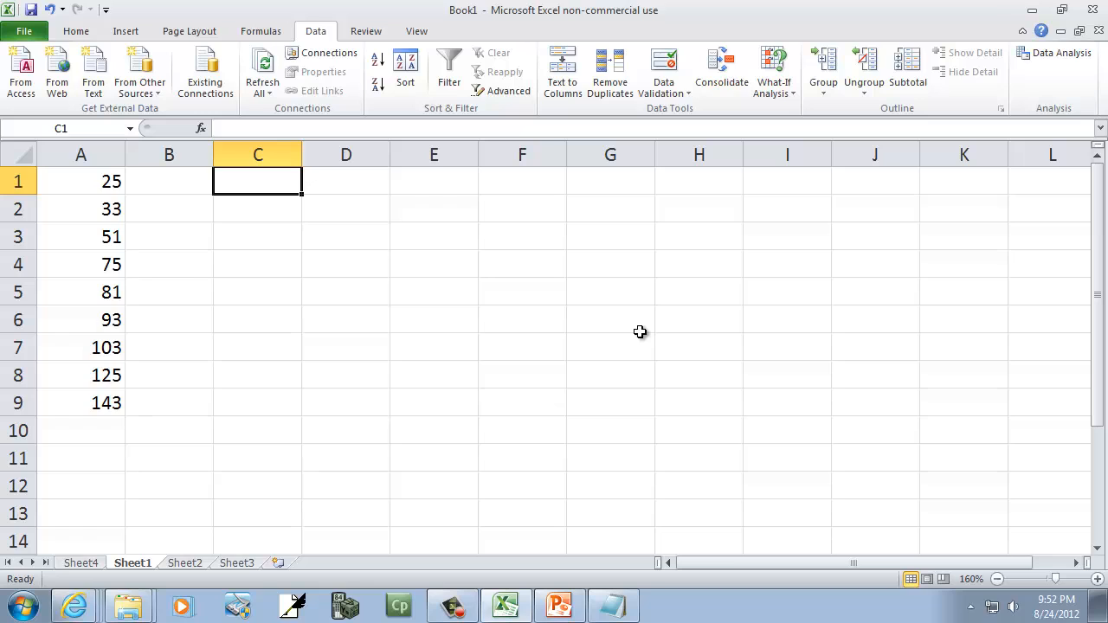
Step: Label C1 as Minimum after discarding a formula started in the wrong cell
text(=)
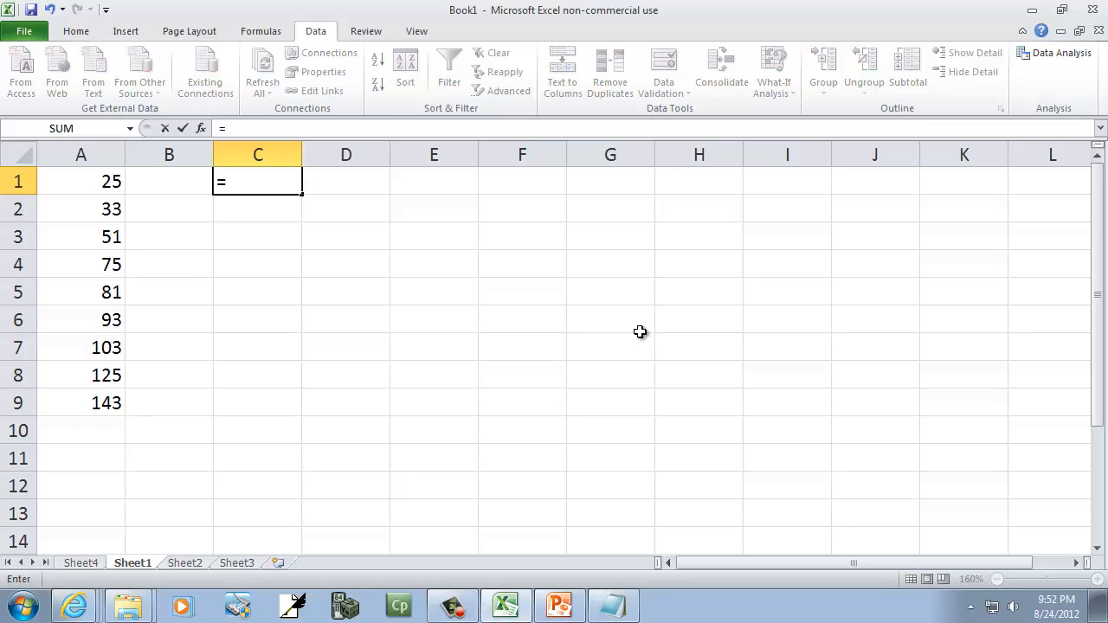
text(min)
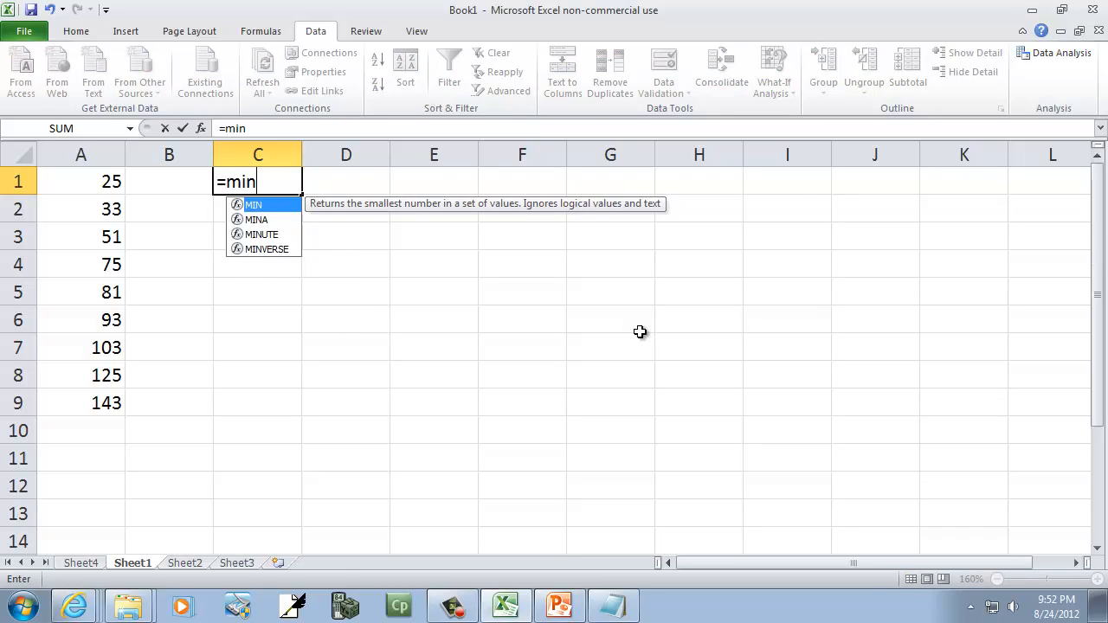
key(Escape)
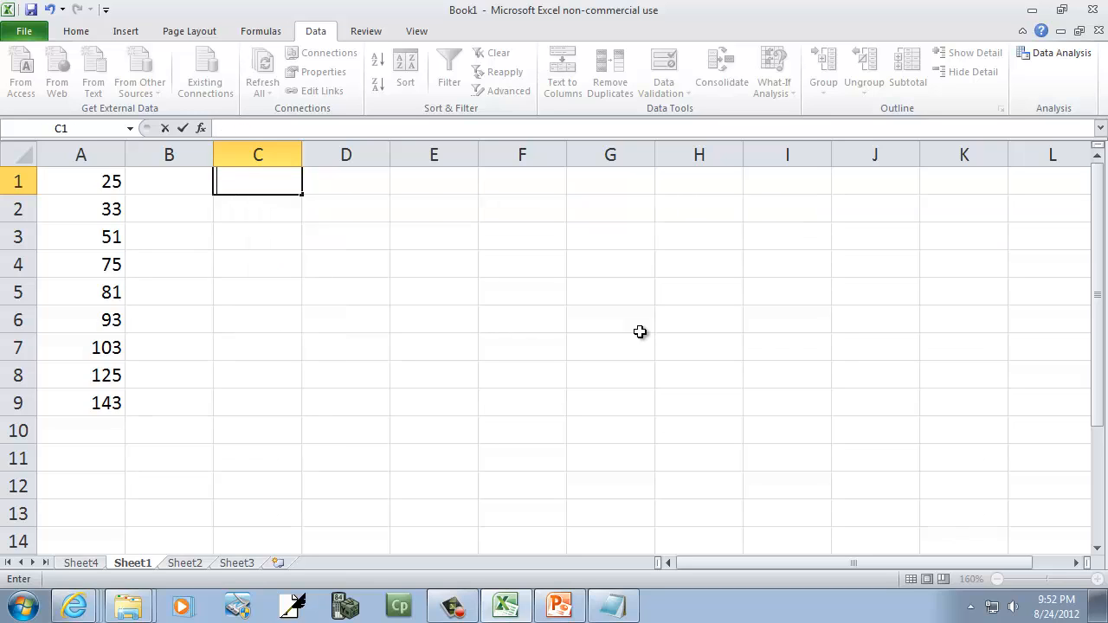
text(Minimmum)
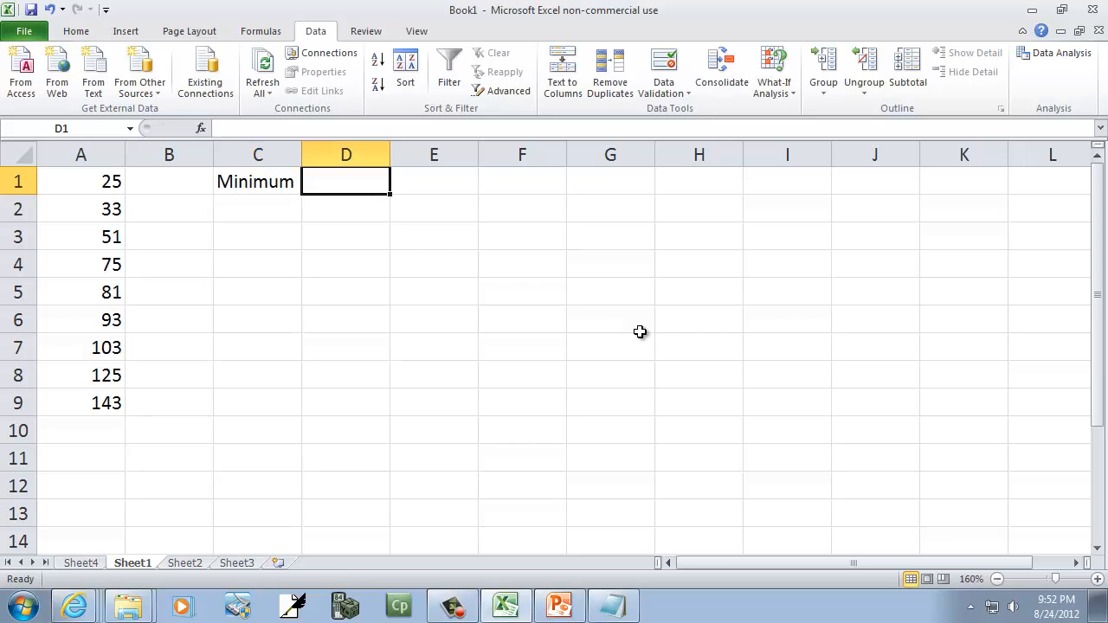
Step: Compute the minimum of A1:A9 in D1 with =MIN, returning 25
text(=min)
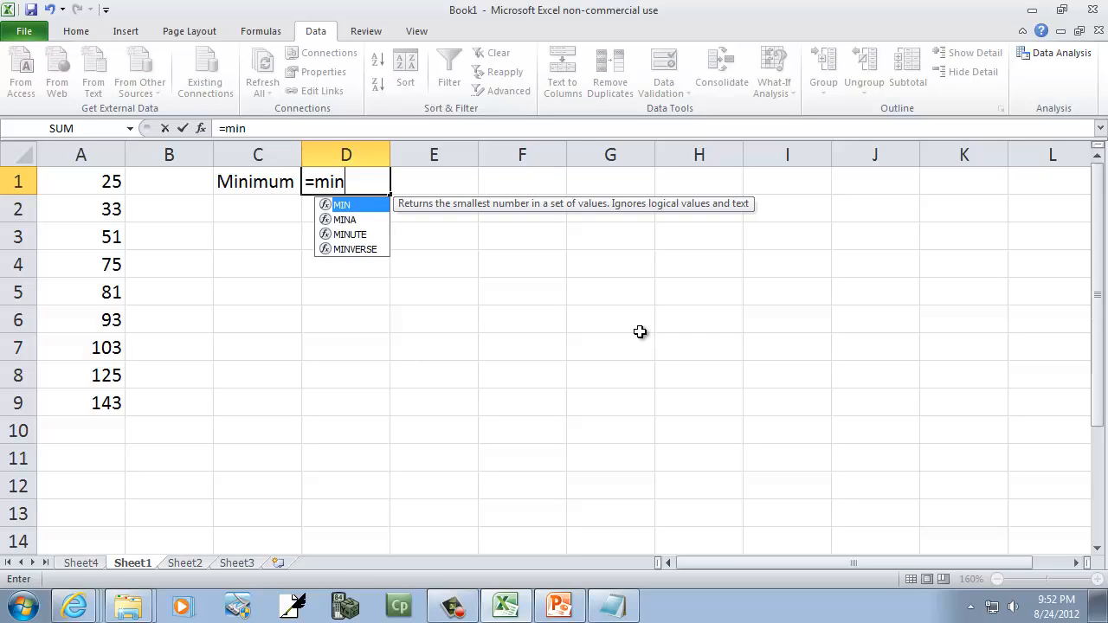
text(()
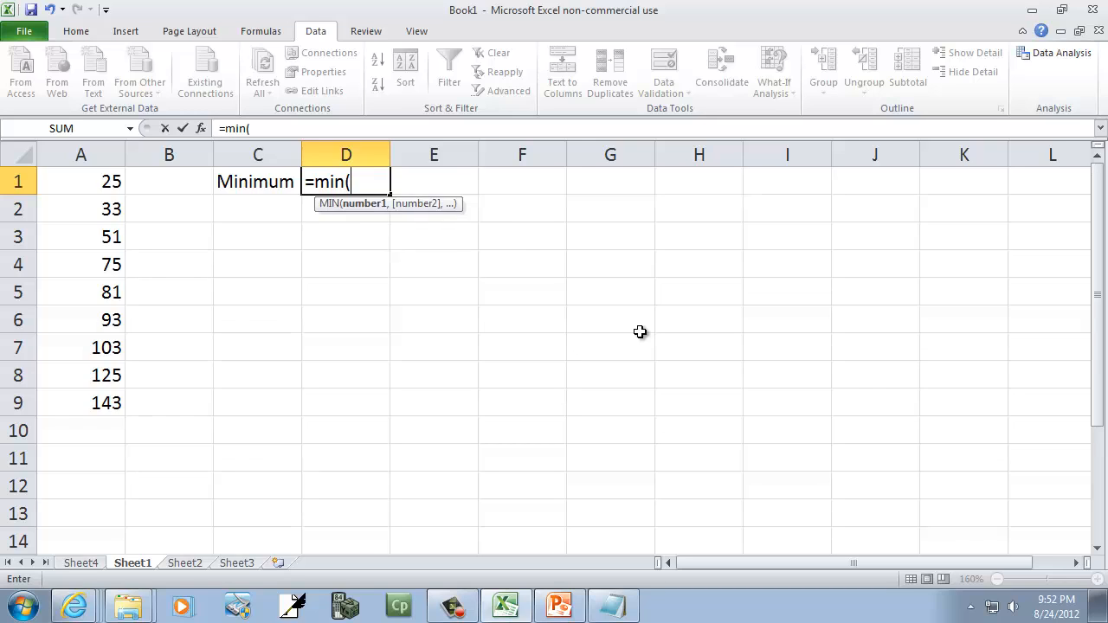
click(80, 181)
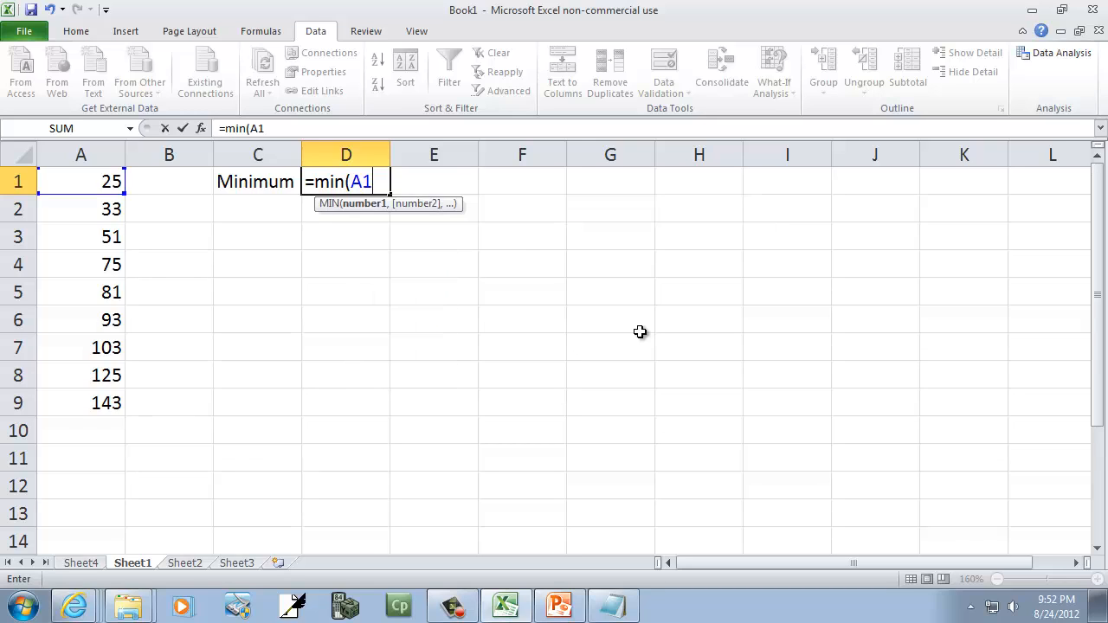
text(:)
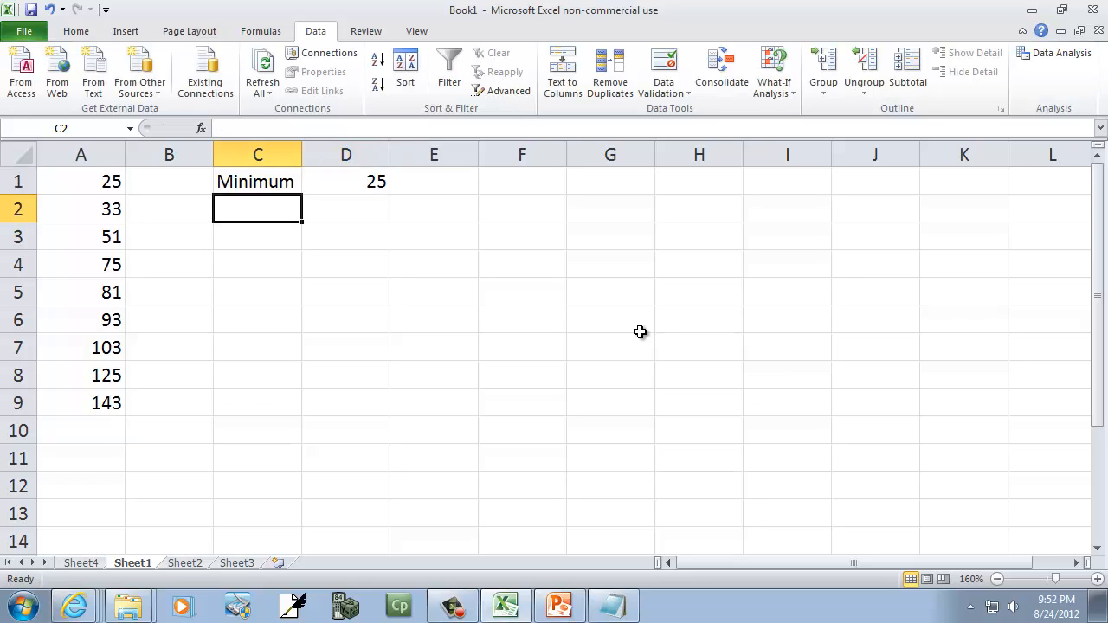
text(Minimum)
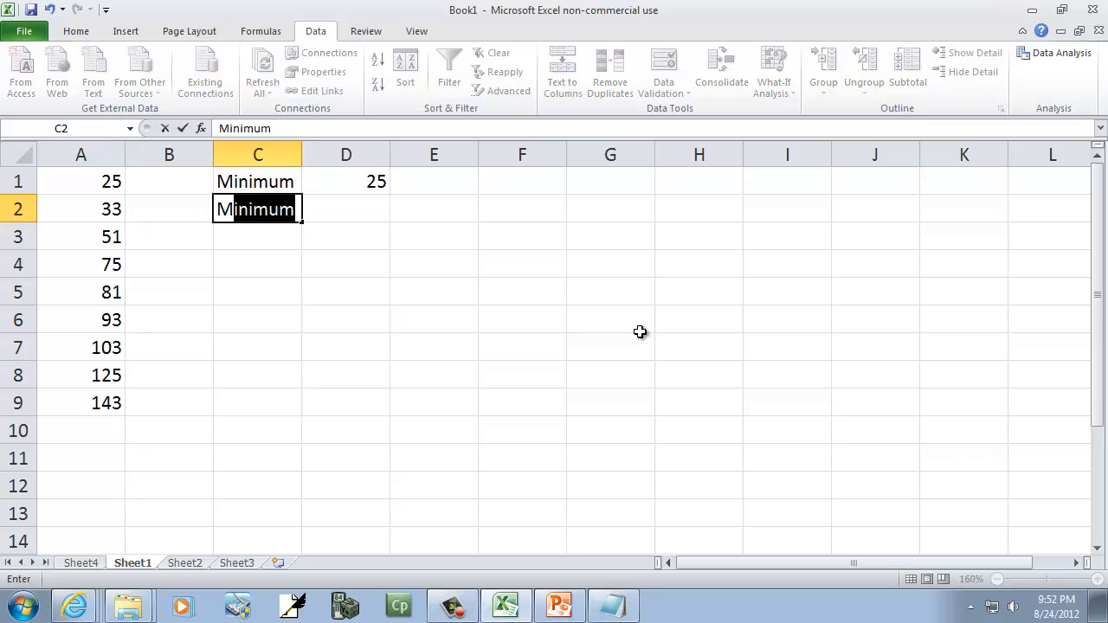
Step: Add a Maximum row with =MAX(A1:A9) returning 143
text(Maximum)
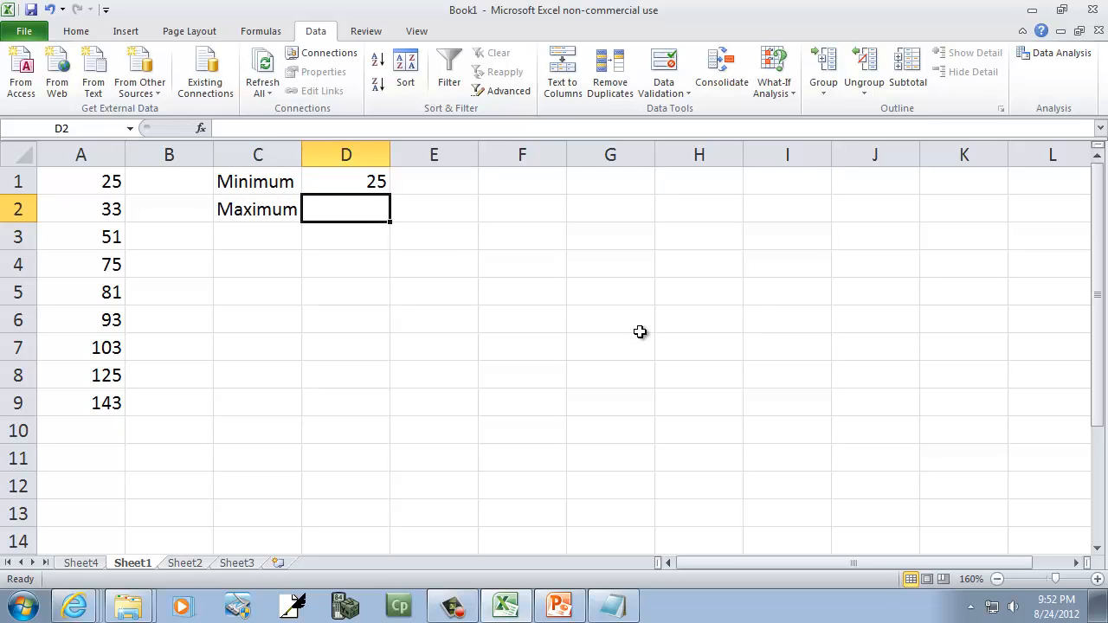
text(=max)
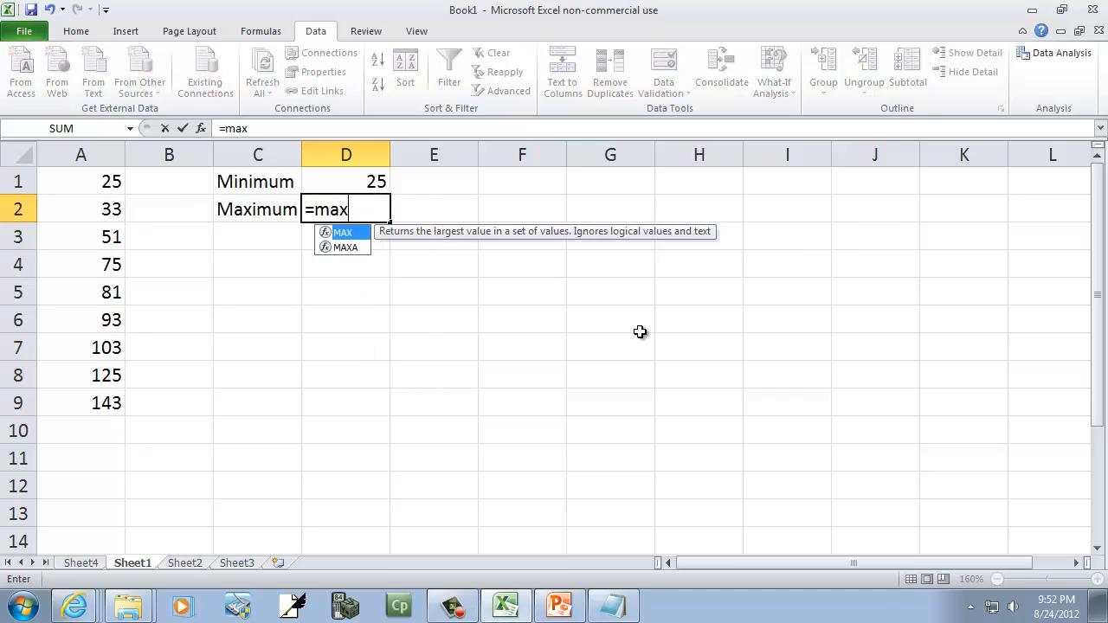
text((A1:A9)
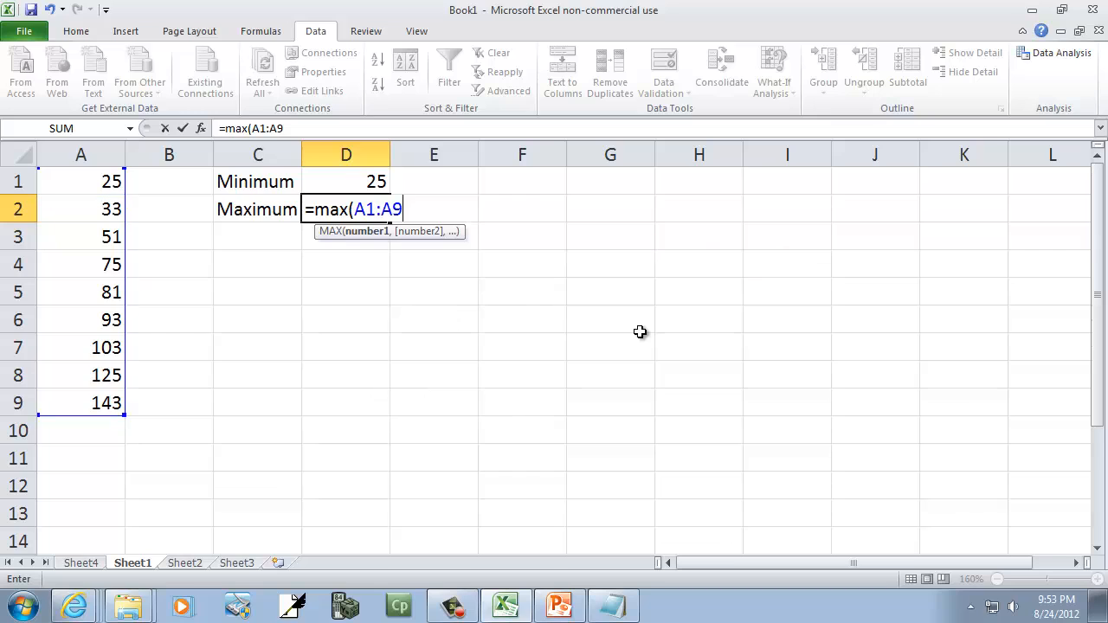
text())
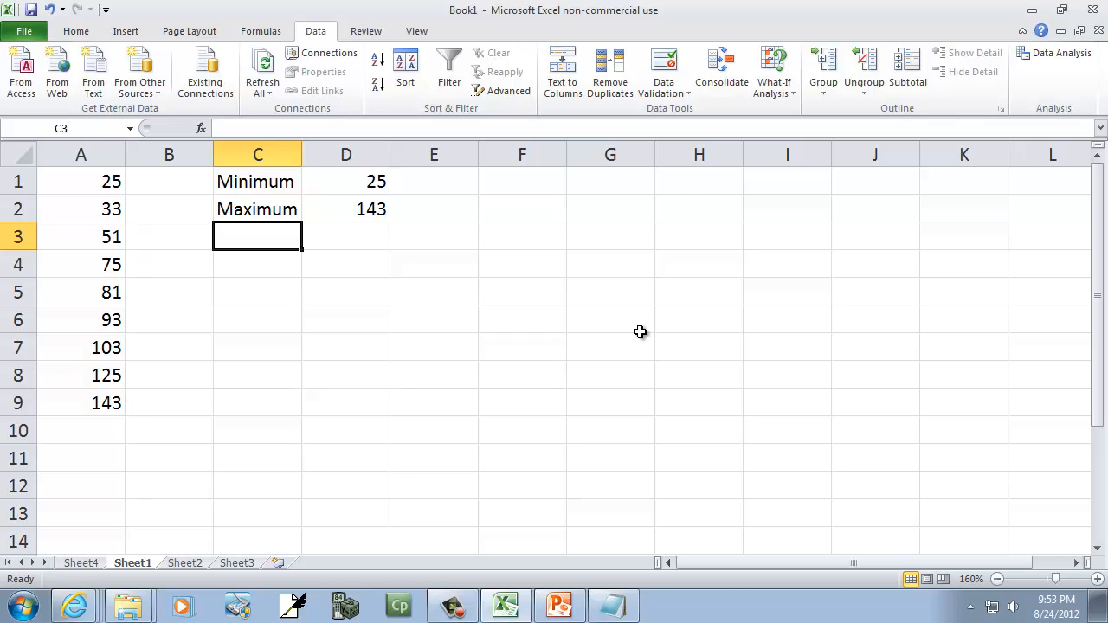
Step: Label C3 as Mean, clearing a mistyped start
text(=)
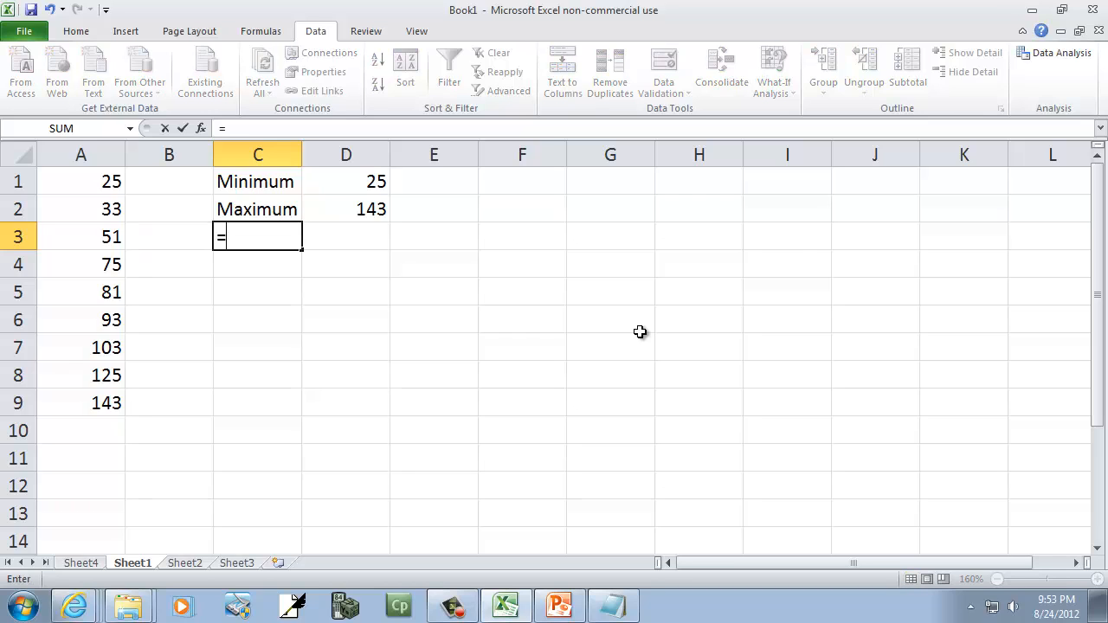
text(me)
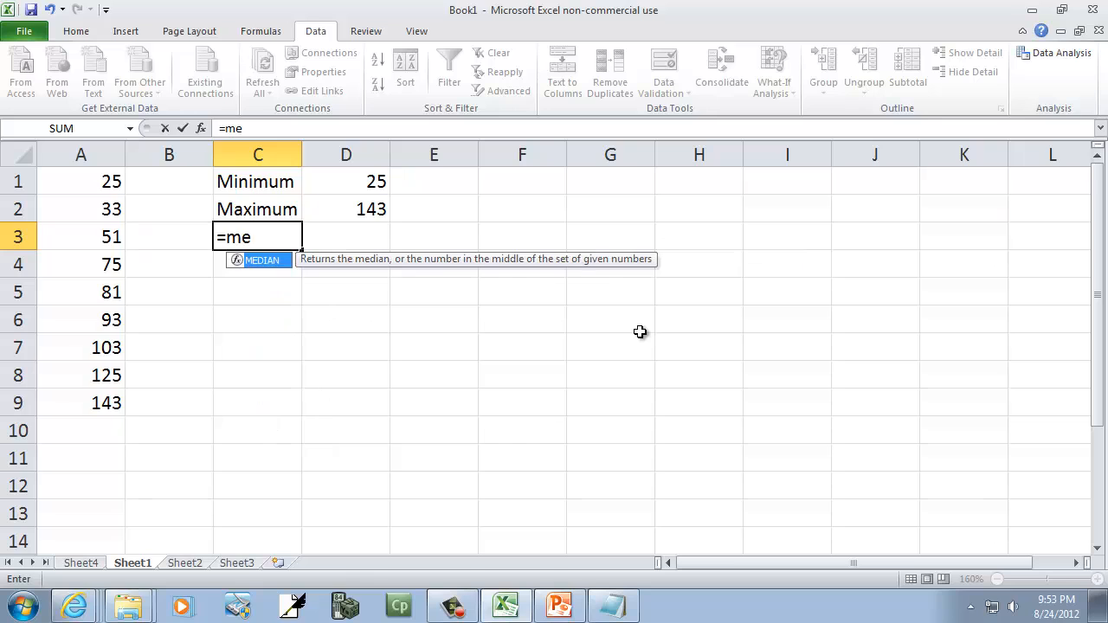
text(aver)
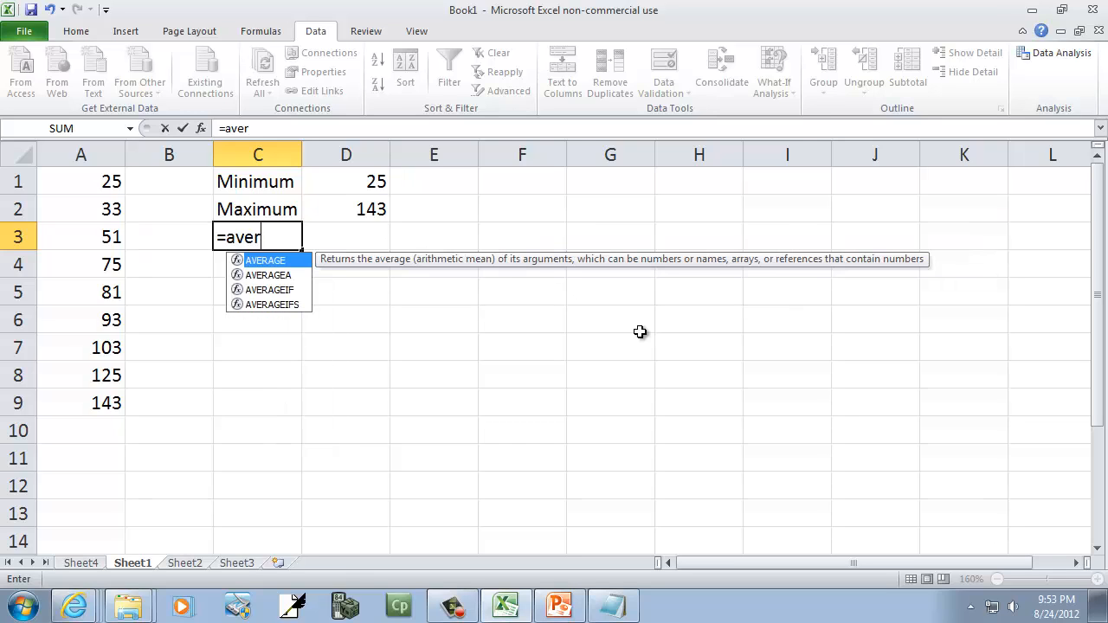
text(age)
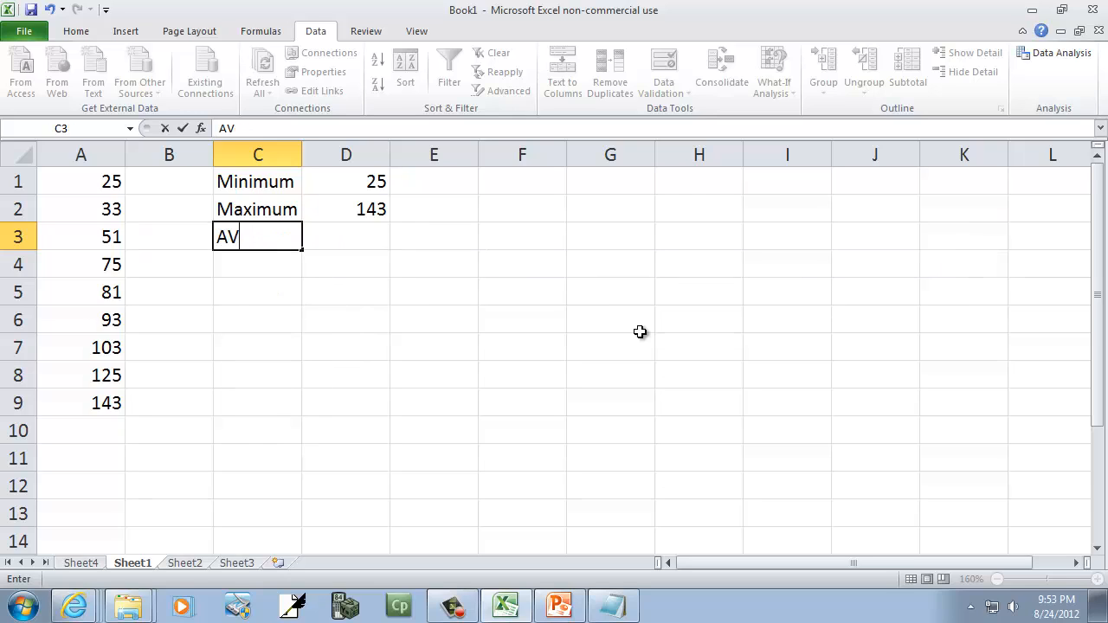
key(BackSpace)
text(=)
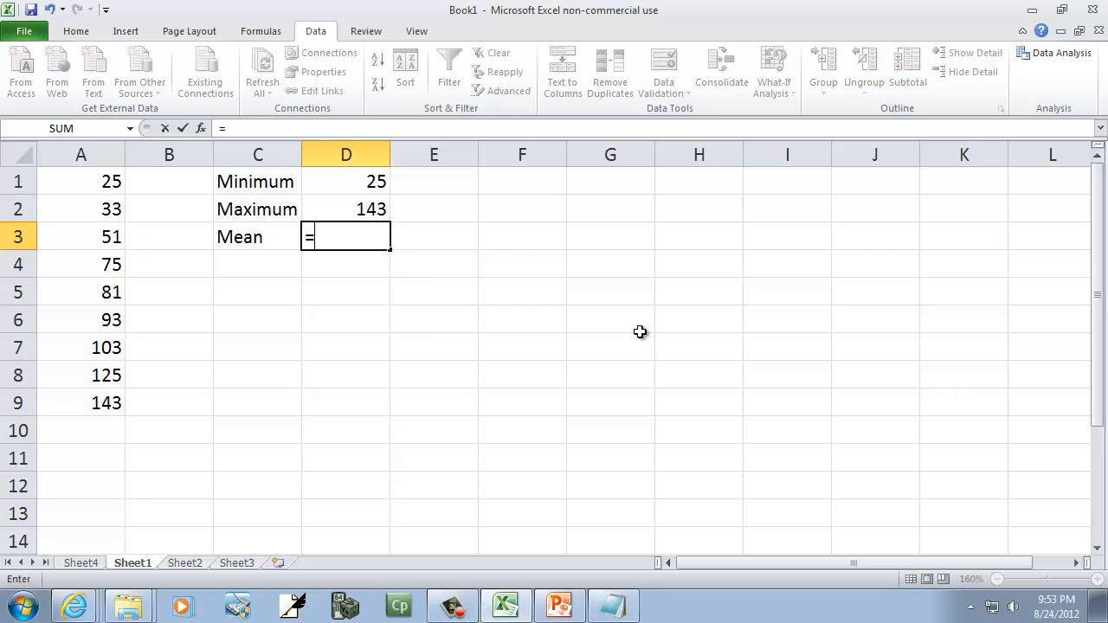
Step: Compute the mean of A1:A9 in D3 with =AVERAGE, returning 81
text(averag)
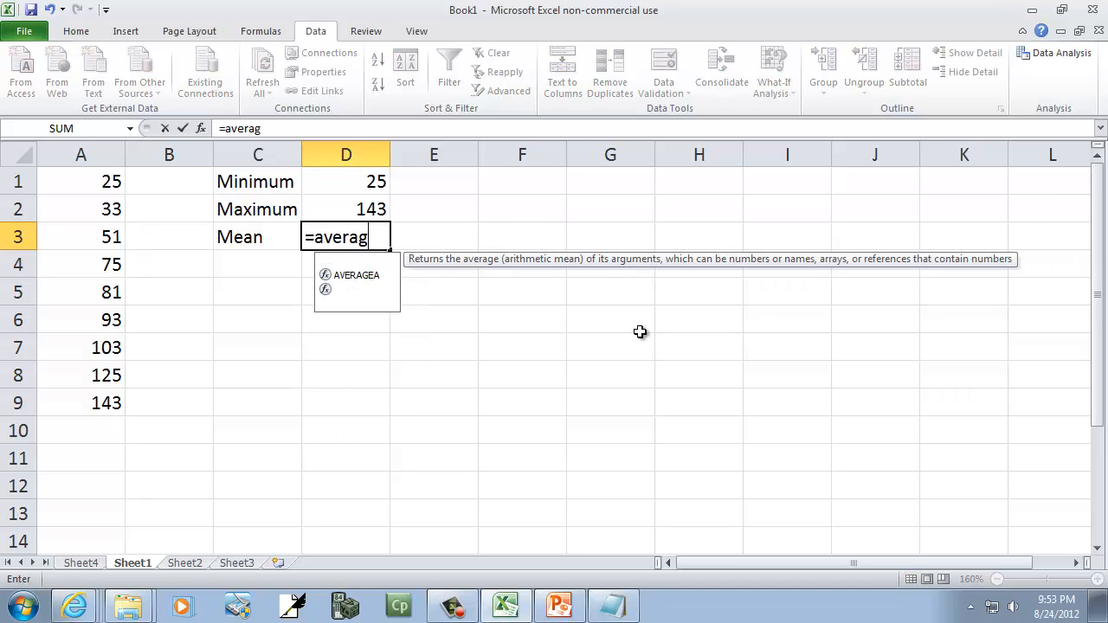
text(e()
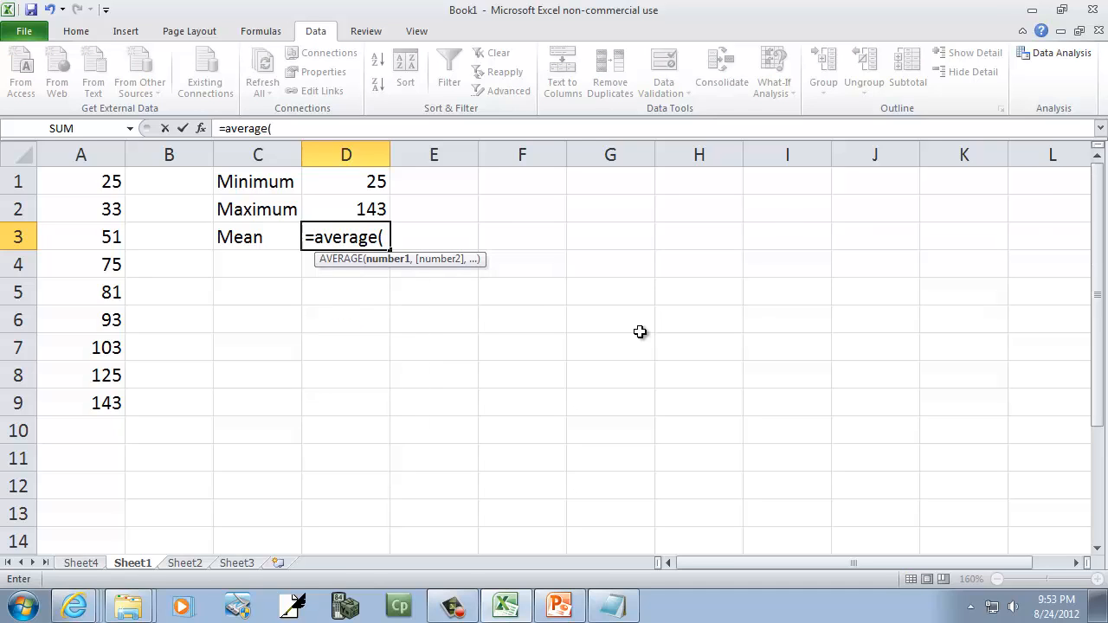
text(A1:A)
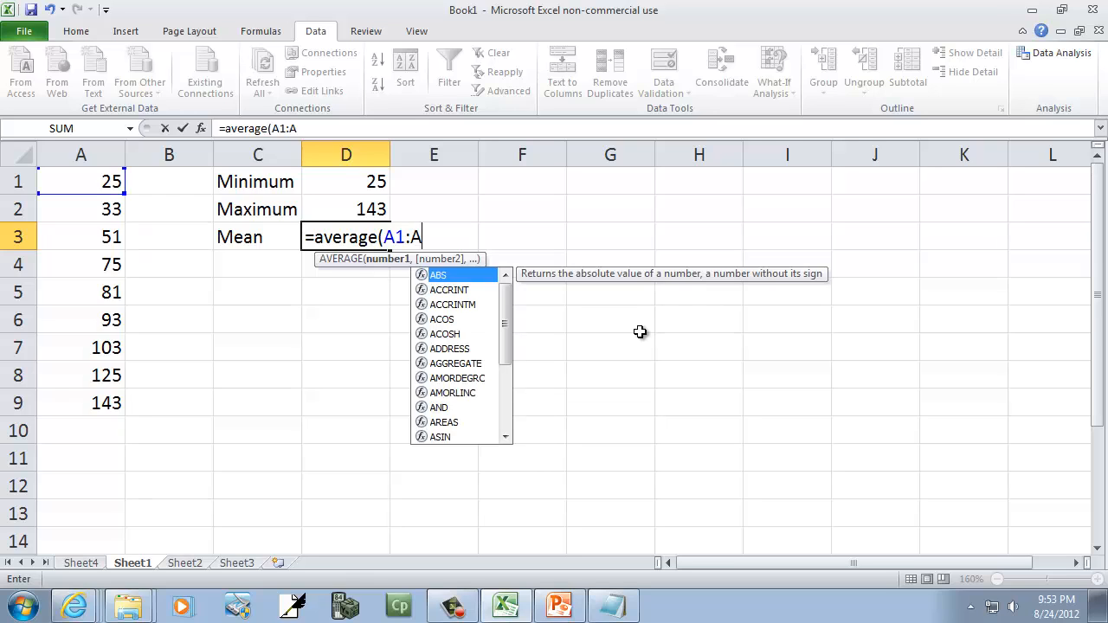
text(9)
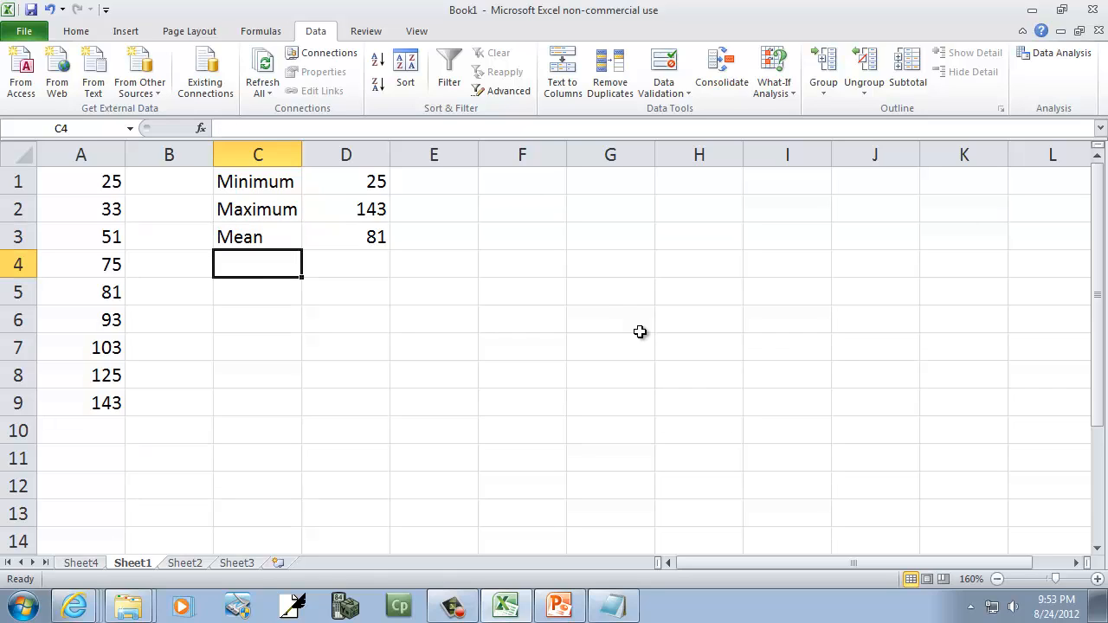
Step: Label C4 as Sample Standard Deviation
text(S)
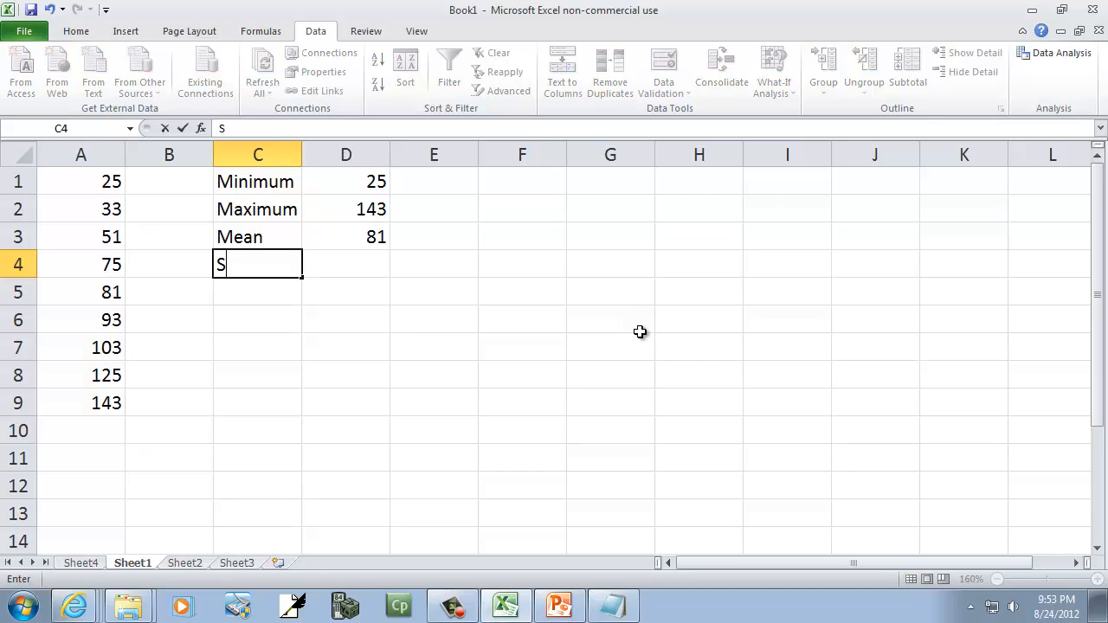
text(ample Standa)
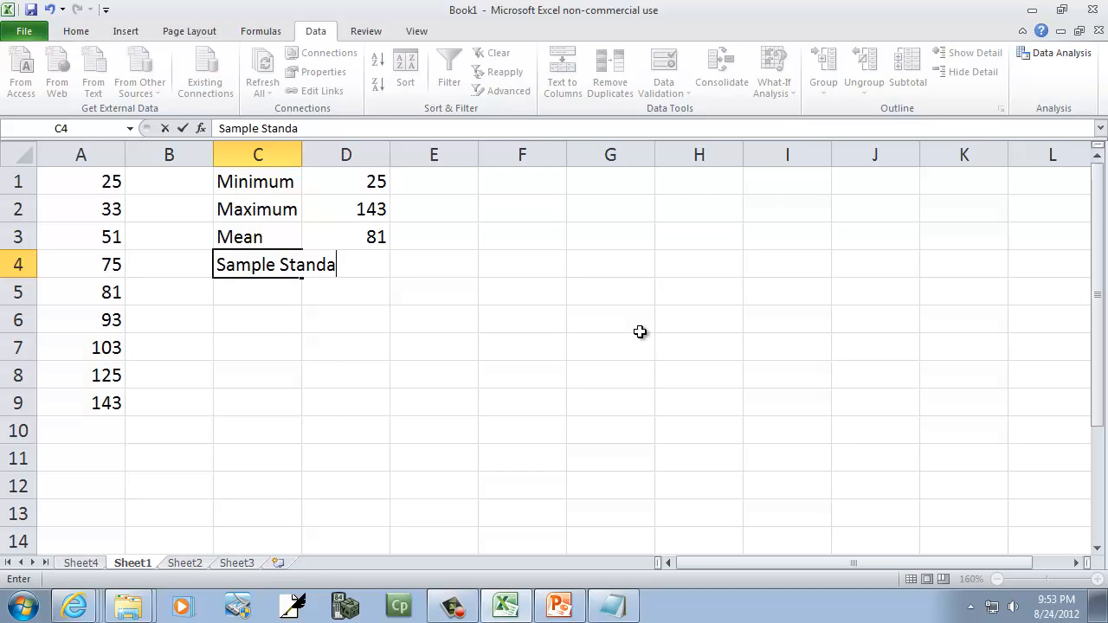
text(rd Deva)
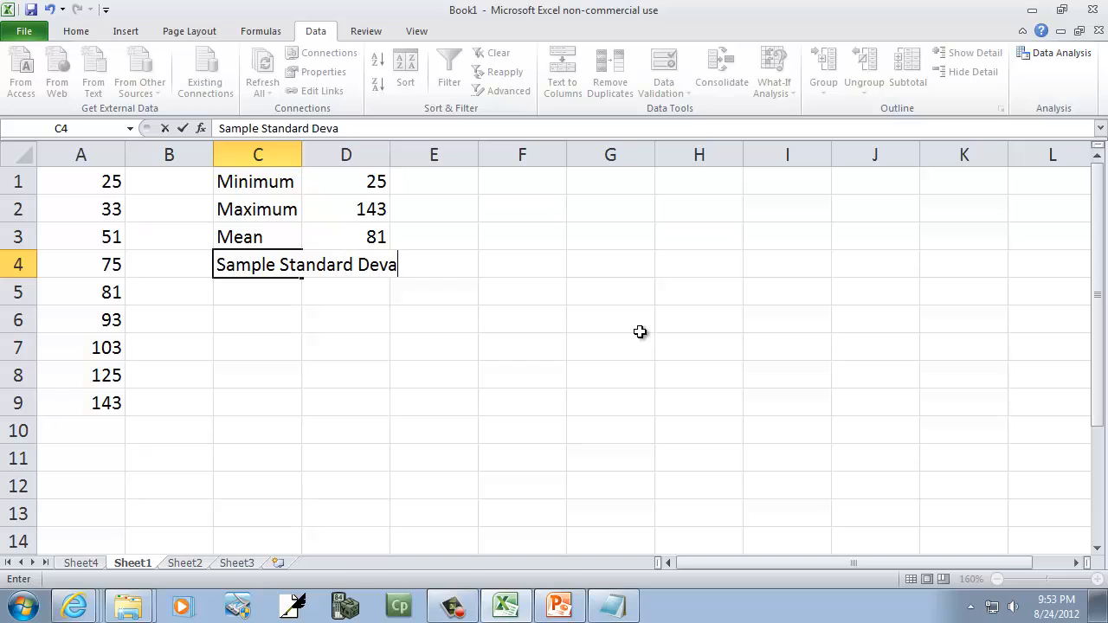
text(tion)
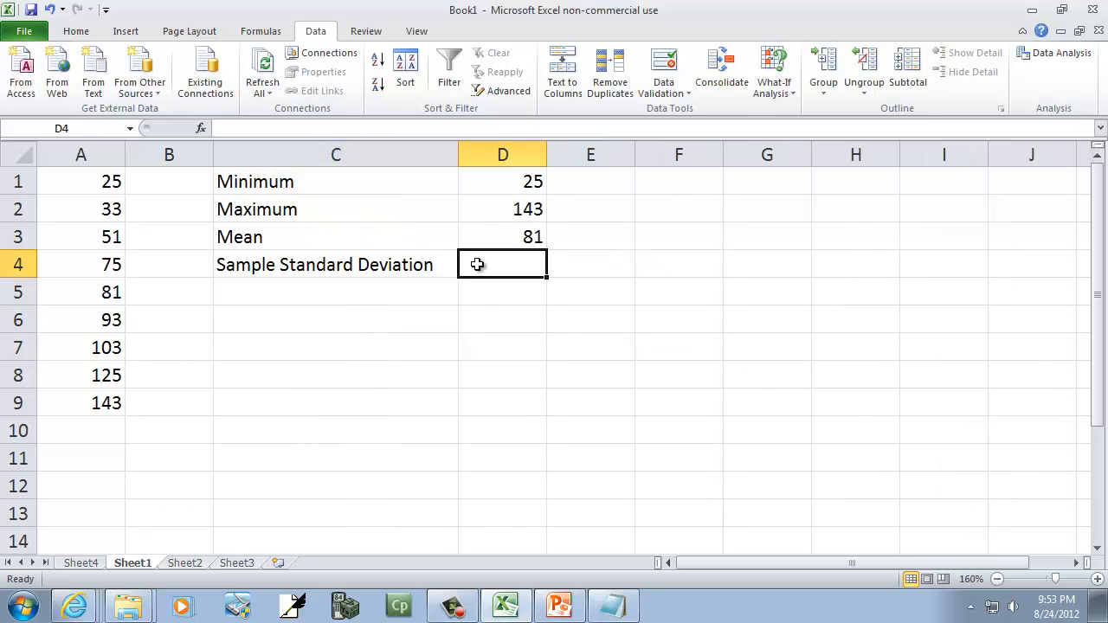
Step: Compute the sample standard deviation of A1:A9 in D4 with =STDEV.S, returning 39.975
text(=)
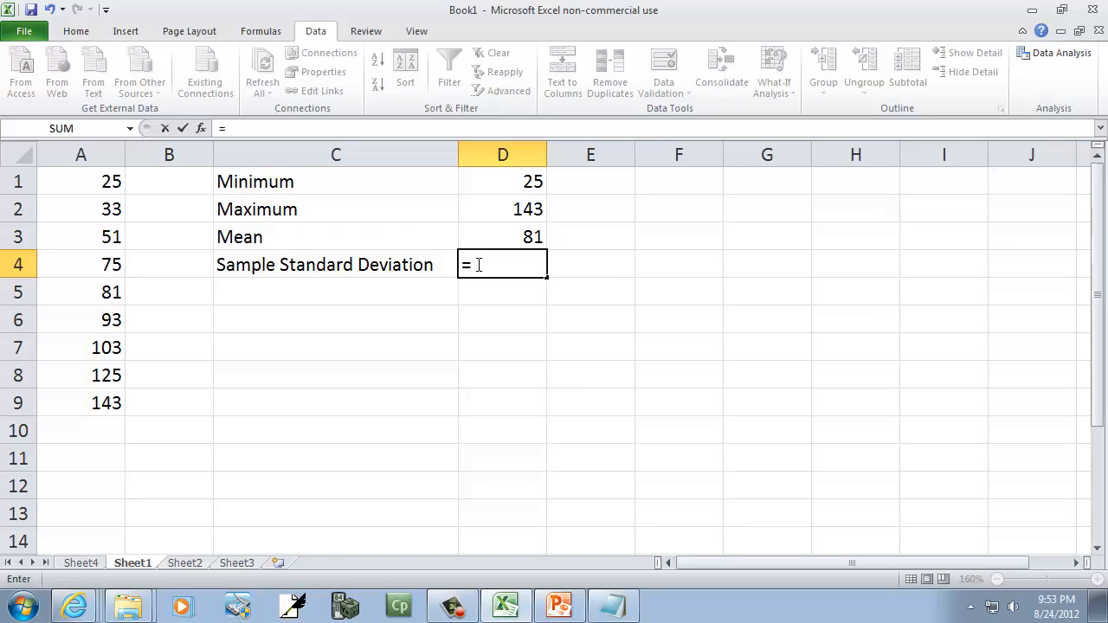
text(st)
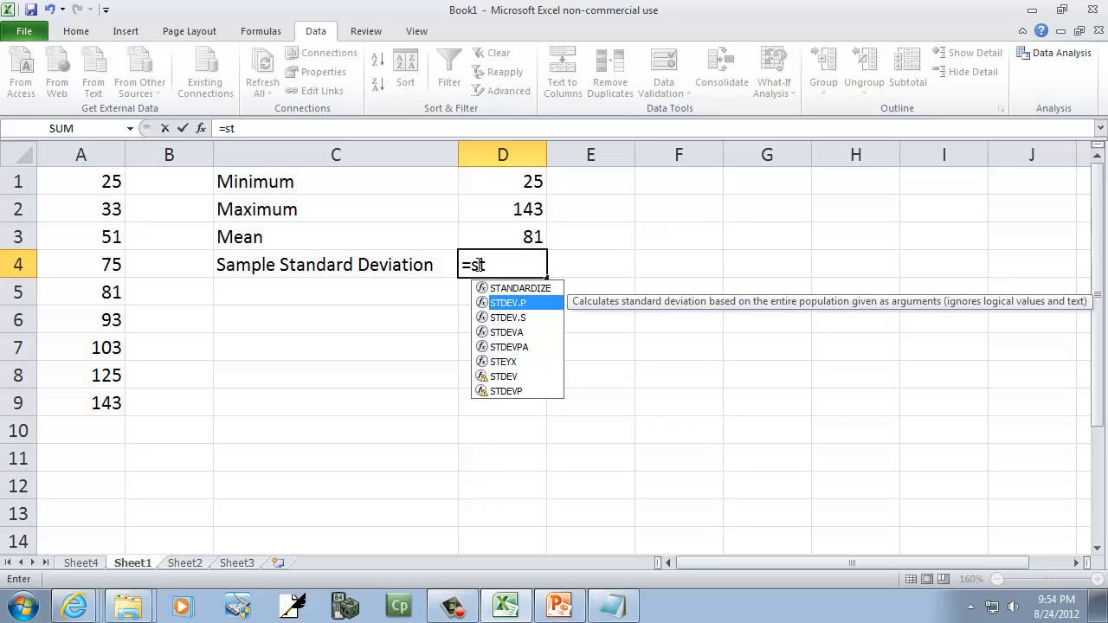
mouse_move(507, 317)
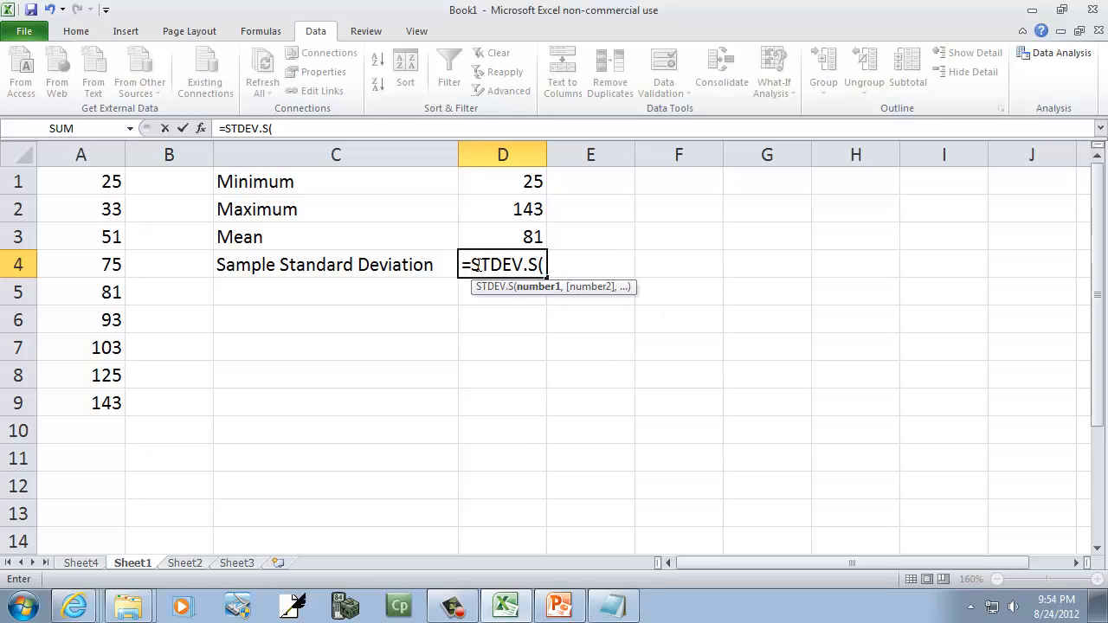
text(A1)
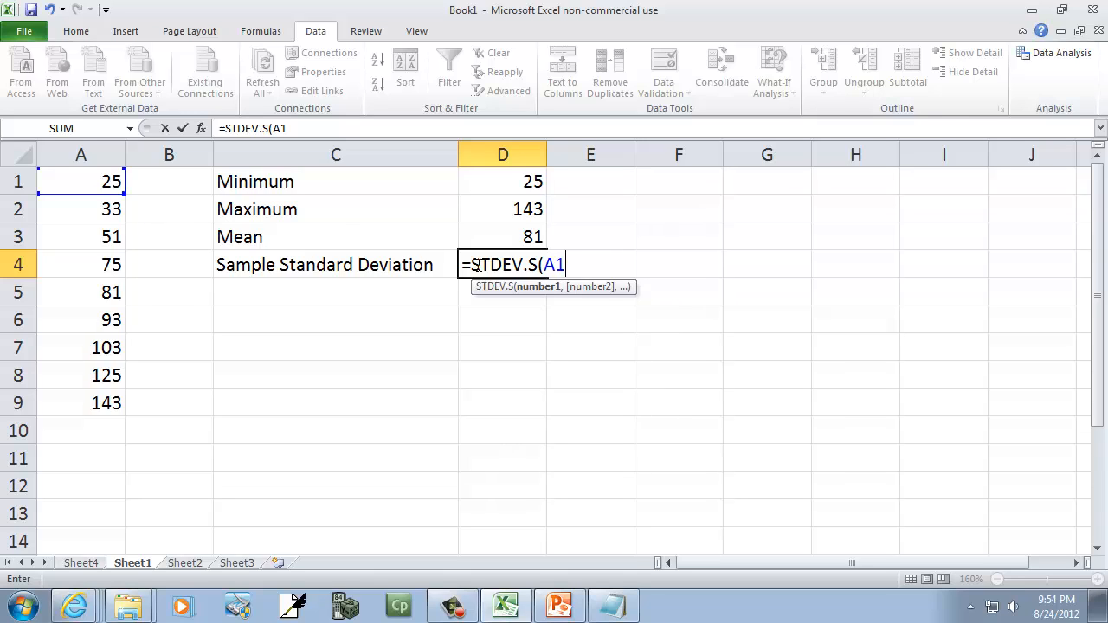
drag(80, 182, 79, 401)
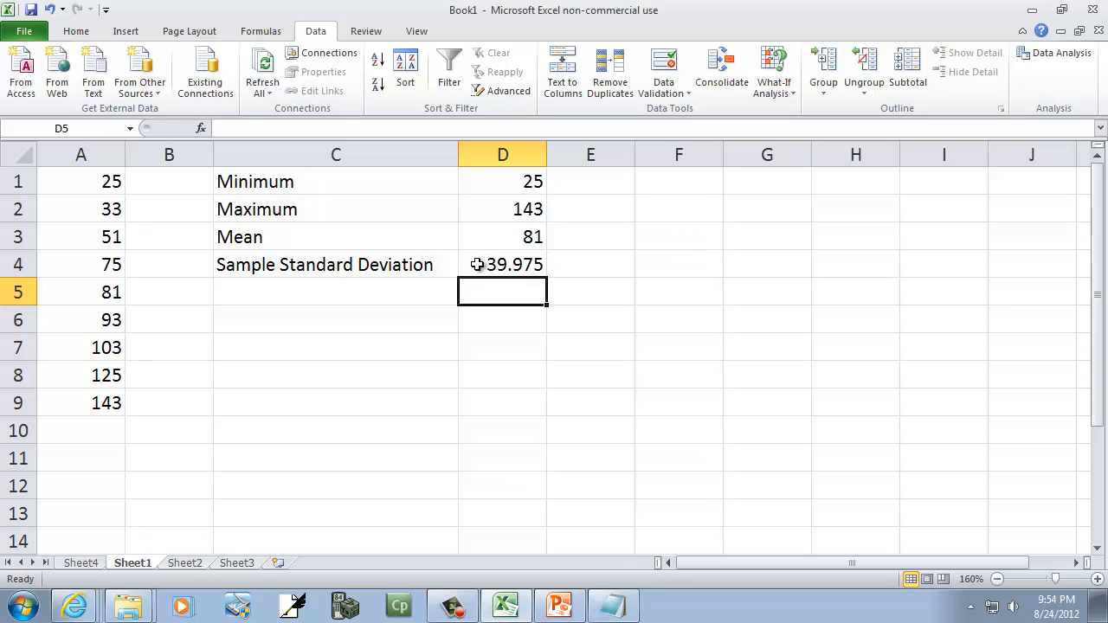
Step: Compute a second sample standard deviation in E4 with the older =STDEV over A1:A9
click(591, 264)
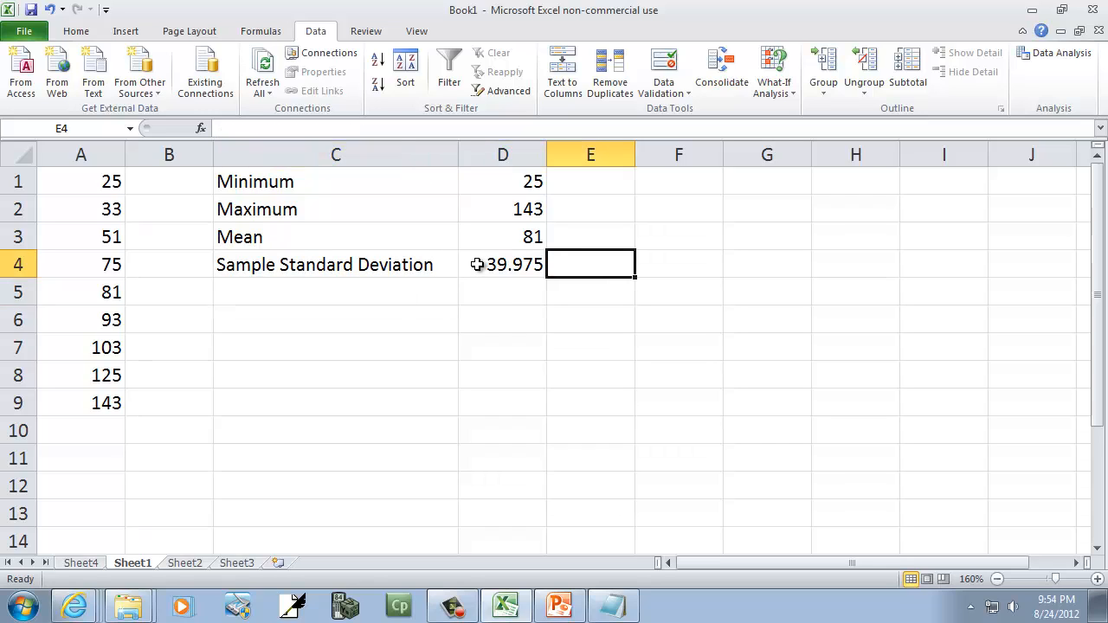
mouse_move(1077, 95)
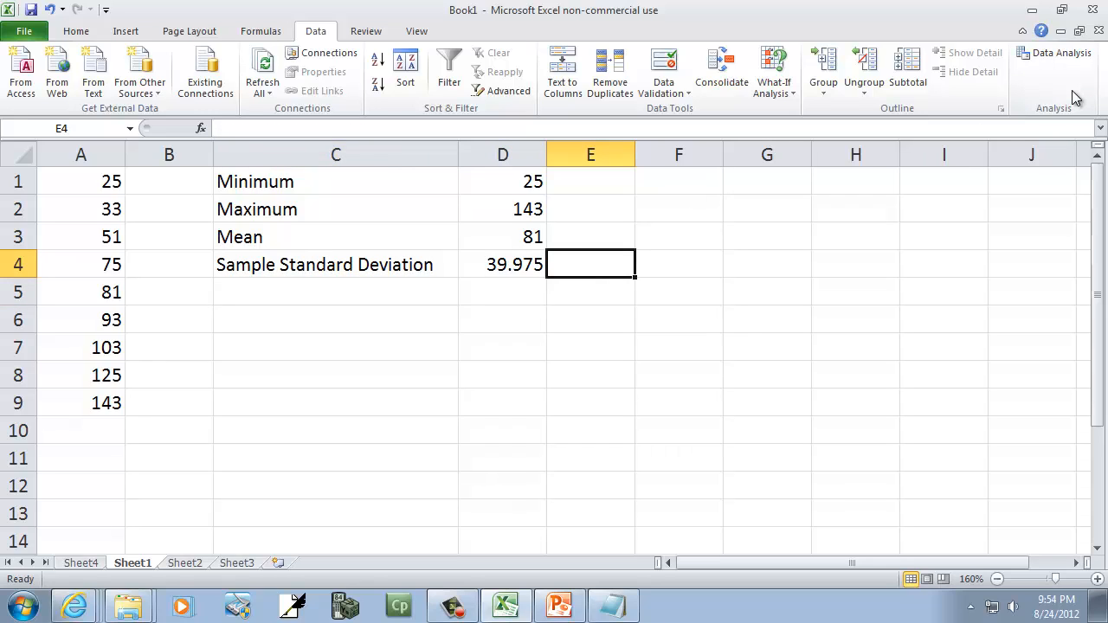
text(=d)
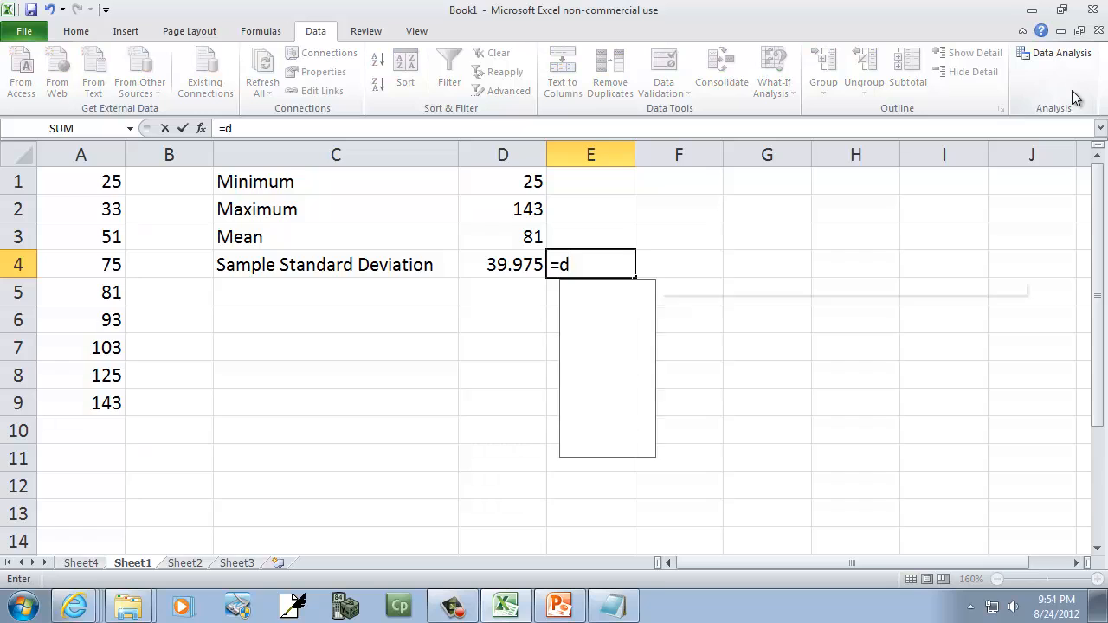
text(st)
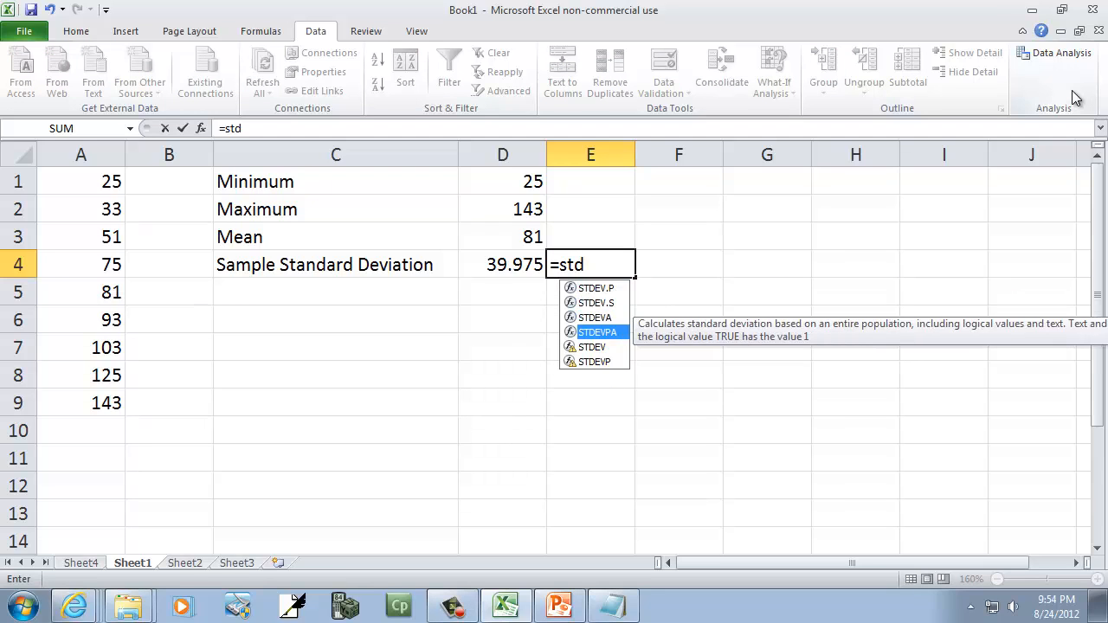
mouse_move(592, 346)
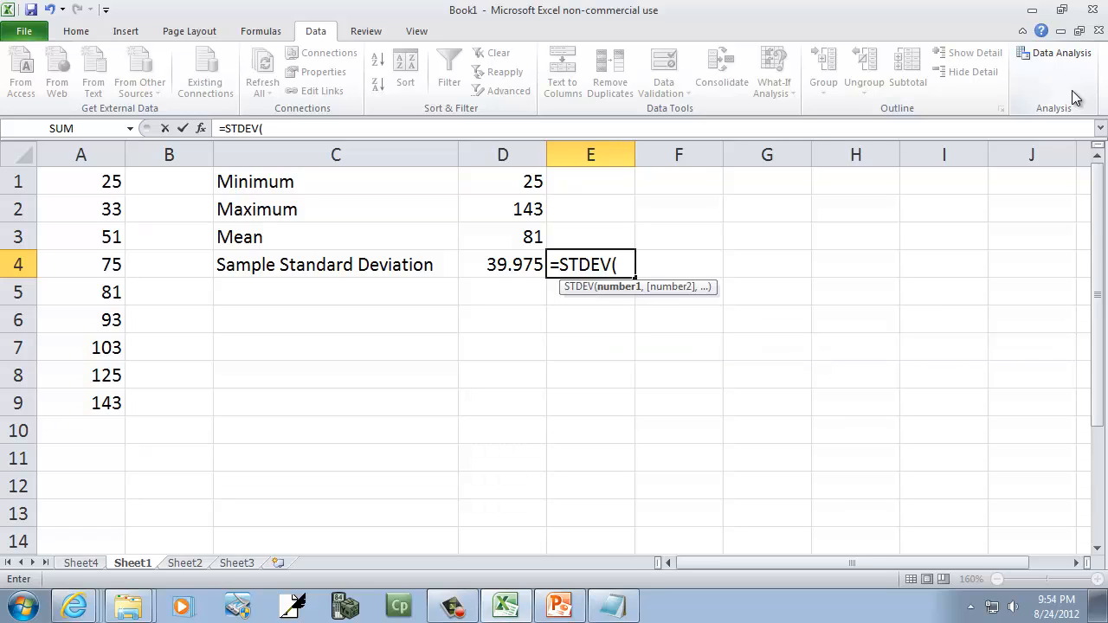
click(79, 182)
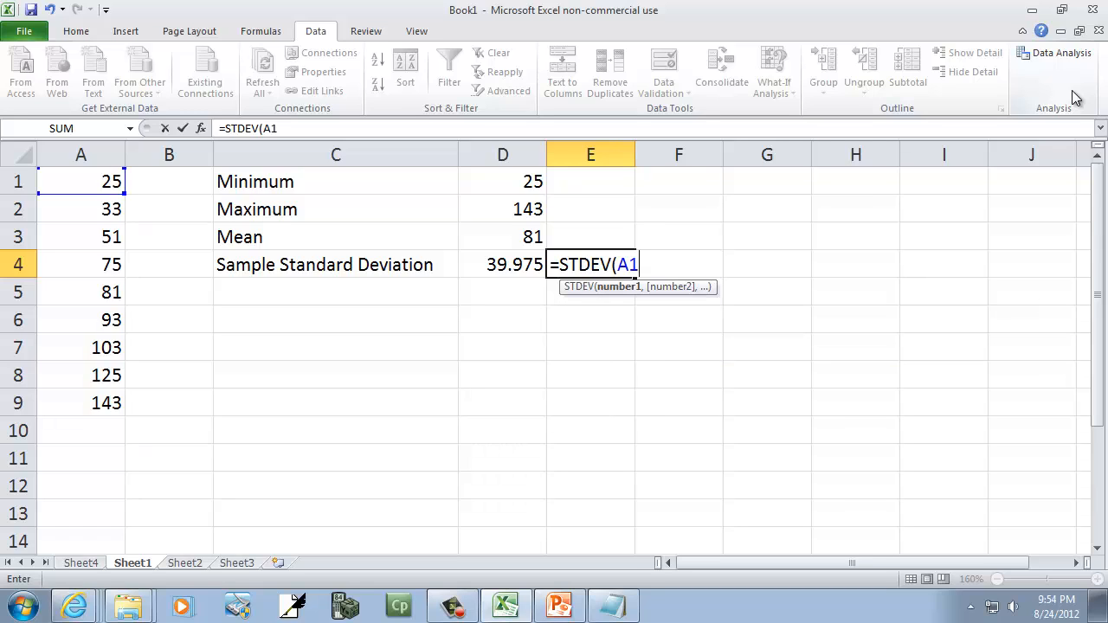
drag(80, 182, 80, 402)
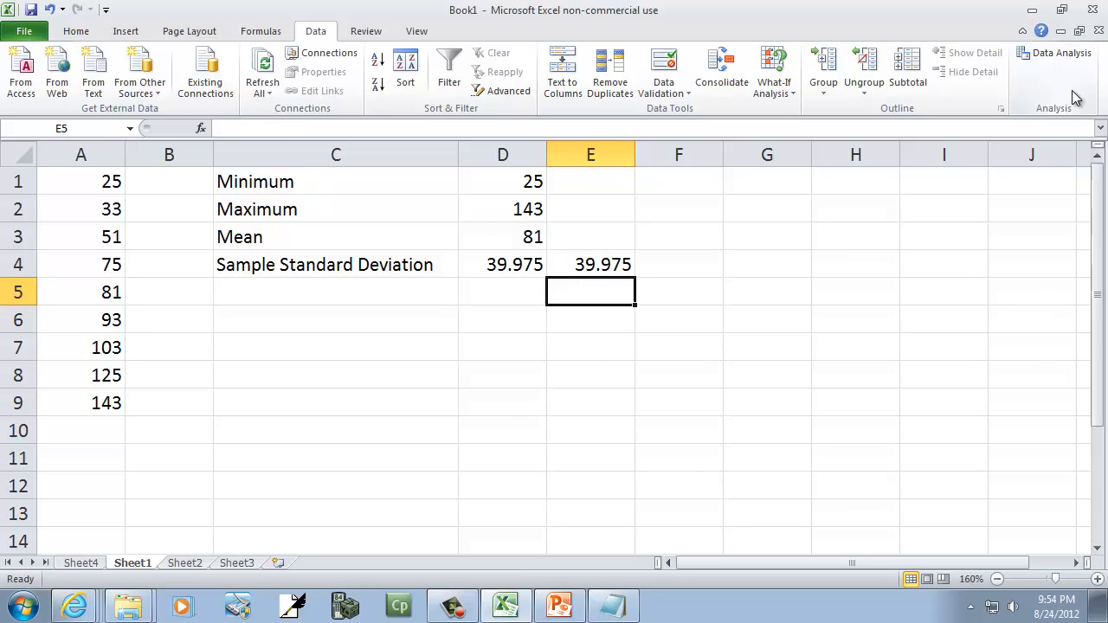
Step: Compare the STDEV and STDEV.S formulas, both returning 39.975
click(591, 263)
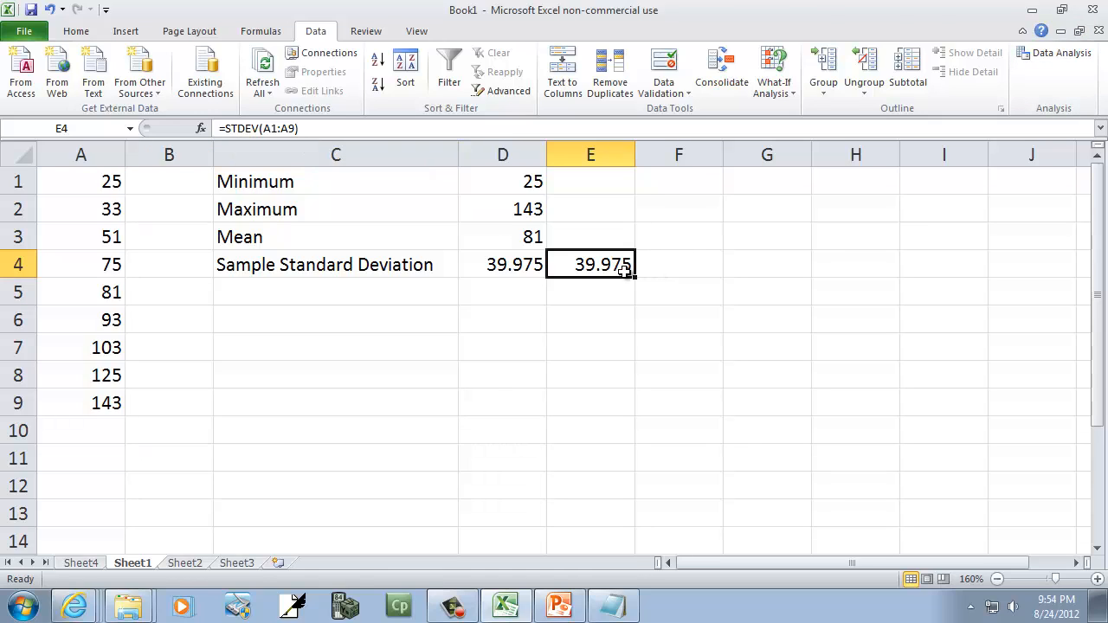
click(502, 263)
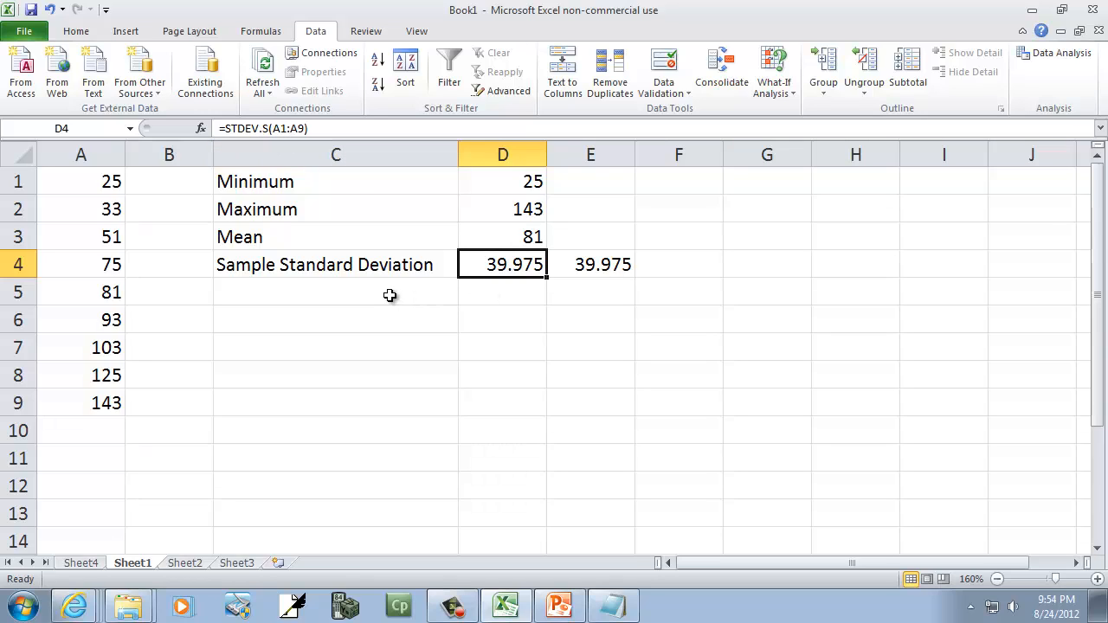
Step: Add a Population Standard Deviation row with =STDEV.P(A1:A9) returning 37.6888
text(Population St)
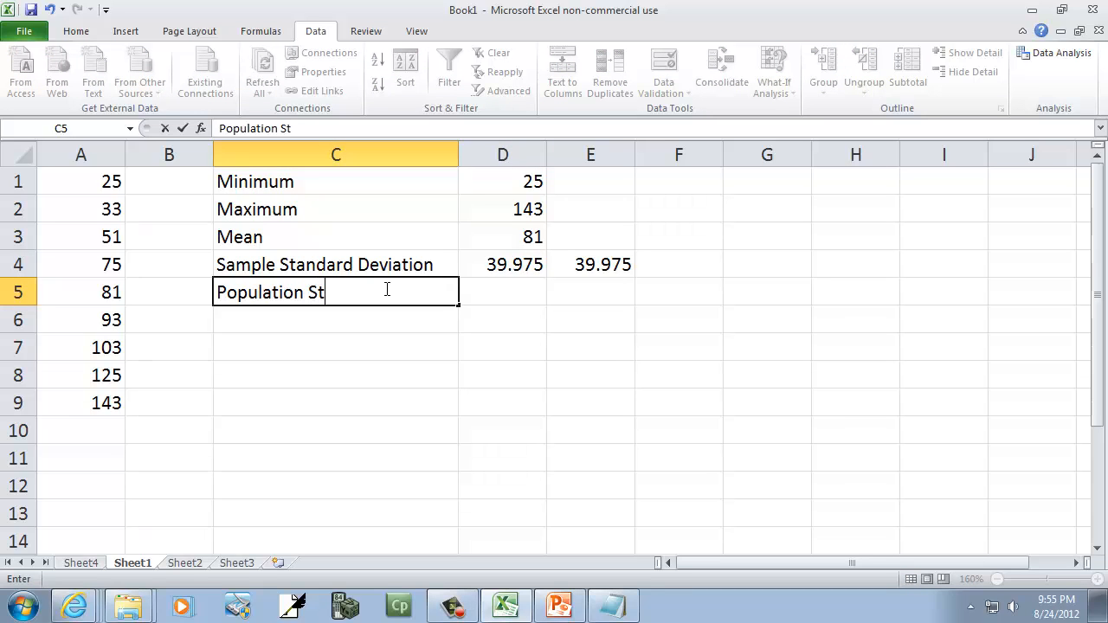
text(andard Deviation)
click(503, 291)
text(=)
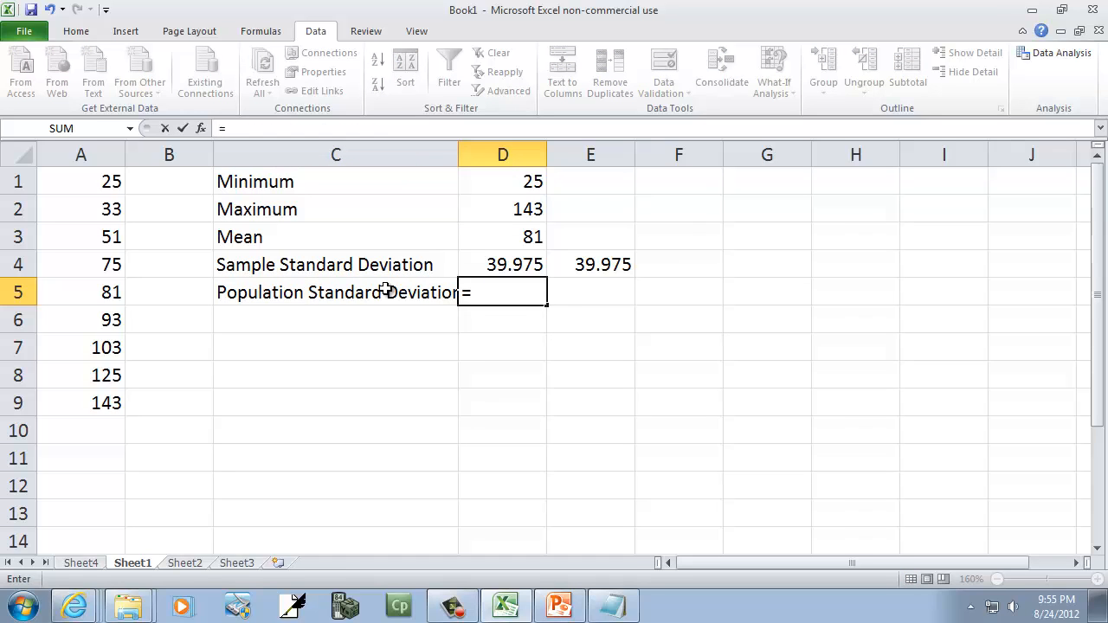
text(std)
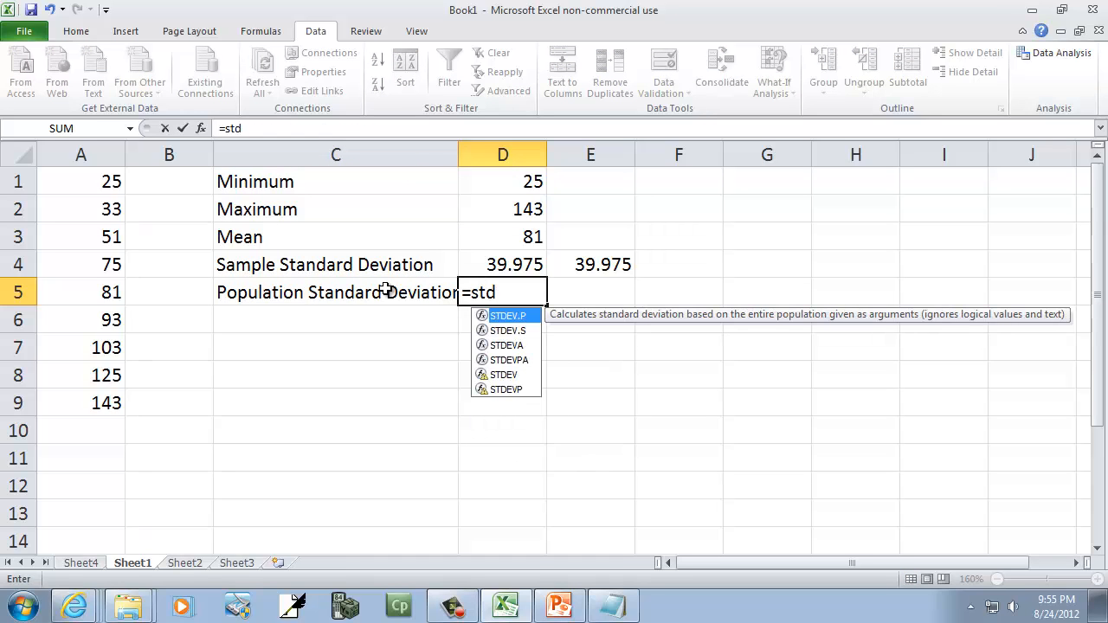
text(e)
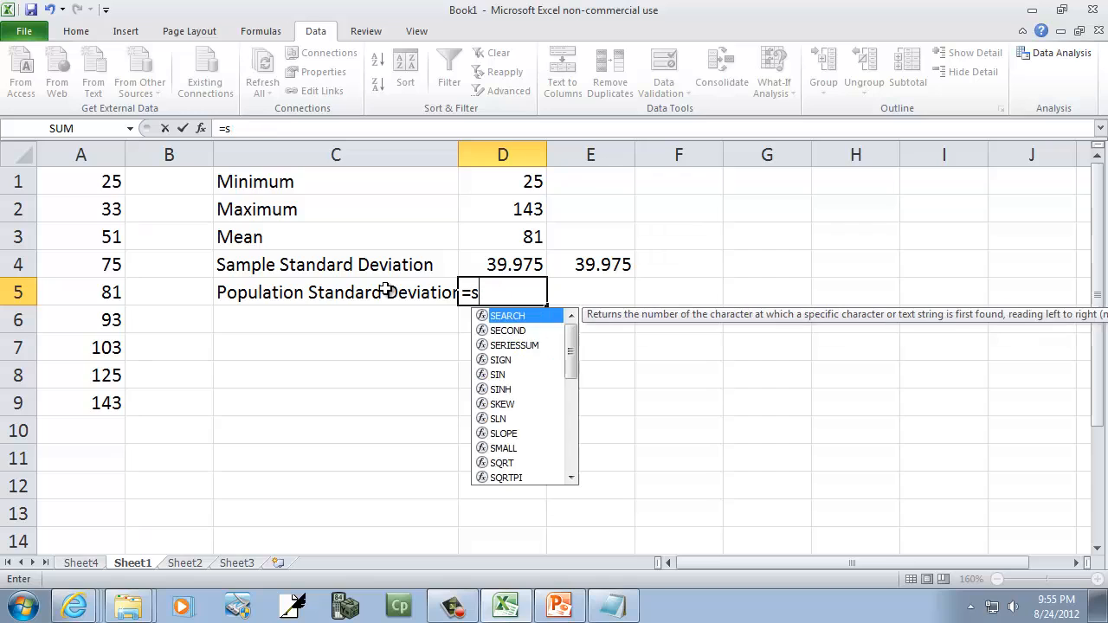
text(t)
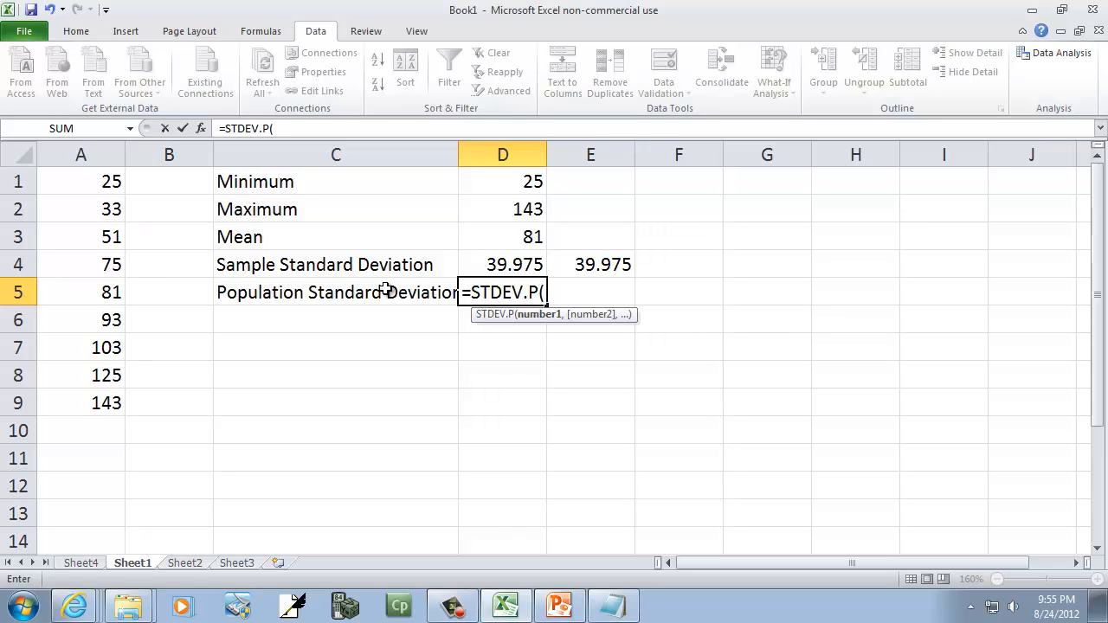
click(79, 182)
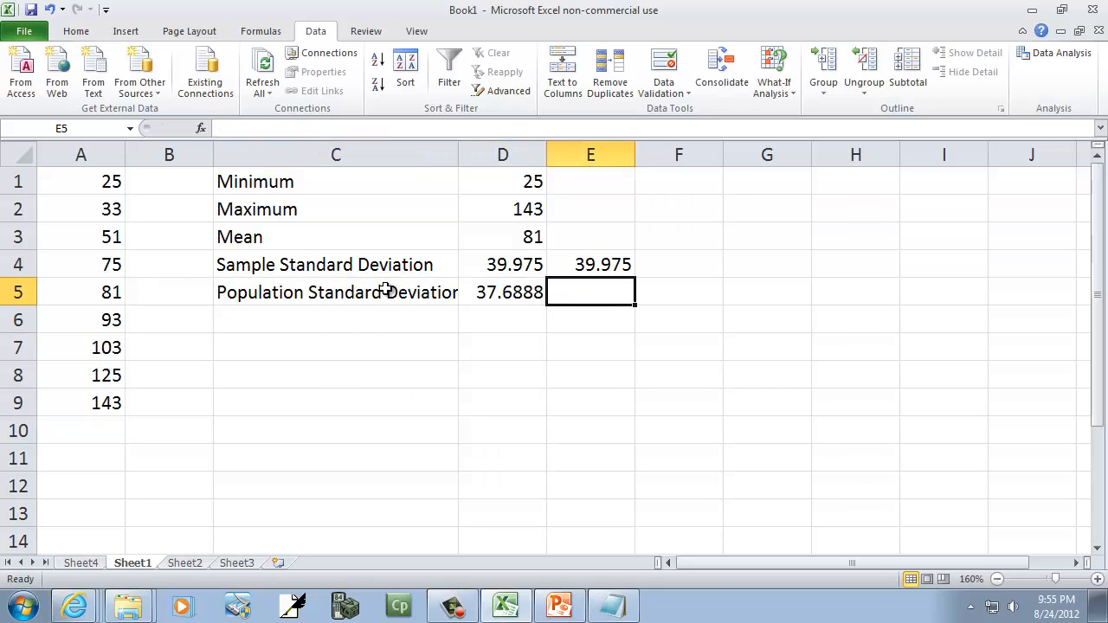
Step: Compute a second population standard deviation in E5 with the older =STDEVP(A1:A9), also 37.6888
text(=stde)
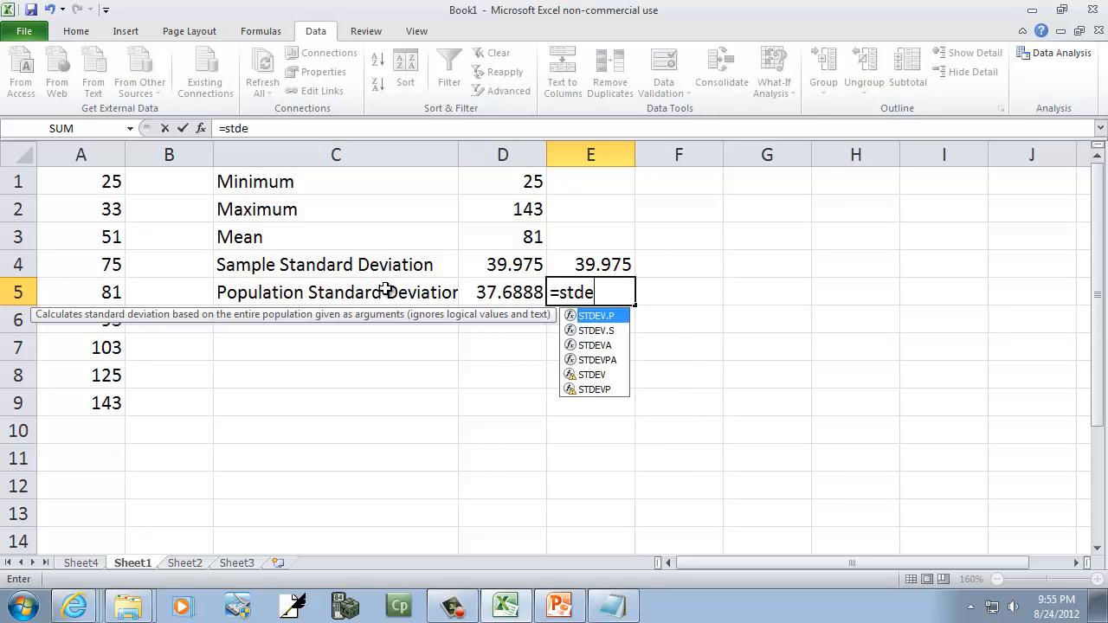
text(v)
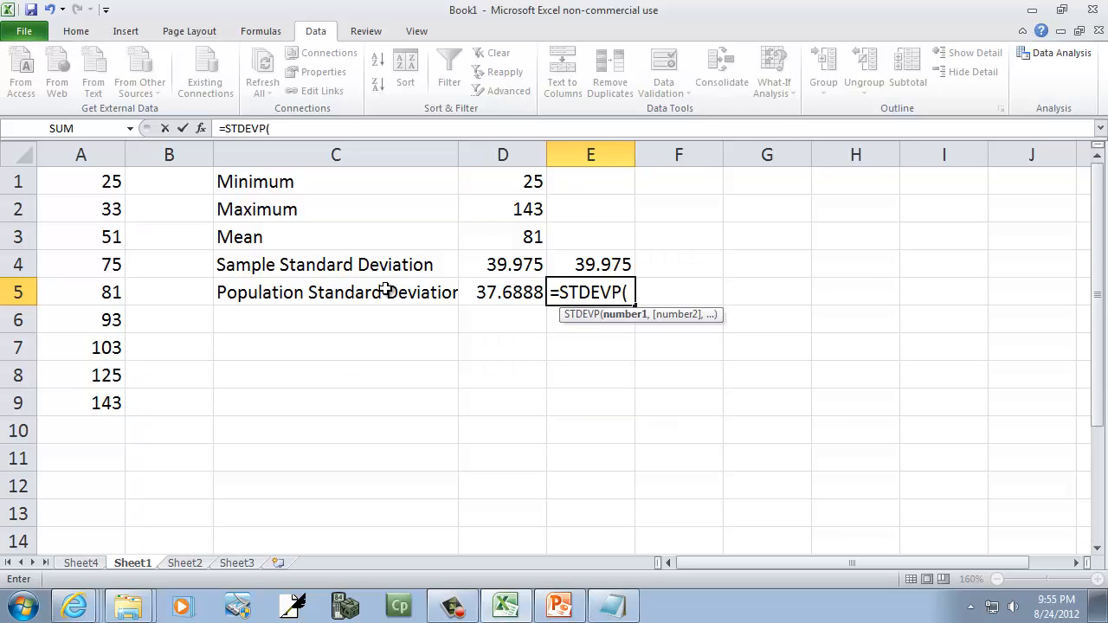
text(A1:A9))
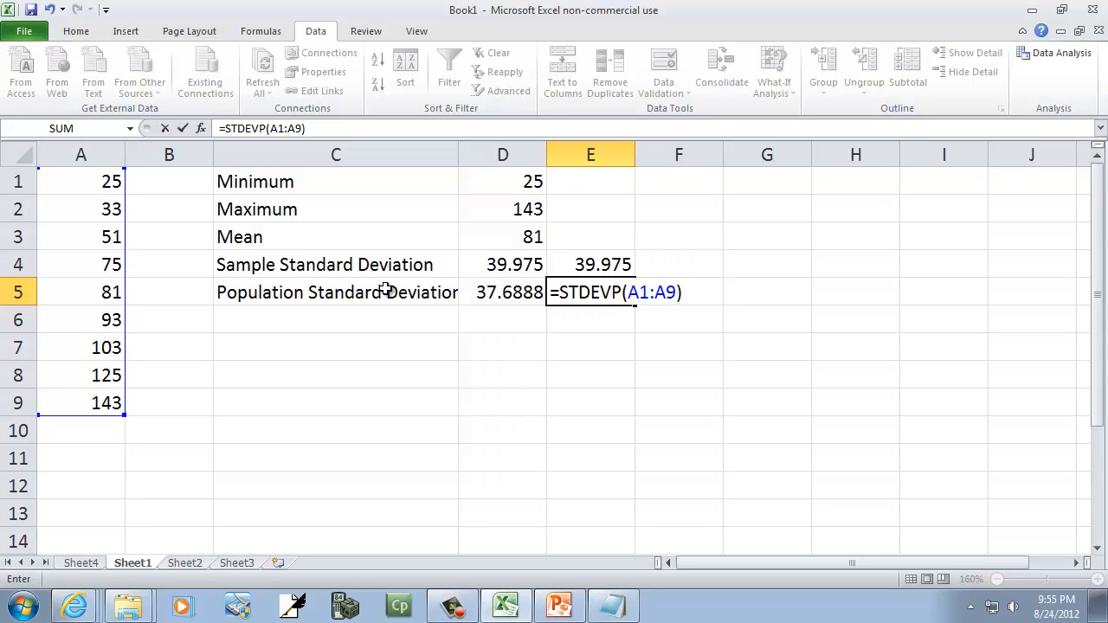
key(enter)
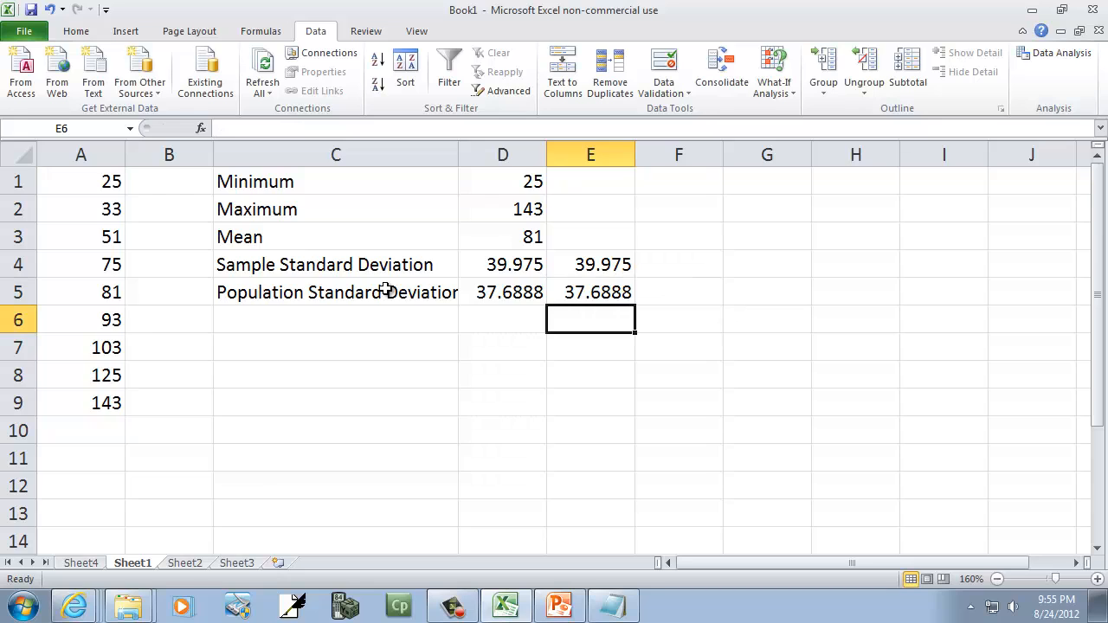
click(336, 318)
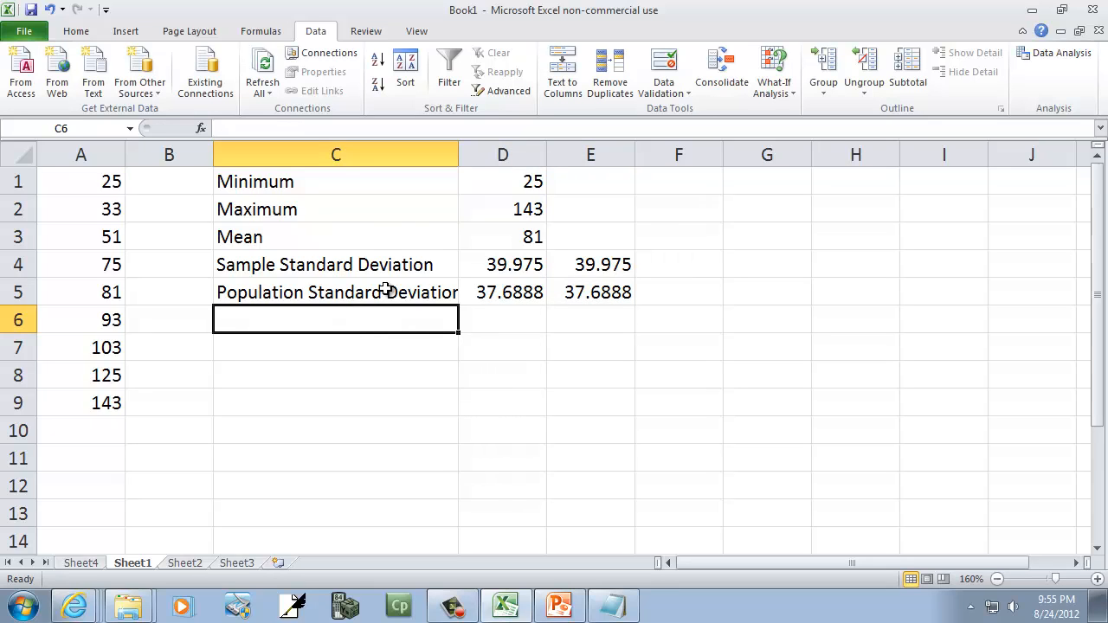
mouse_move(511, 260)
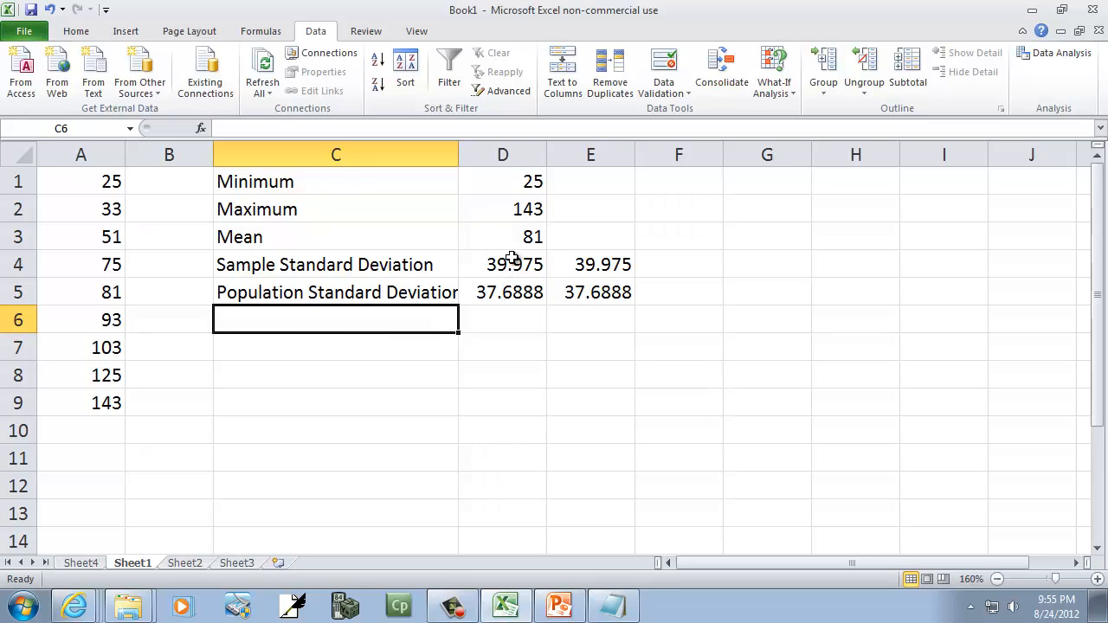
click(502, 264)
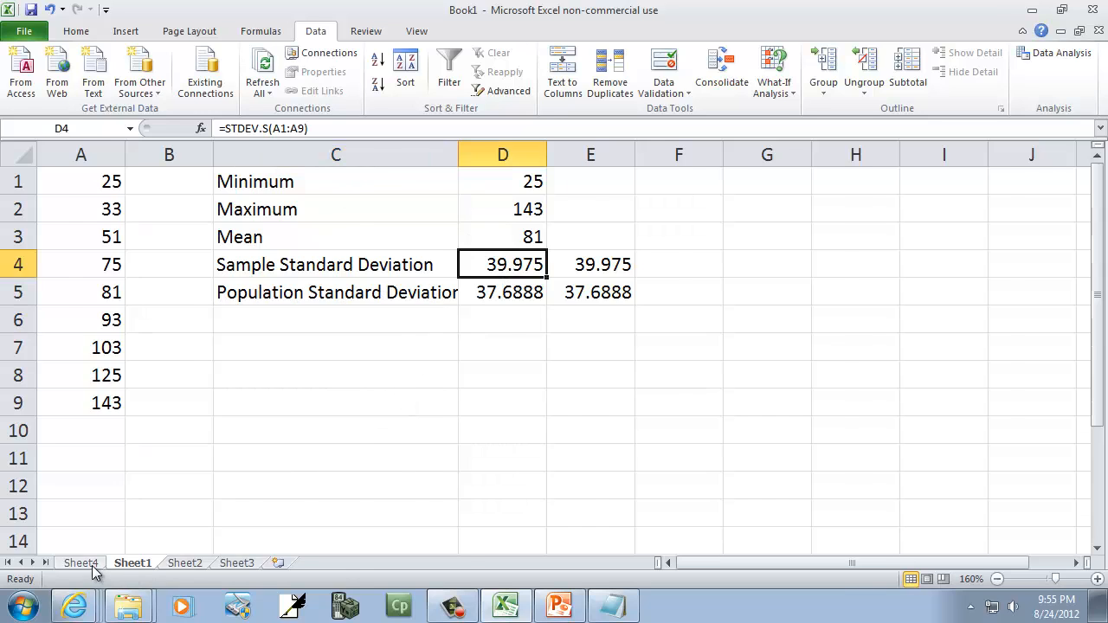
click(79, 562)
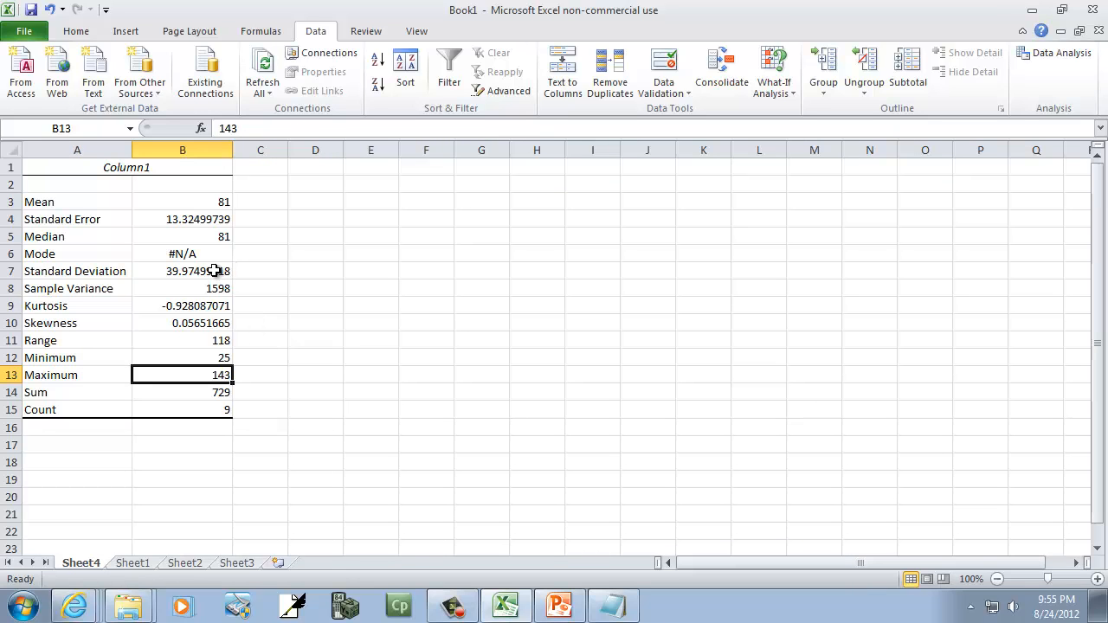
click(182, 270)
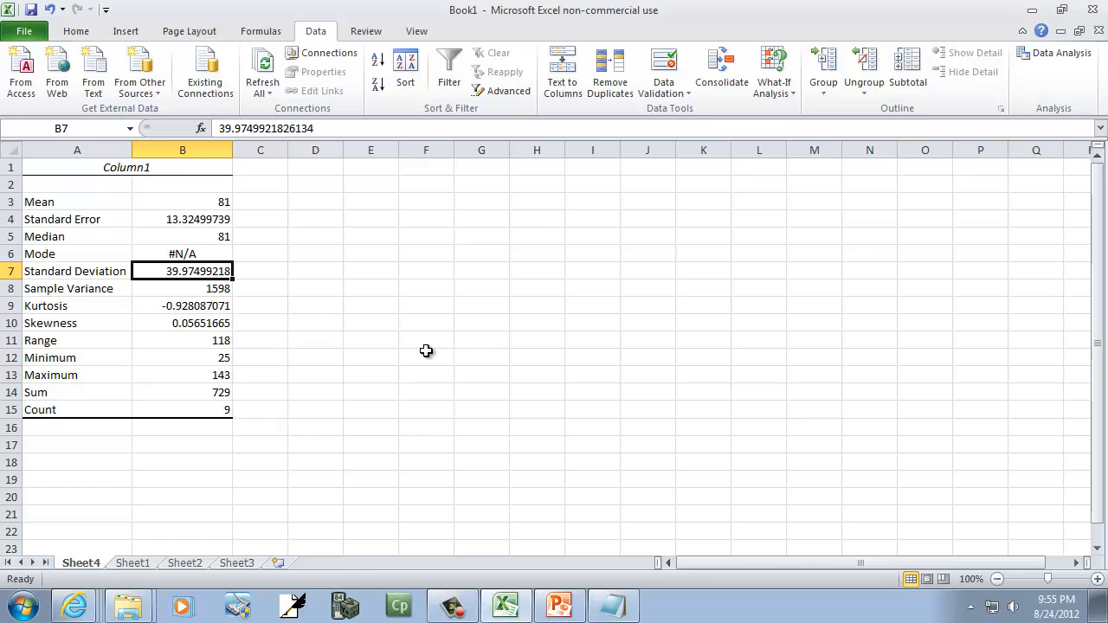
mouse_move(55, 356)
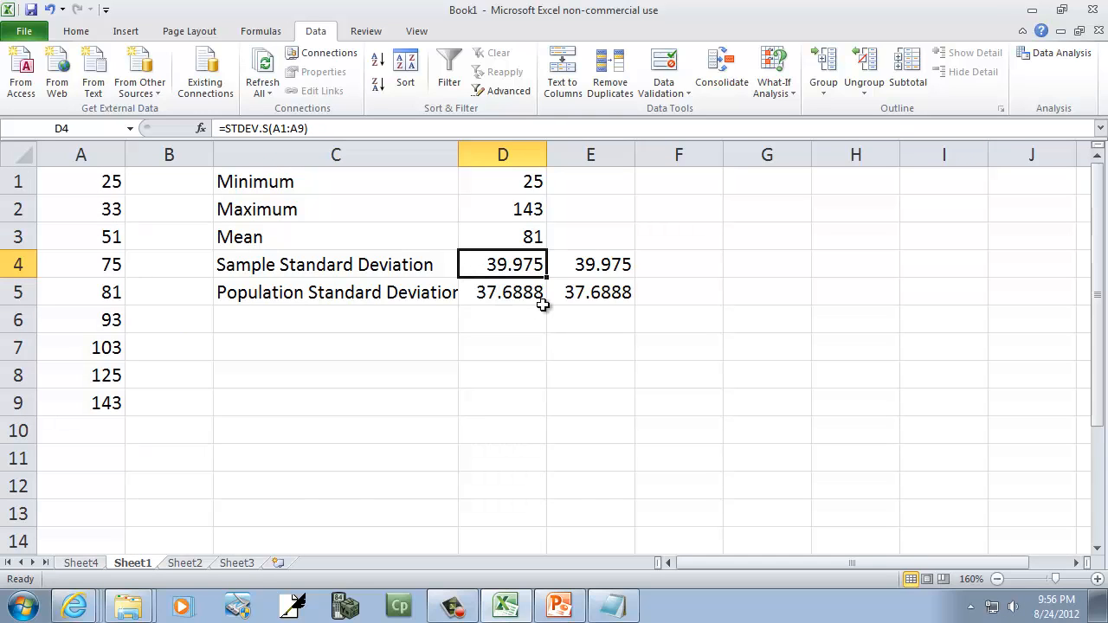
click(590, 291)
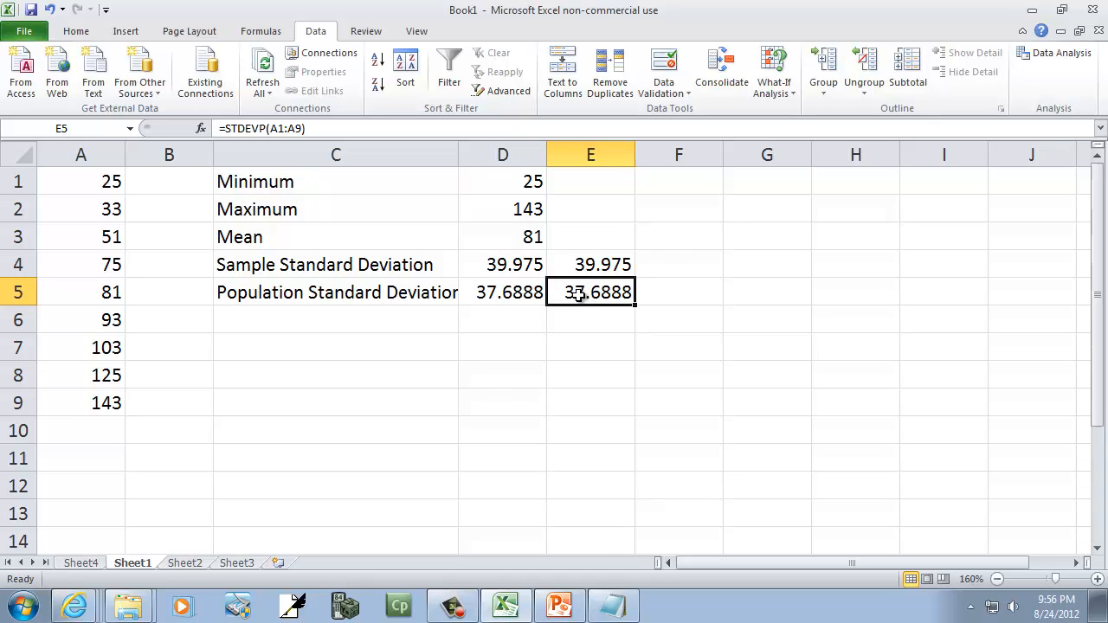
click(503, 264)
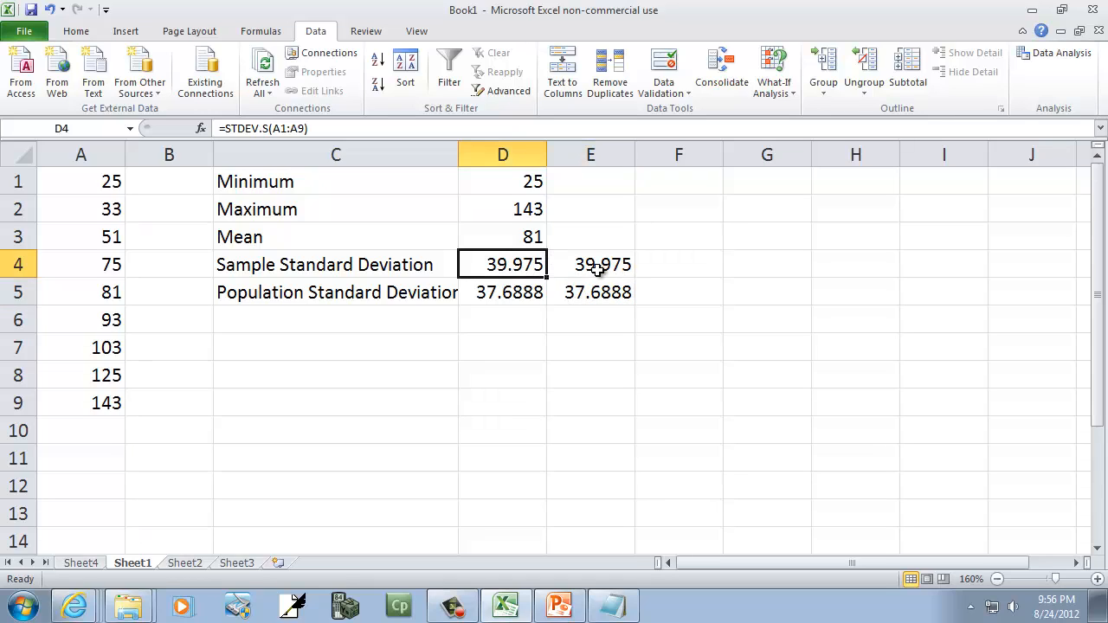
mouse_move(580, 263)
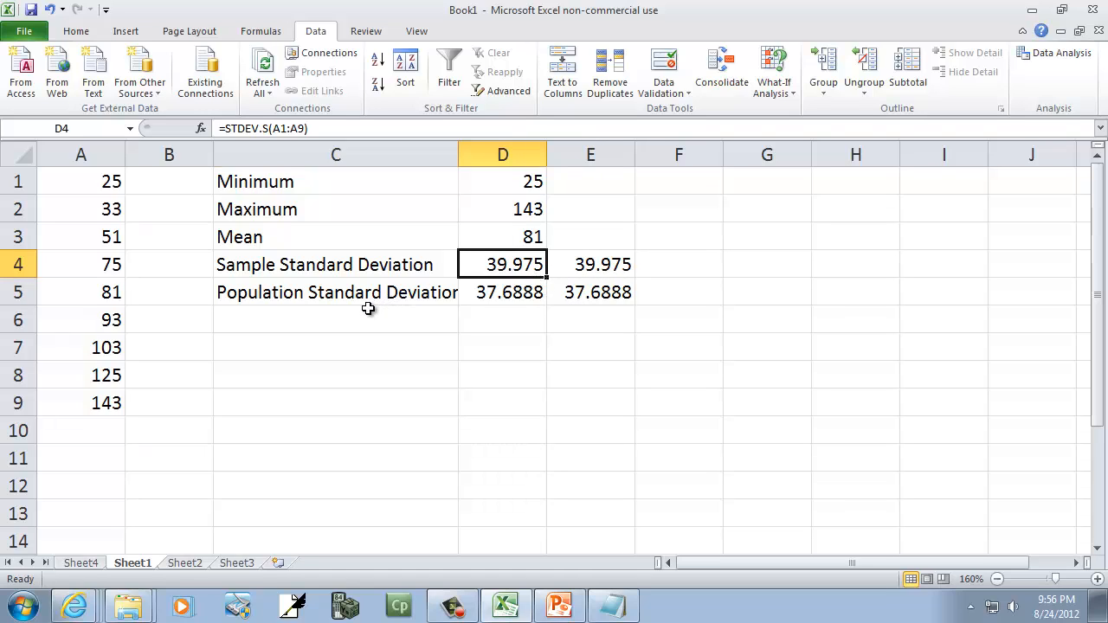
Step: Label row 6 Sample Variance and compute =VAR.S(A1:A9) in D6, returning 1598
text(Sample Standard Deviation)
click(502, 321)
text(=)
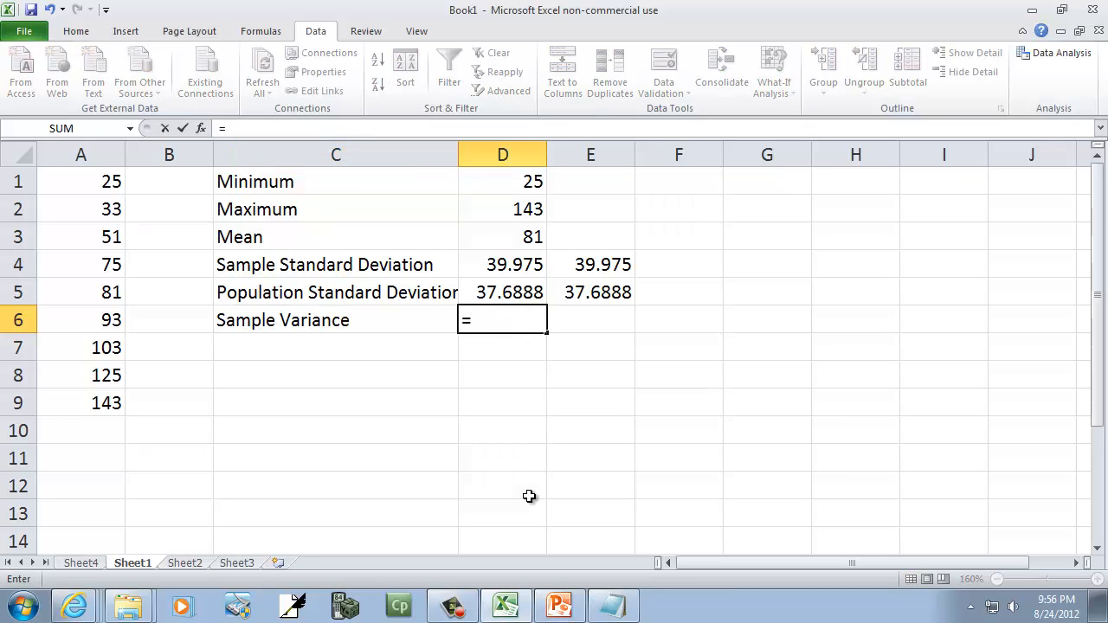
text(var.)
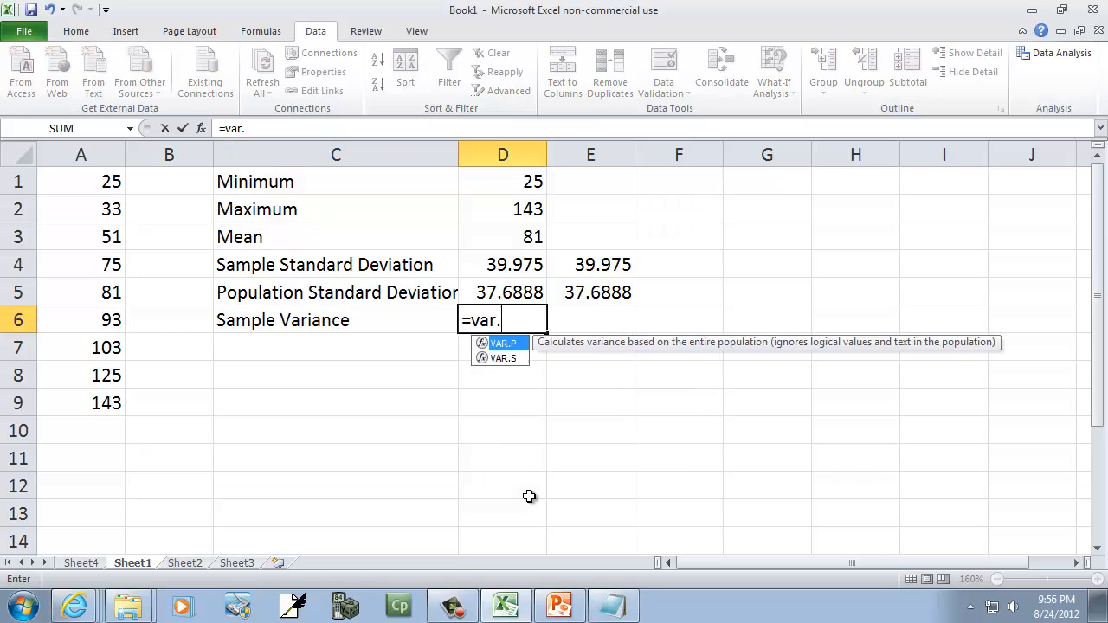
text(S)
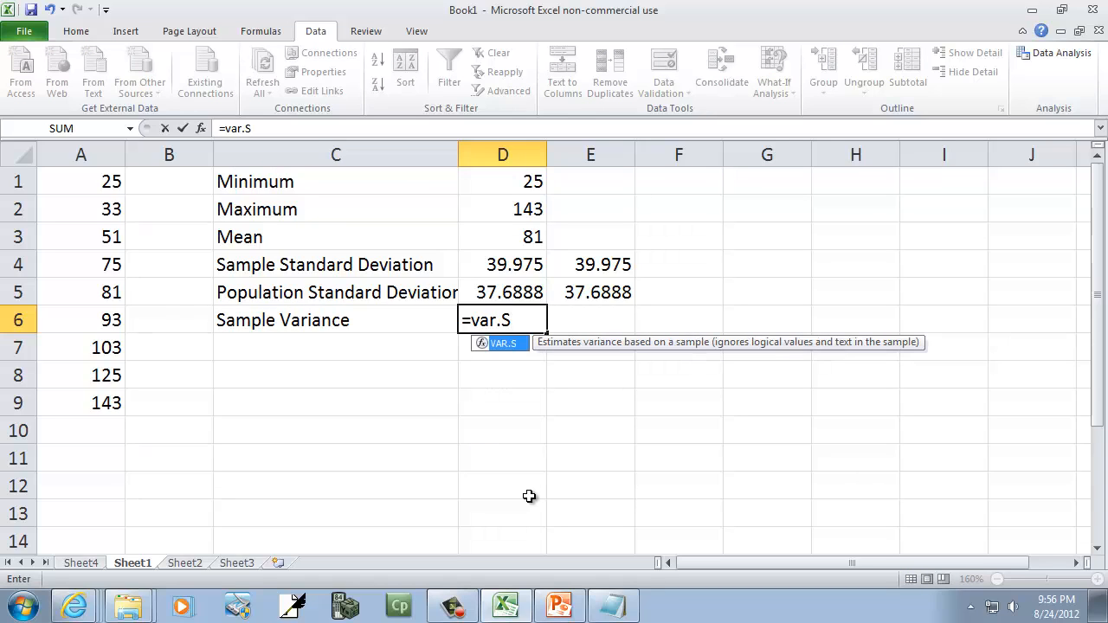
text(()
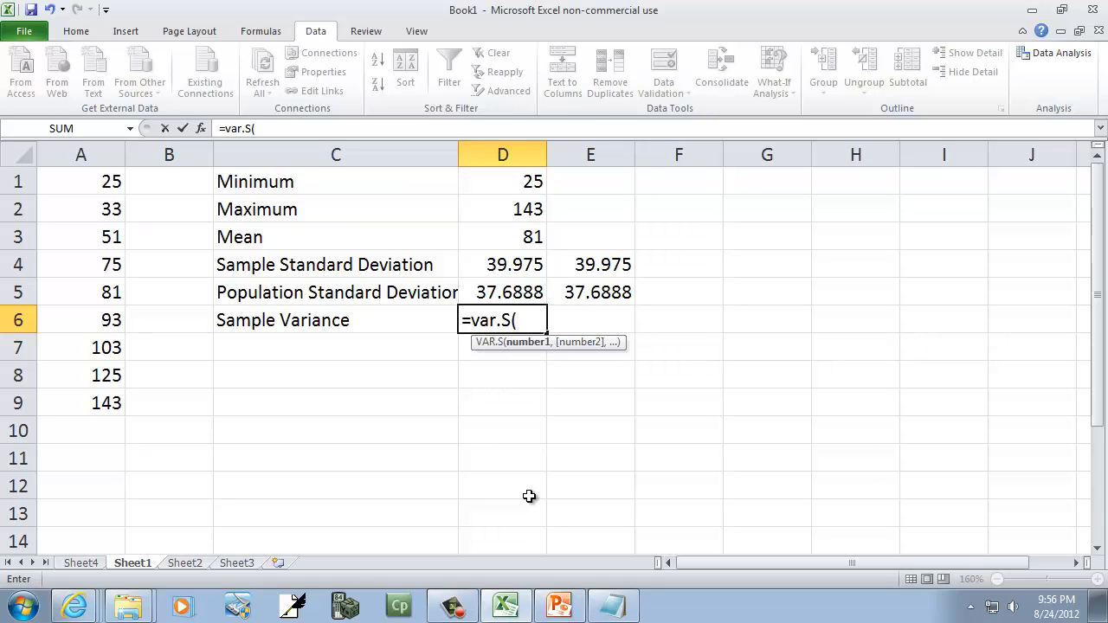
click(80, 182)
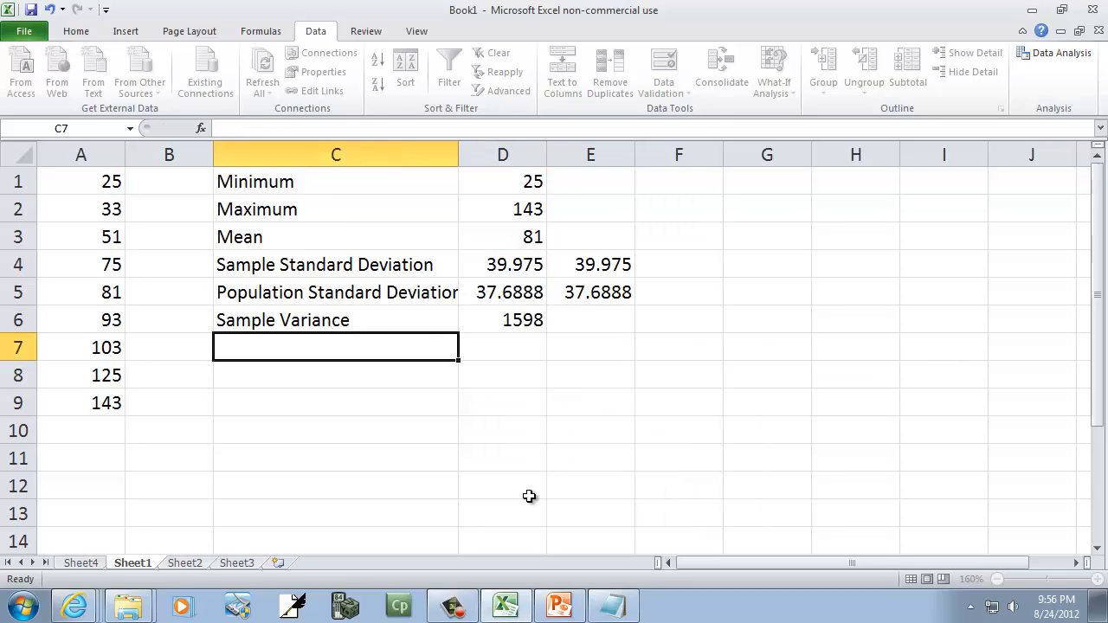
Step: Compute a second sample variance in E6 with the older =VAR(A1:A9), also 1598
click(590, 319)
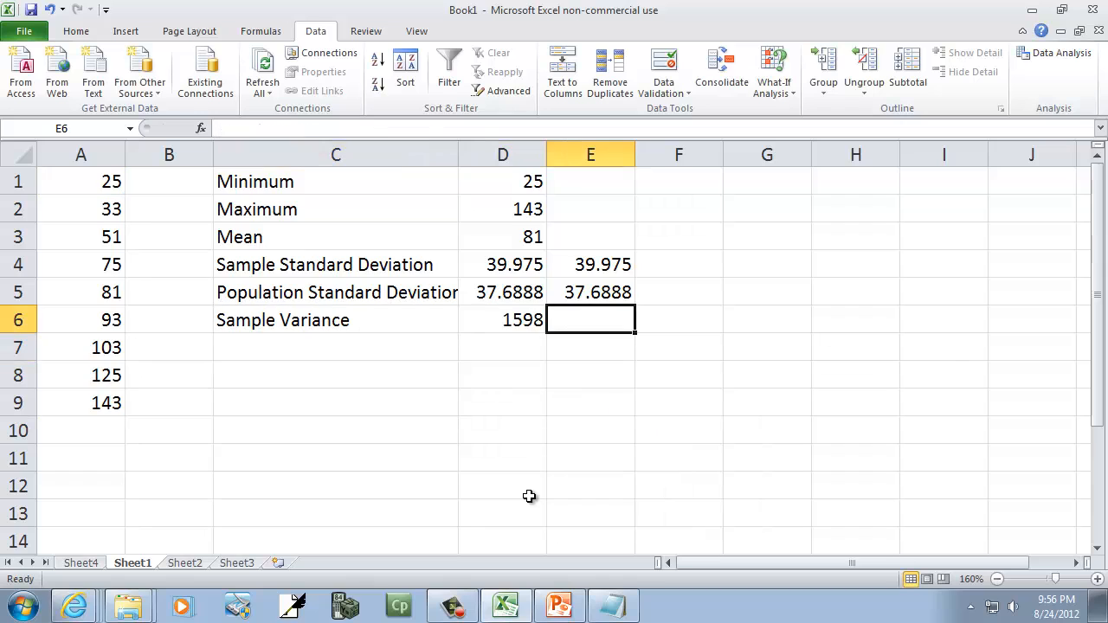
text(=)
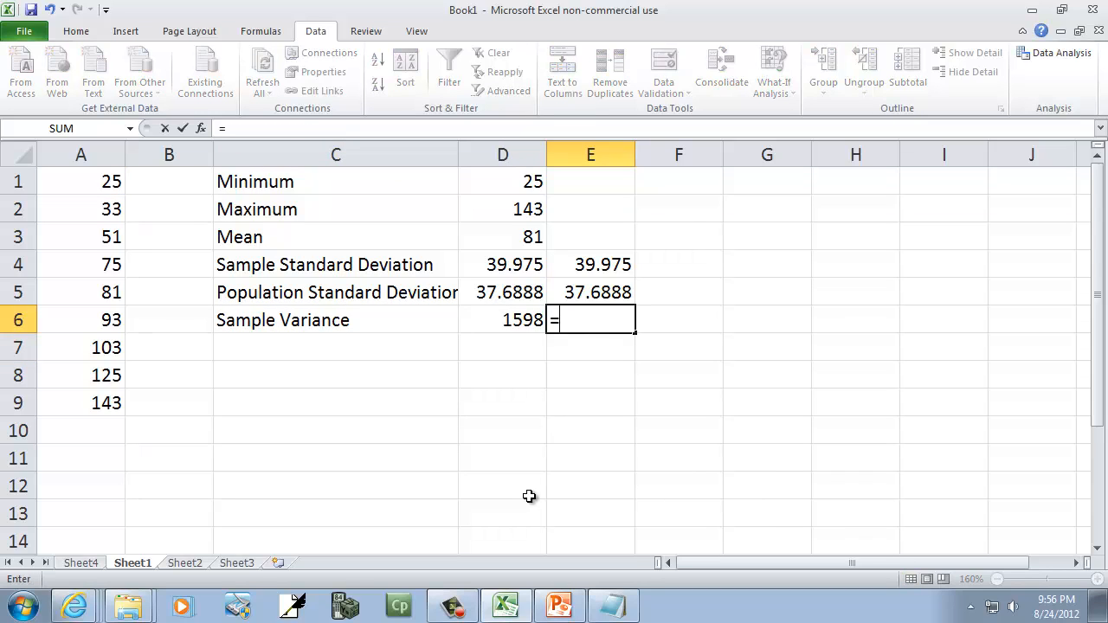
text(var)
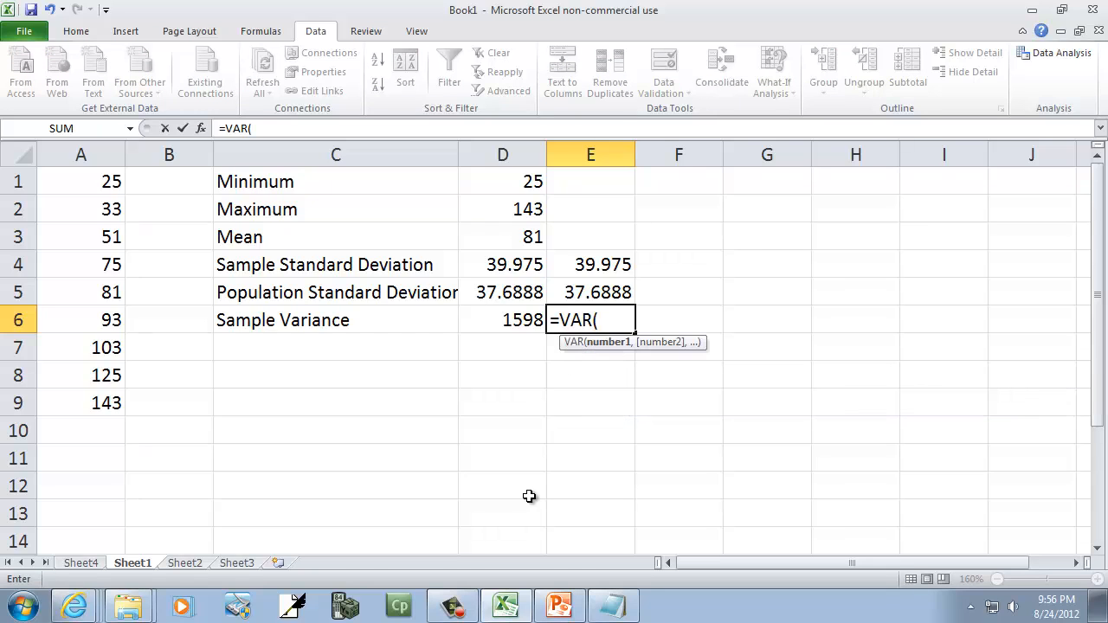
text(A1:A)
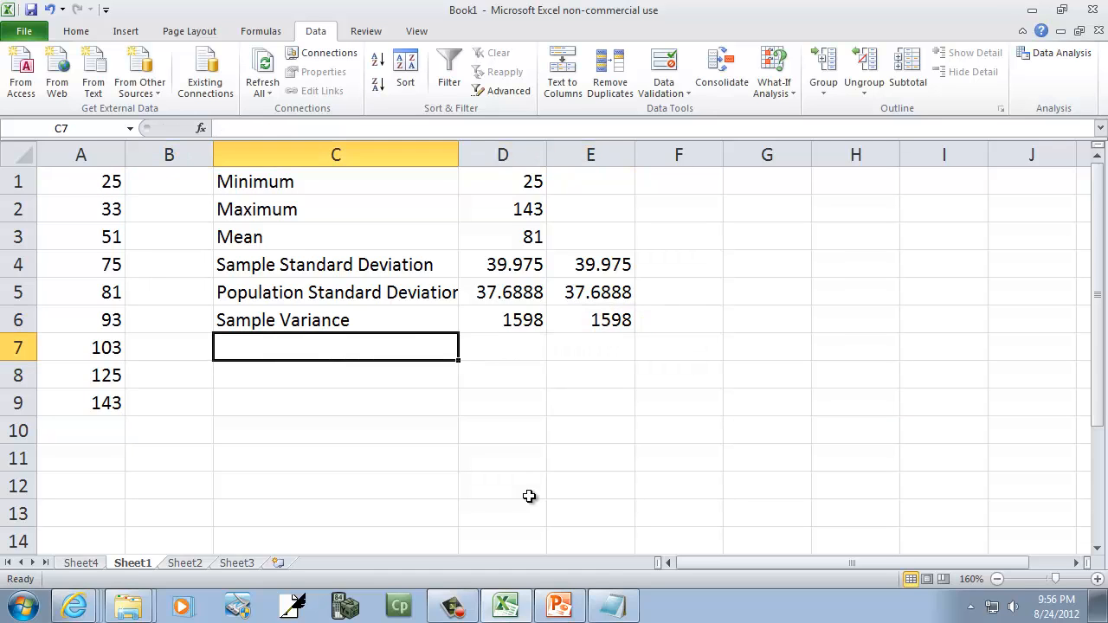
Step: Label row 7 Population Variance and compute =VAR.P(A1:A9) in D7, returning 1420.44
text(Population Standard Deviation)
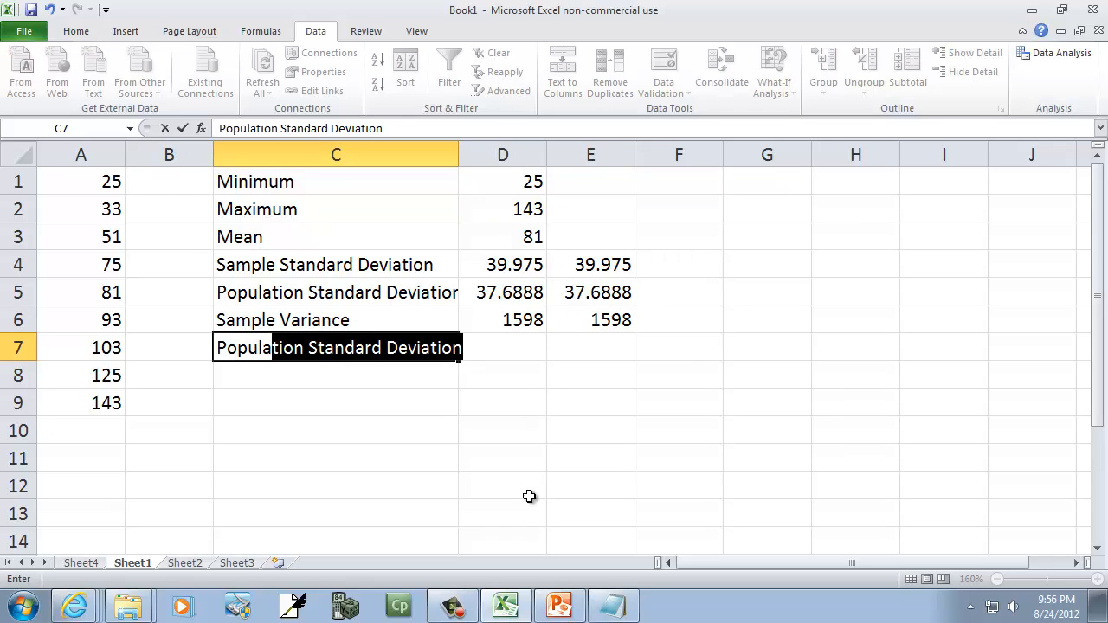
text(Population Variance)
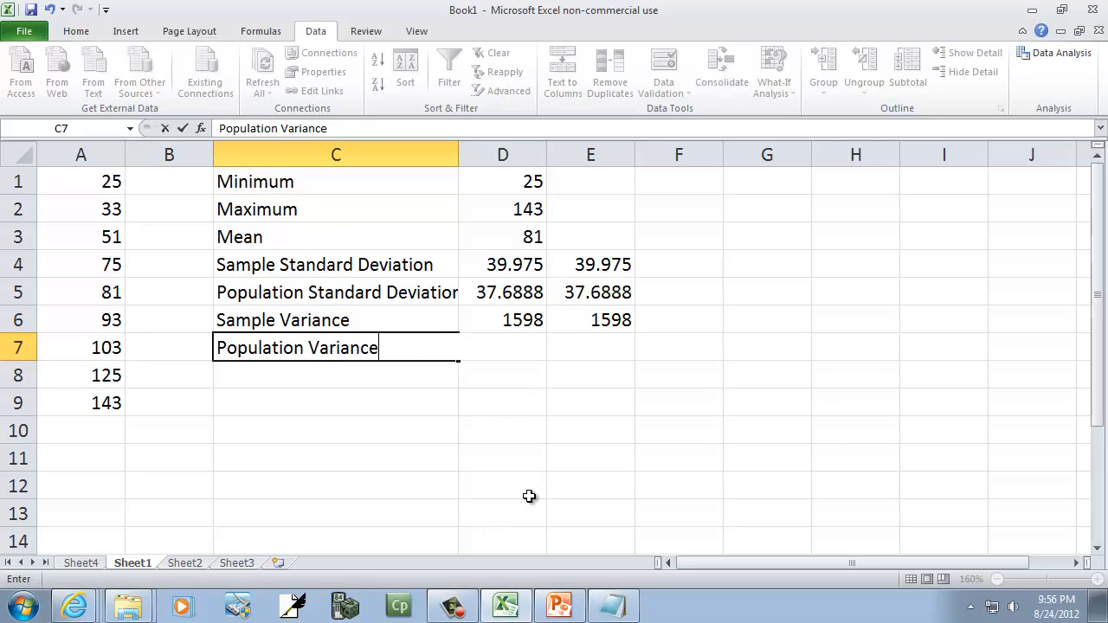
text(=v)
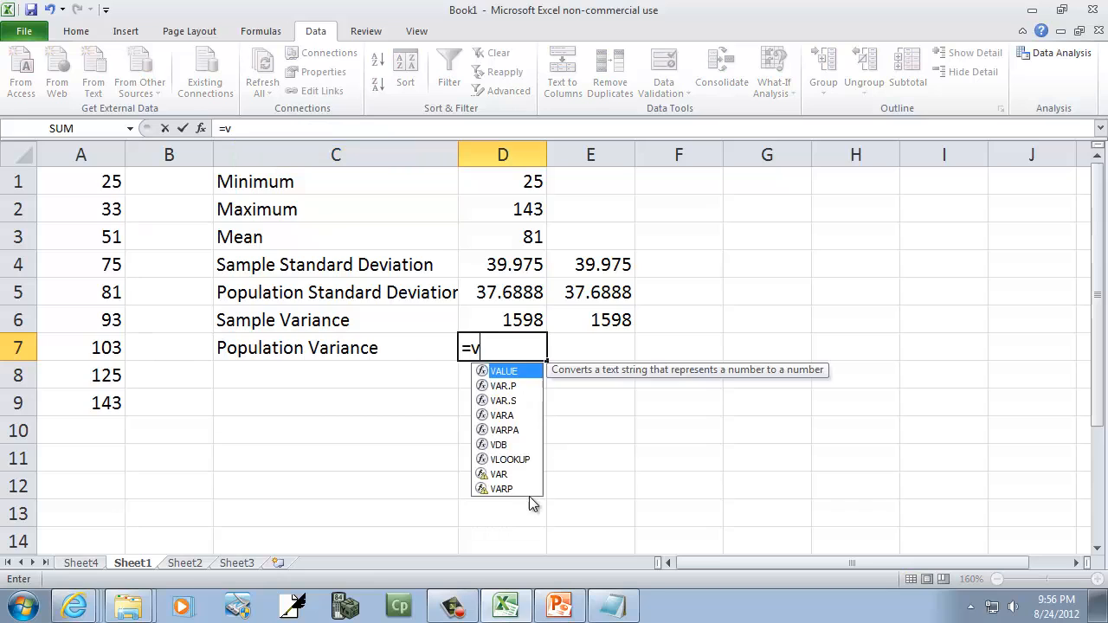
text(ar.p)
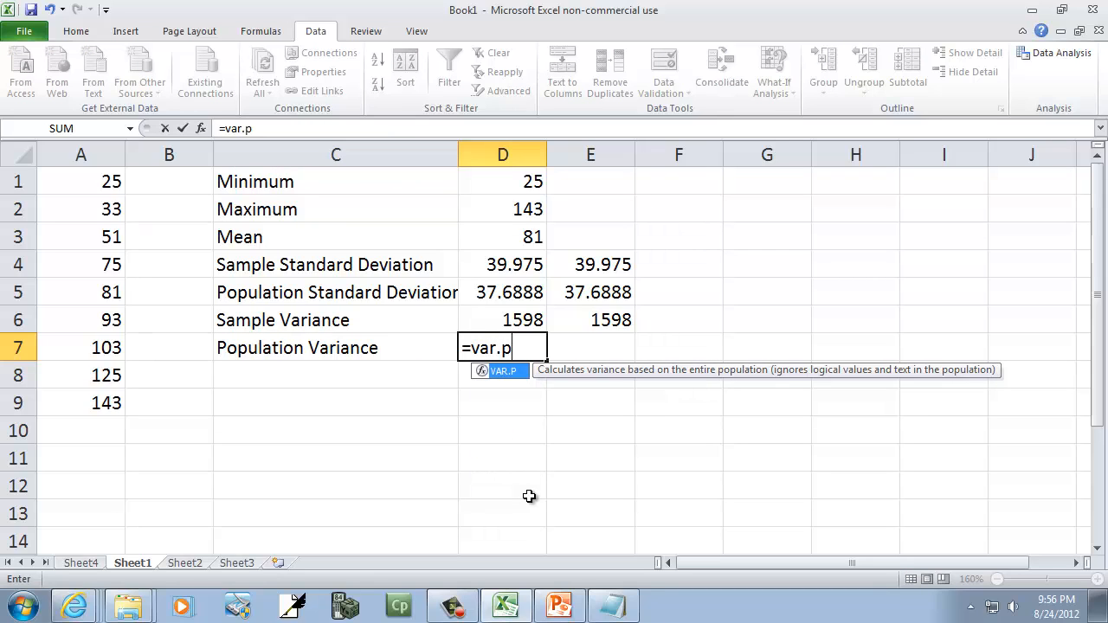
text((A1:A)
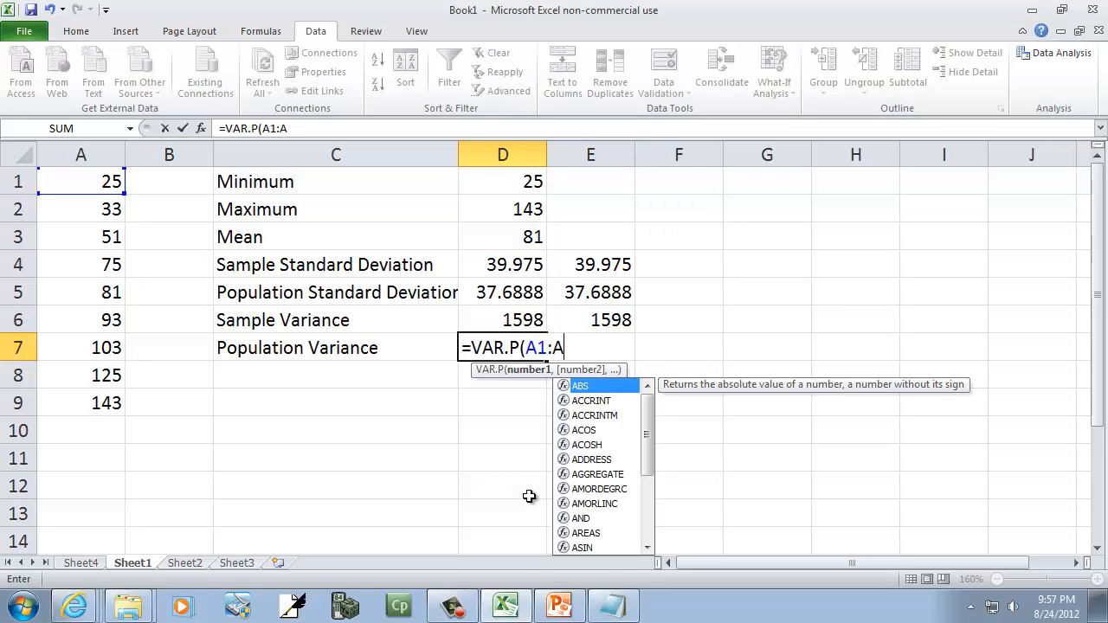
text(9))
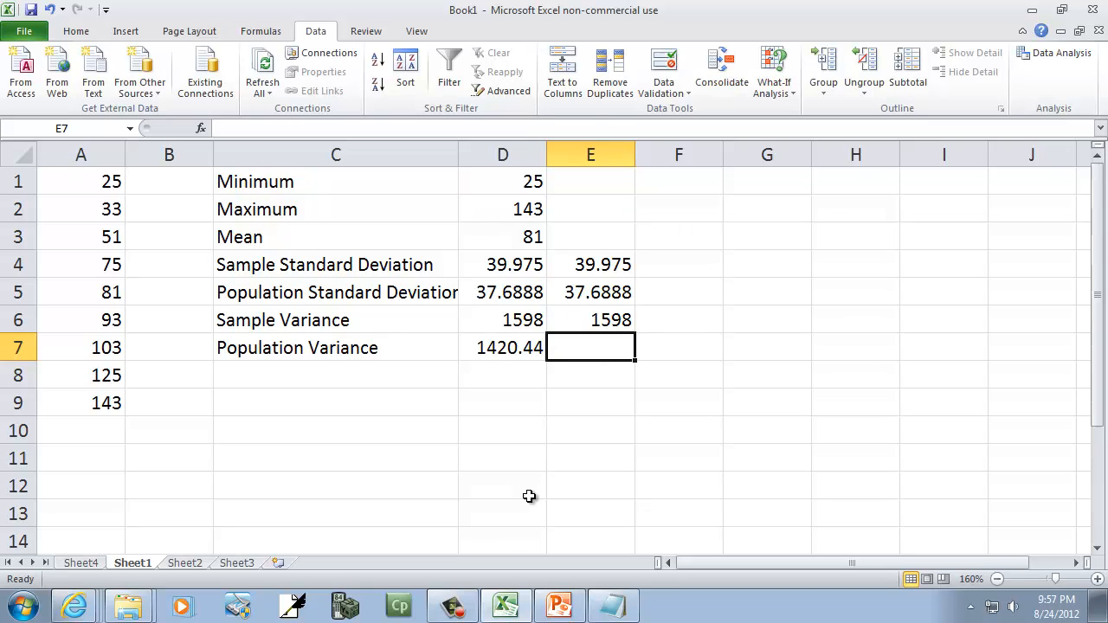
Step: Compute a second population variance in E7 with the older =VARP(A1:A9), also 1420.44
text(=v)
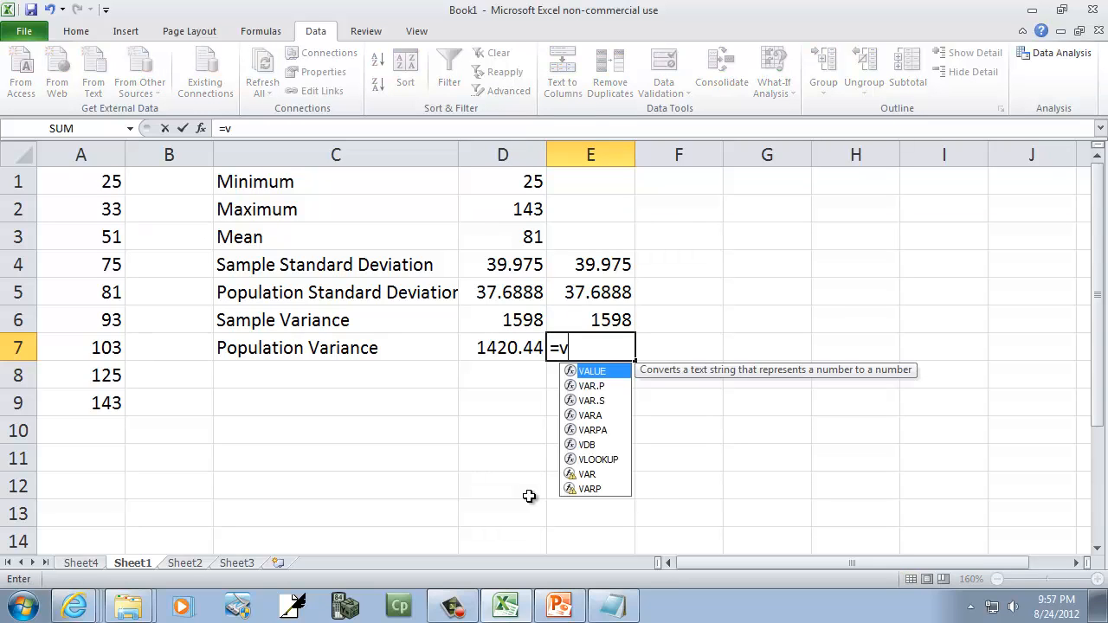
text(arp)
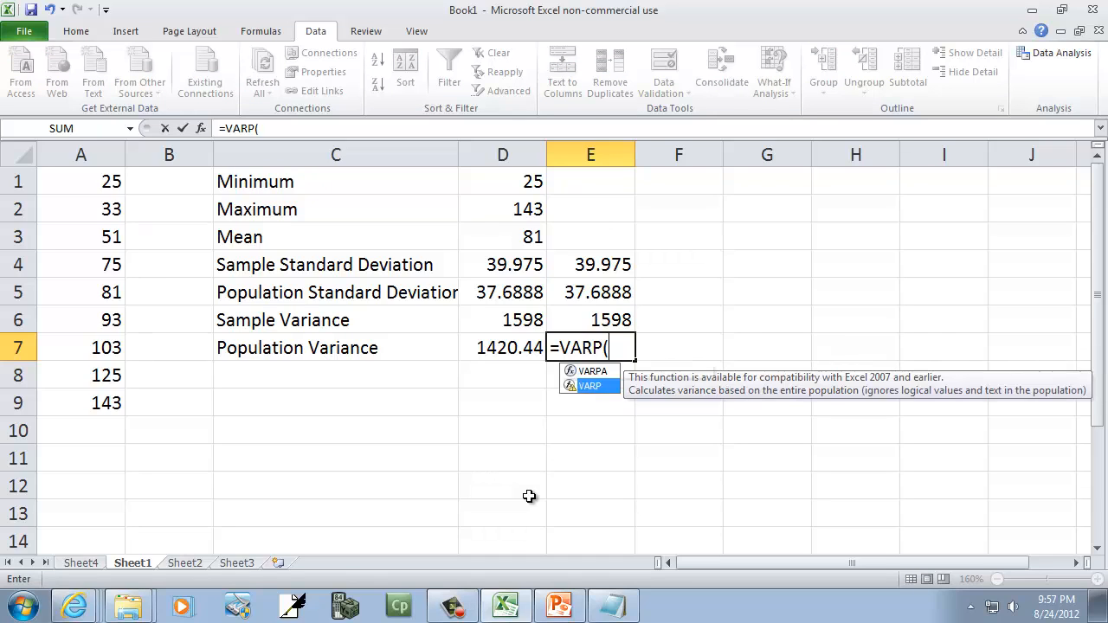
click(80, 182)
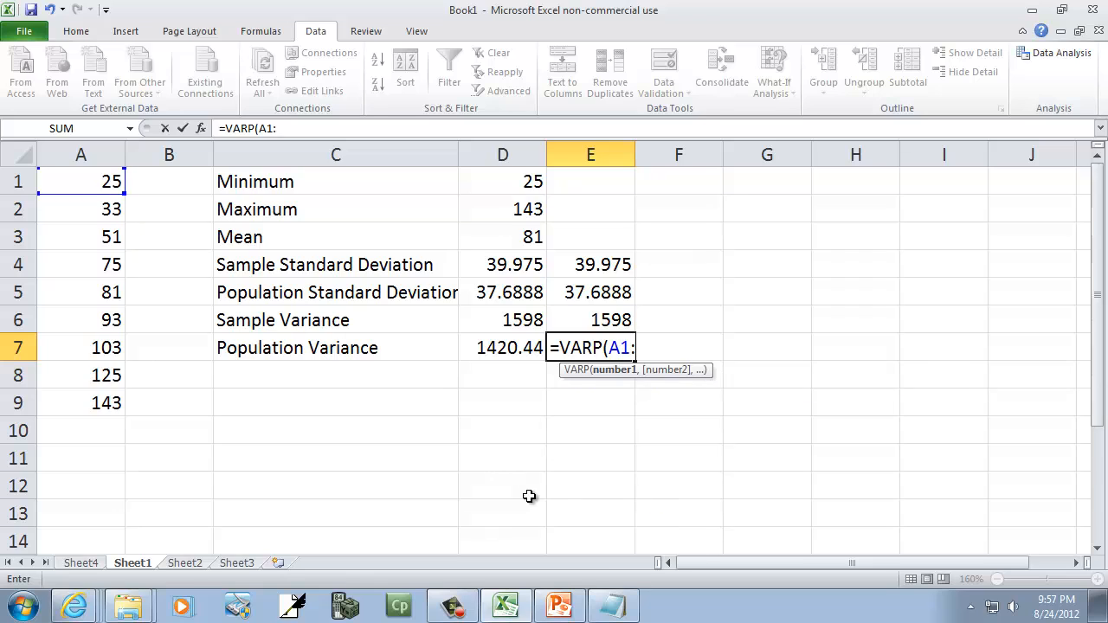
key(Enter)
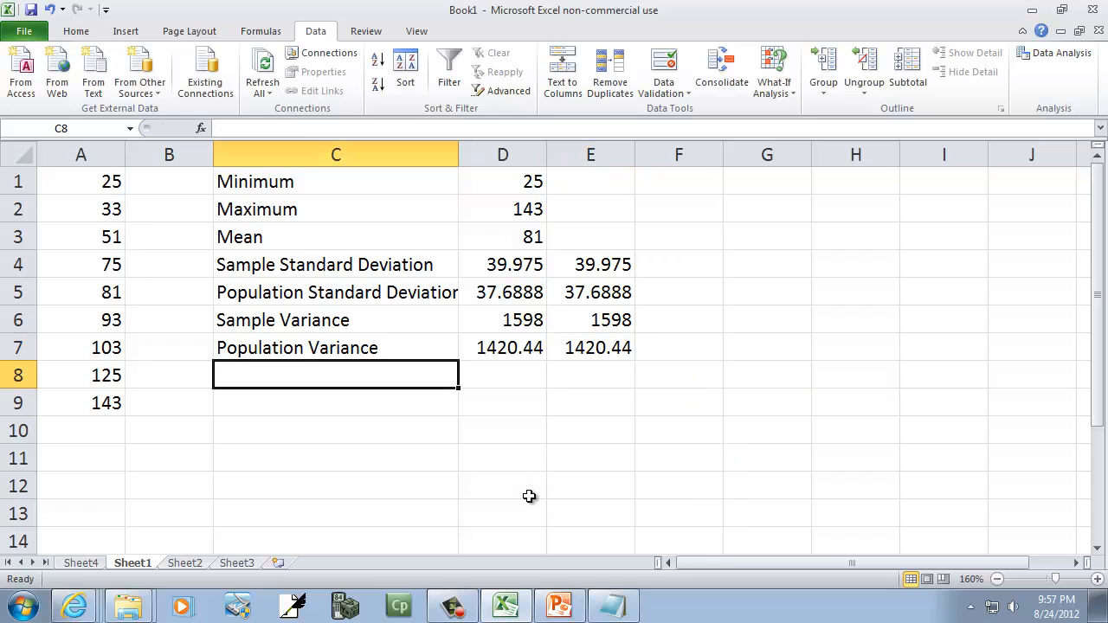
mouse_move(221, 496)
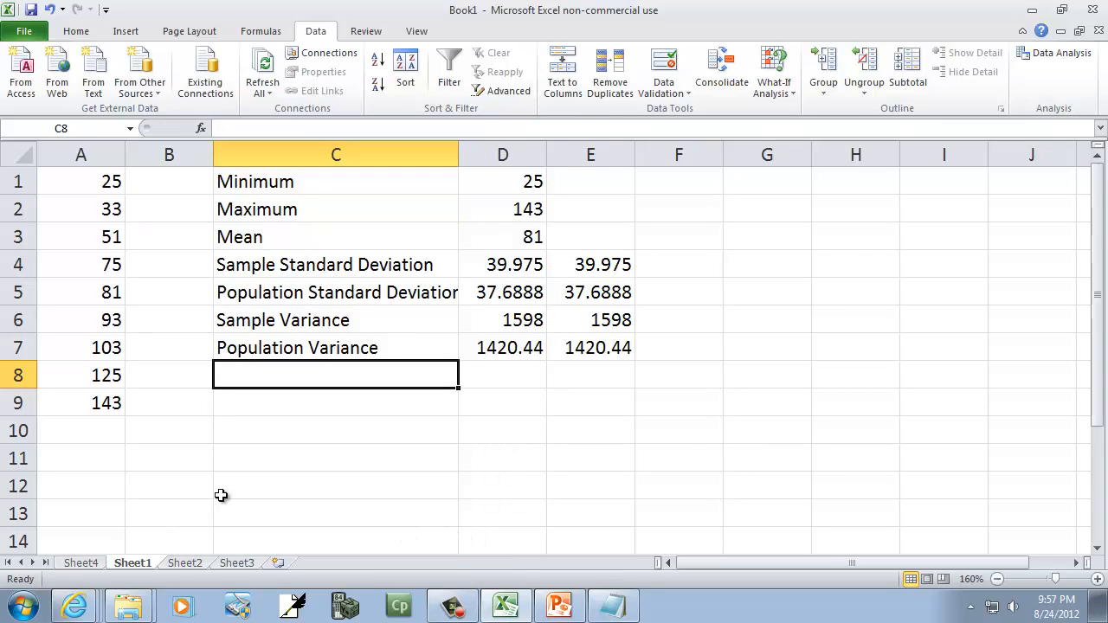
Step: Add a Median row with =MEDIAN(A1:A9) returning 81, then view the Sheet4 analysis output
click(79, 562)
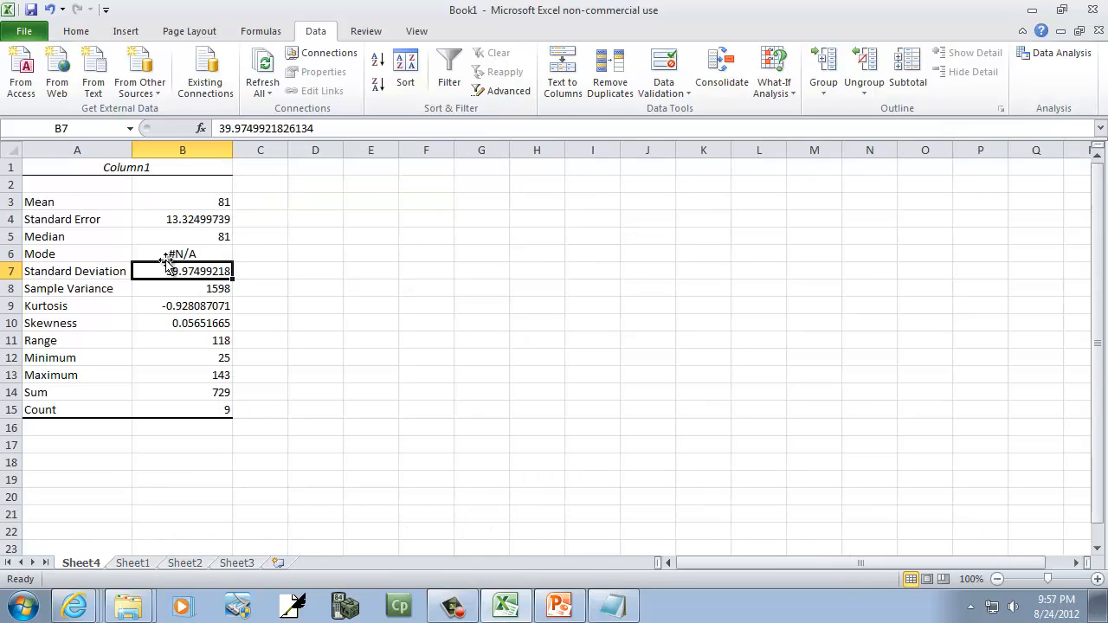
mouse_move(61, 253)
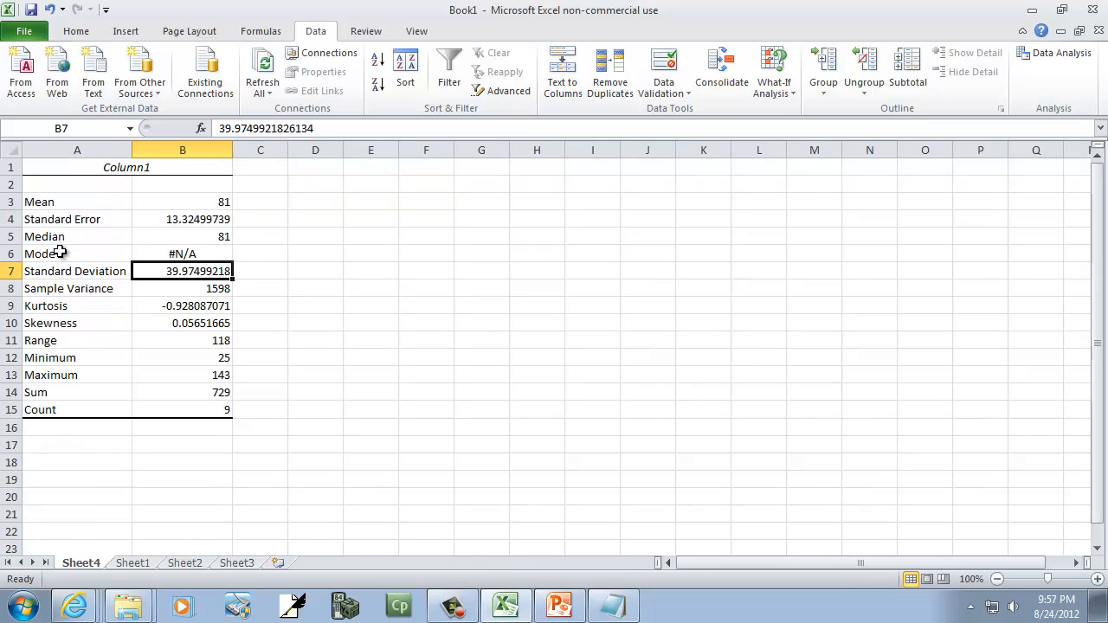
click(132, 563)
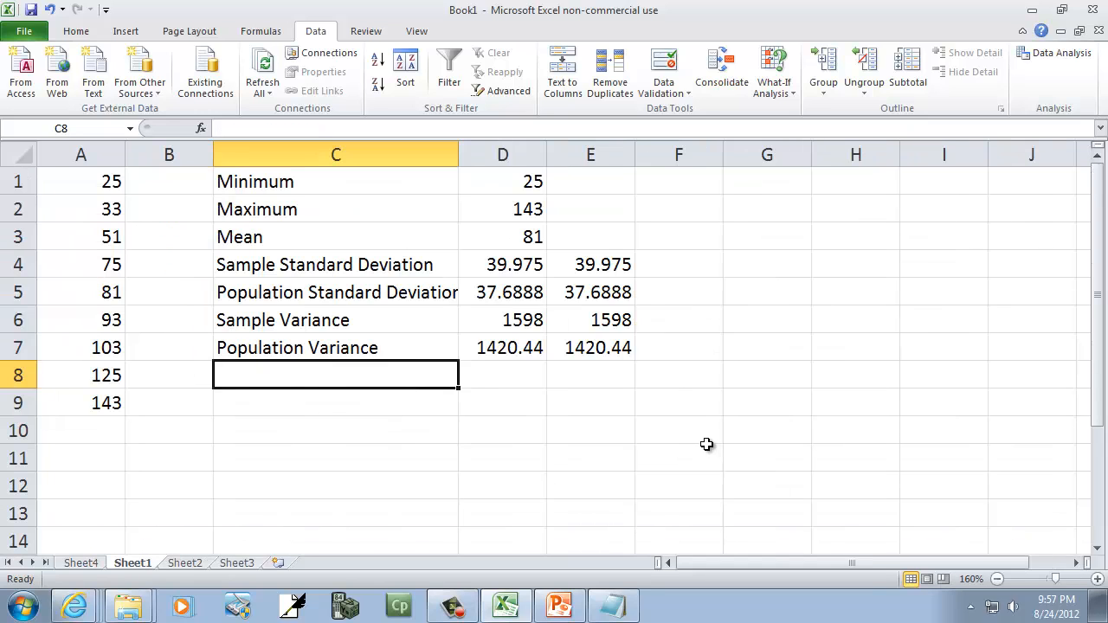
text(Median)
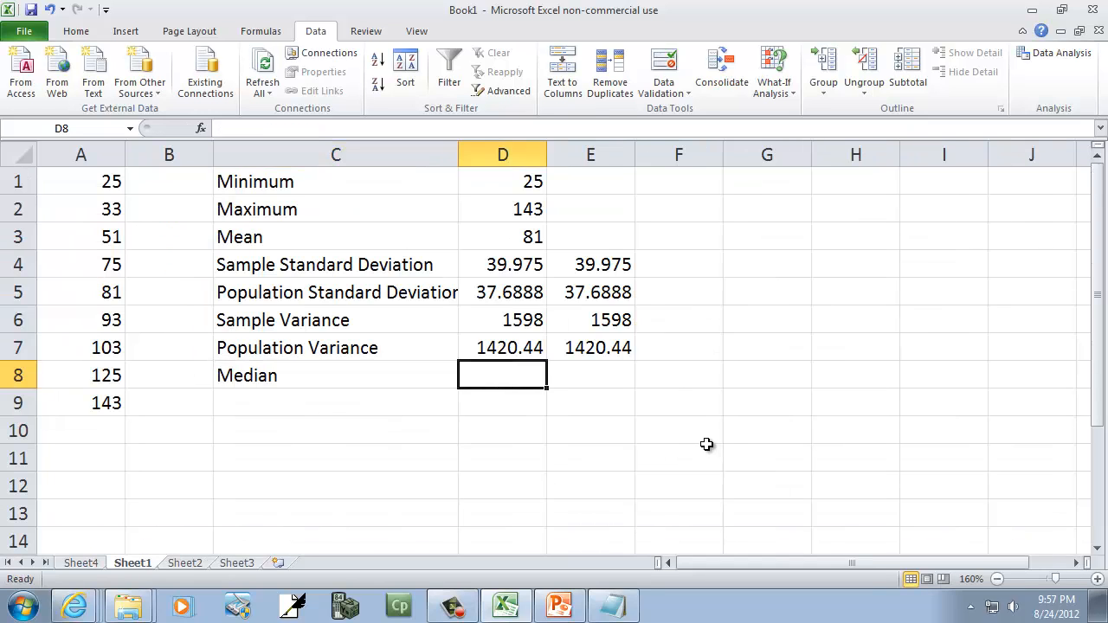
text(=m)
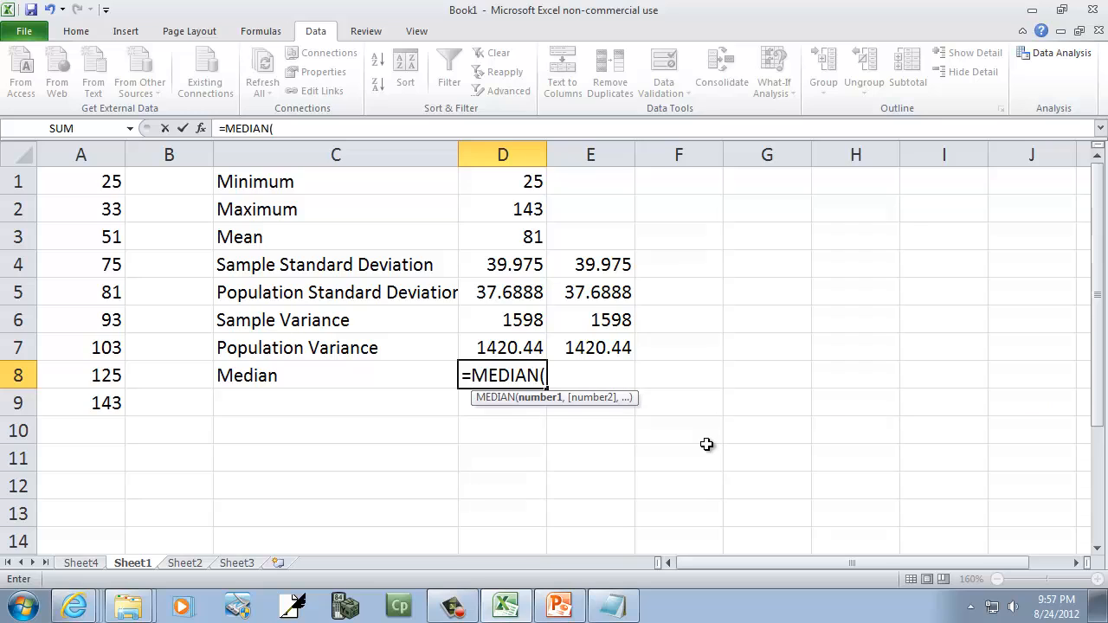
drag(79, 182, 80, 402)
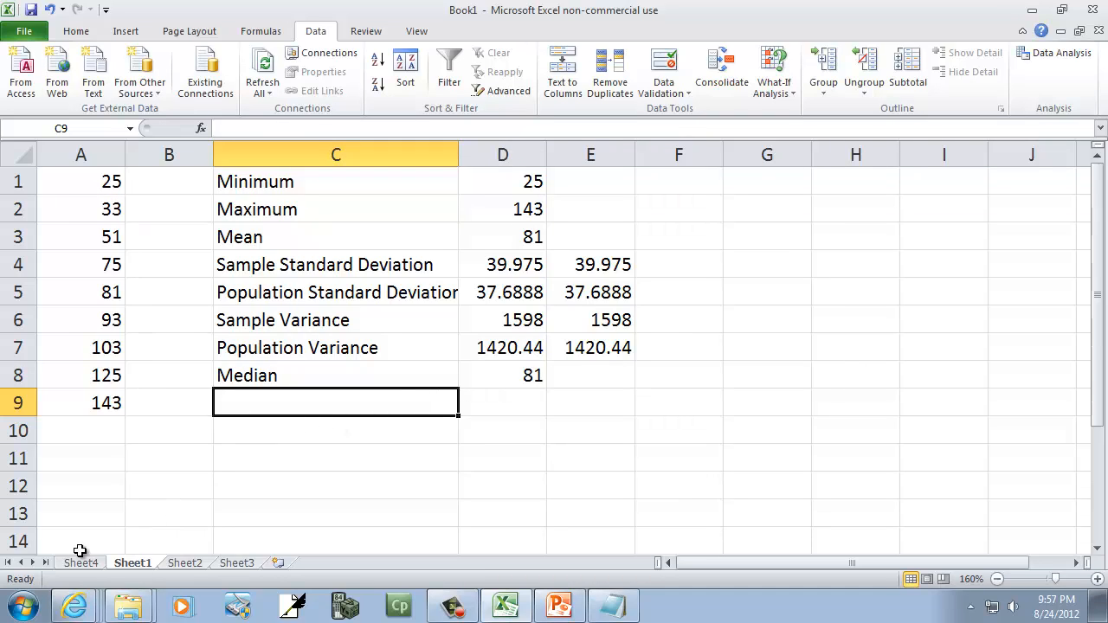
click(79, 563)
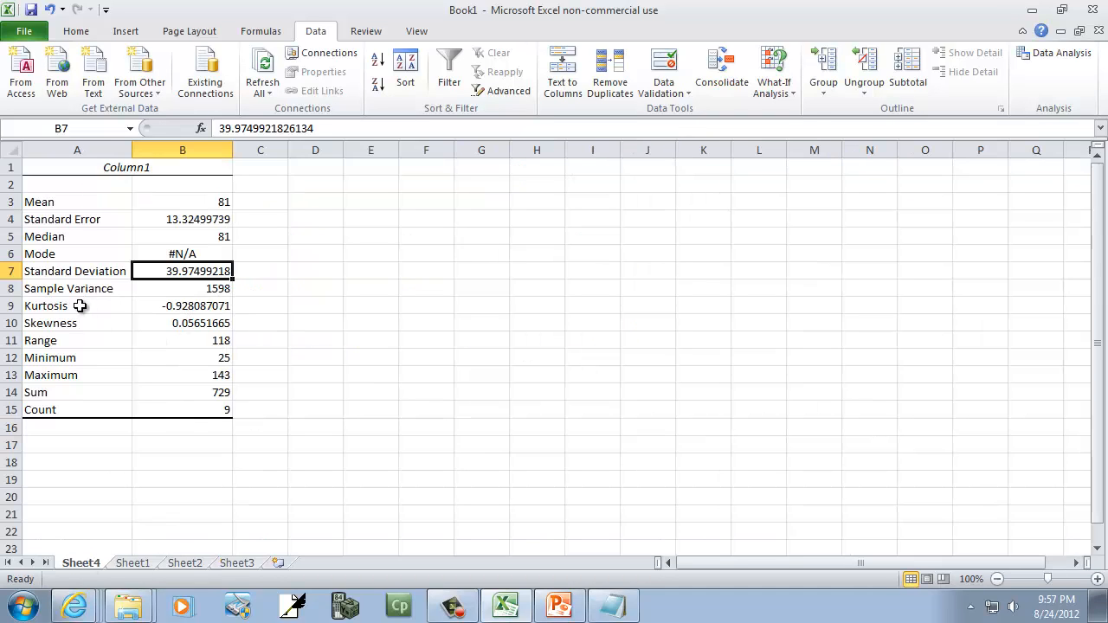
mouse_move(68, 327)
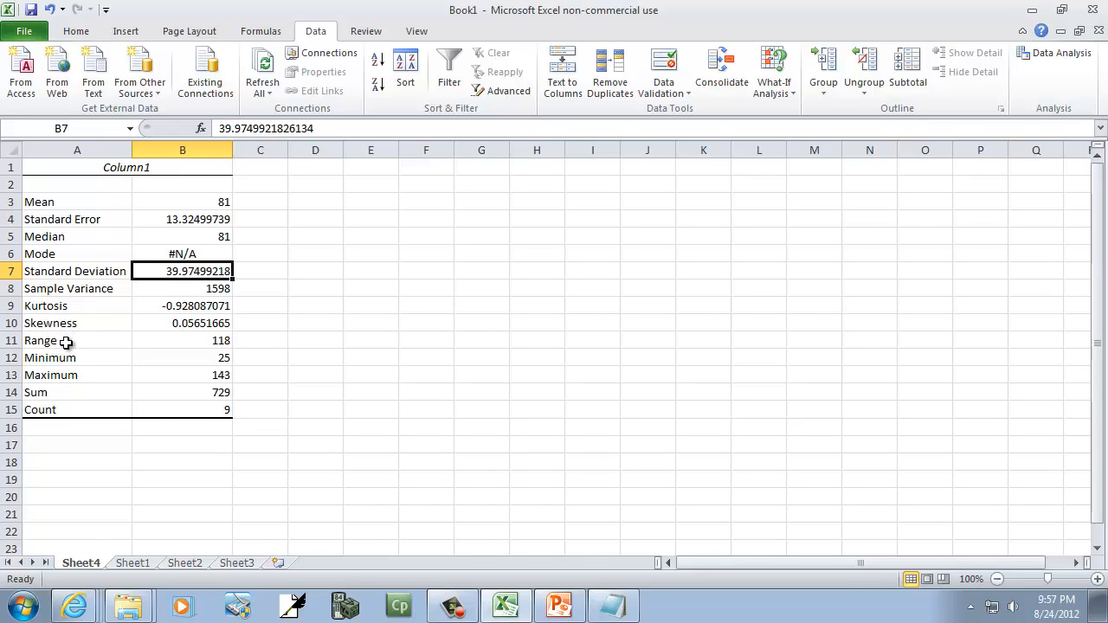
mouse_move(59, 408)
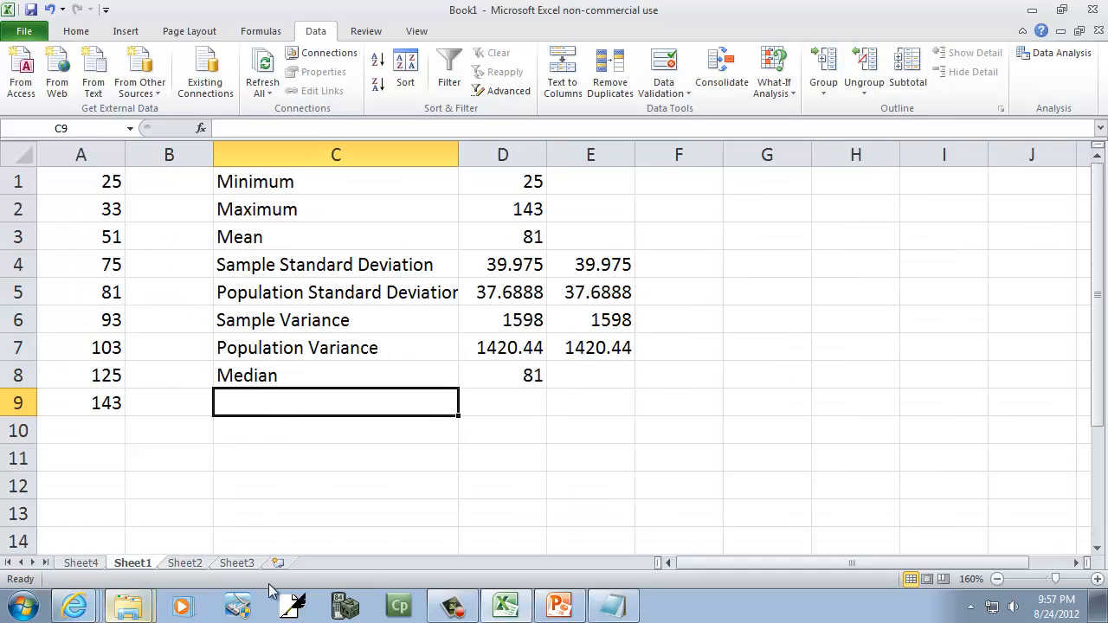
Step: Label row 9 'Range' and compute it as =MAX(A1:A9)-MIN(A1:A9), giving 118
text(Range)
click(502, 402)
text(=ran)
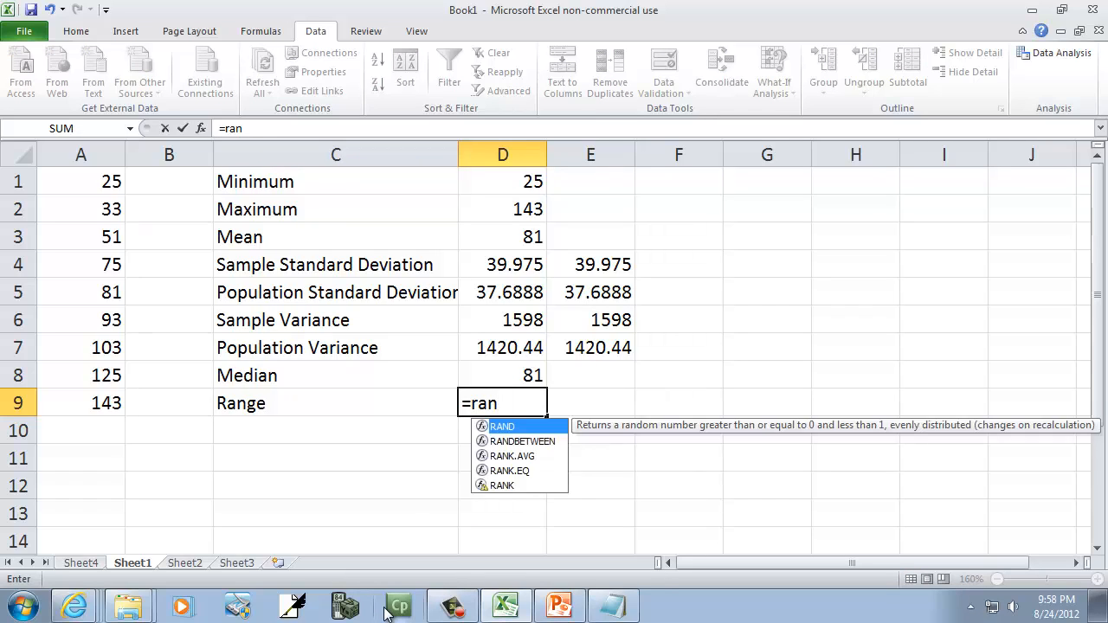
key(backspace)
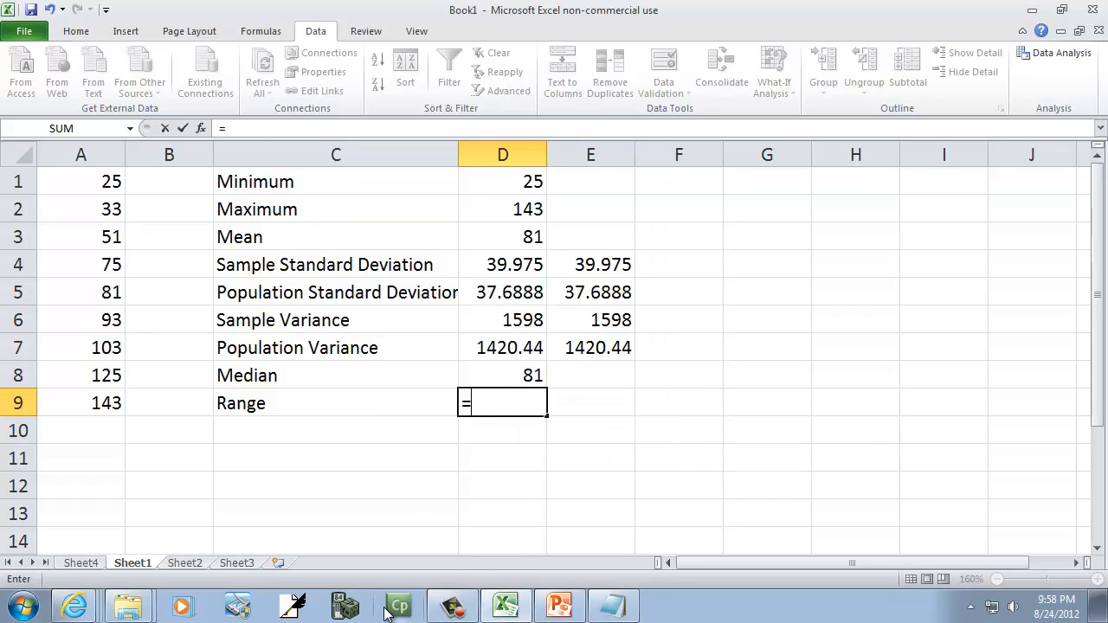
text(max)
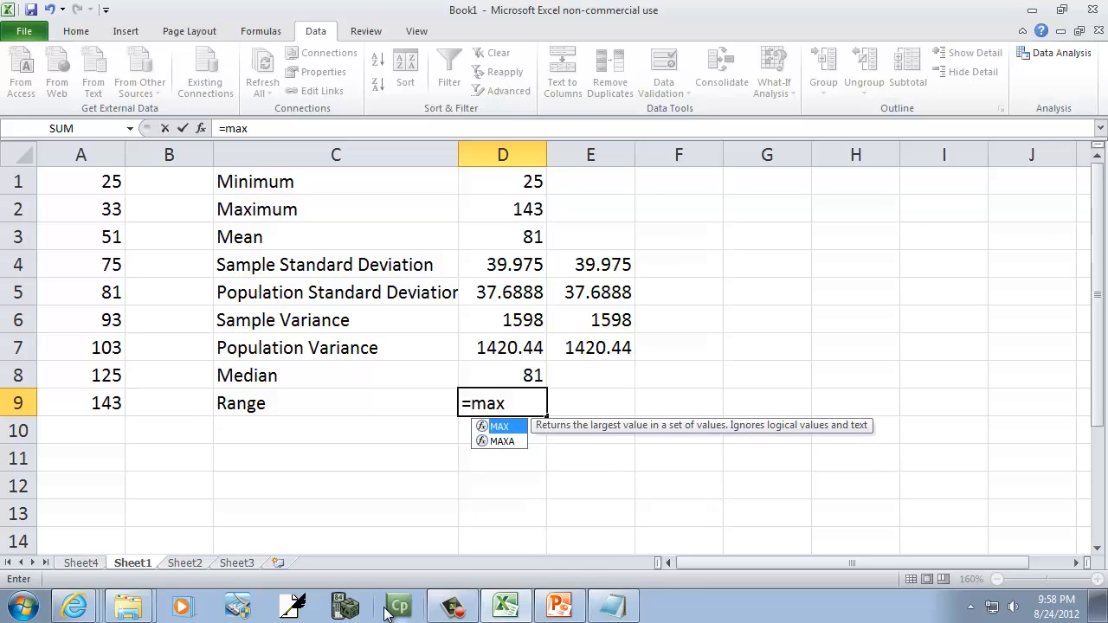
text(()
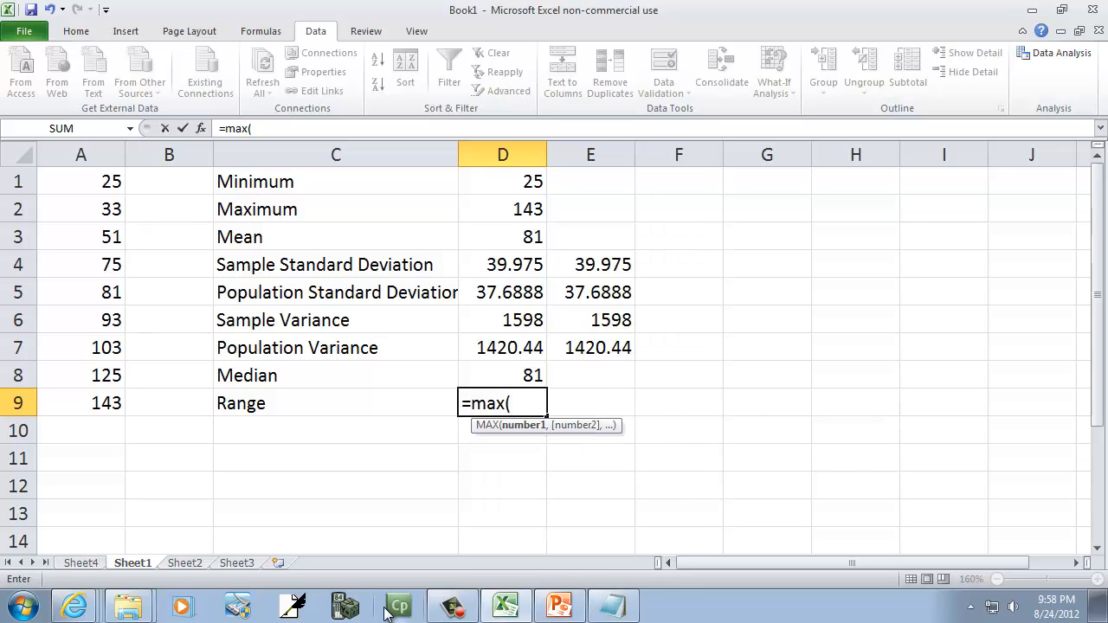
click(80, 182)
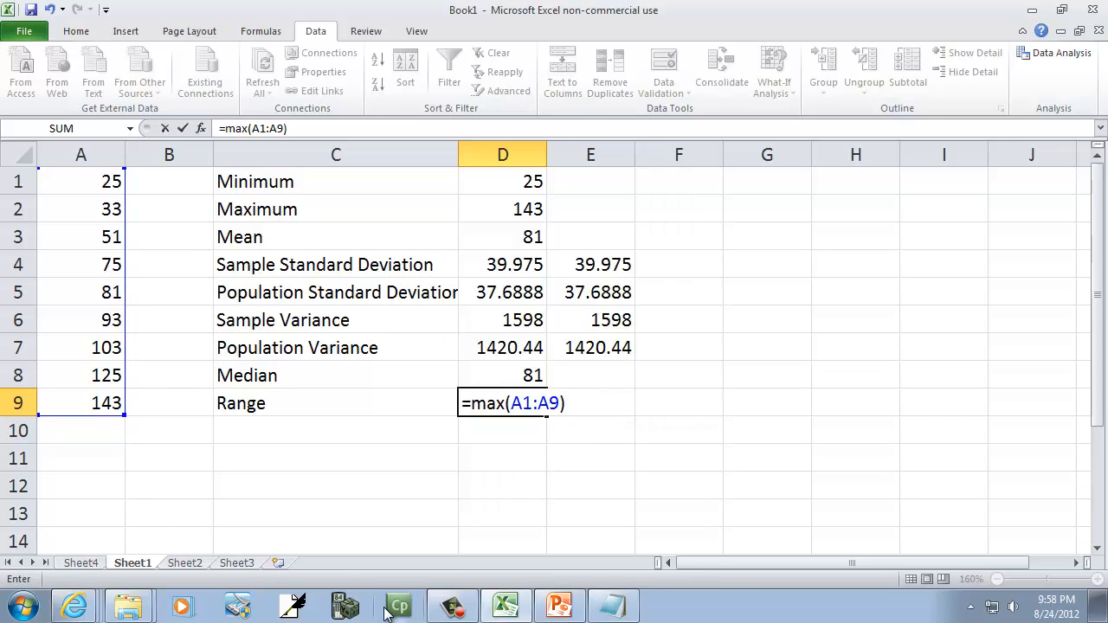
text(-min)
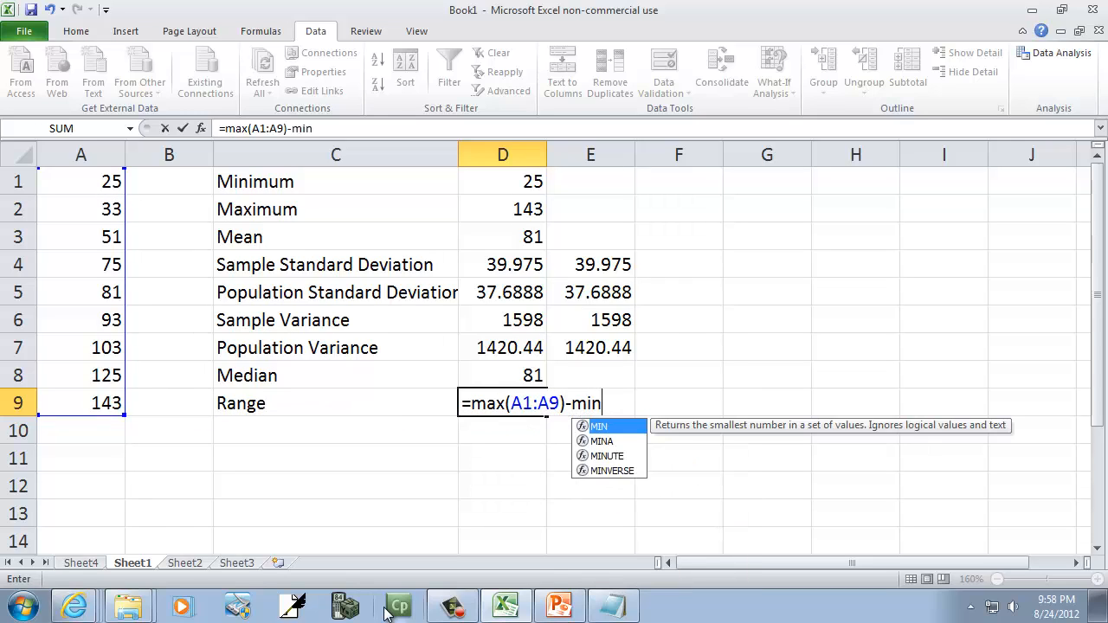
text((A)
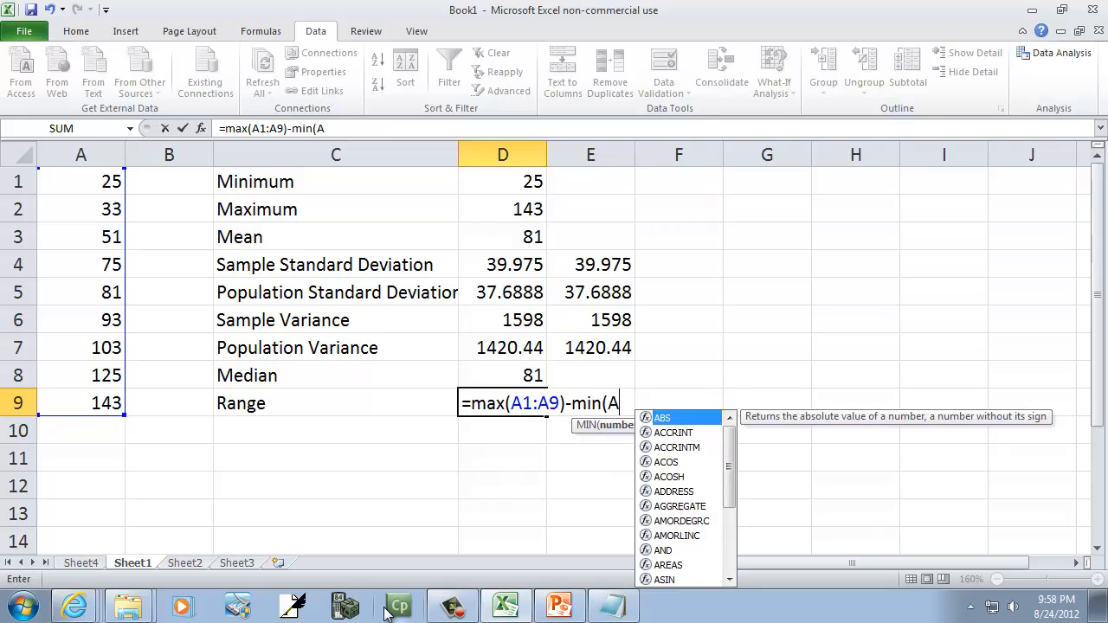
text(1:A9))
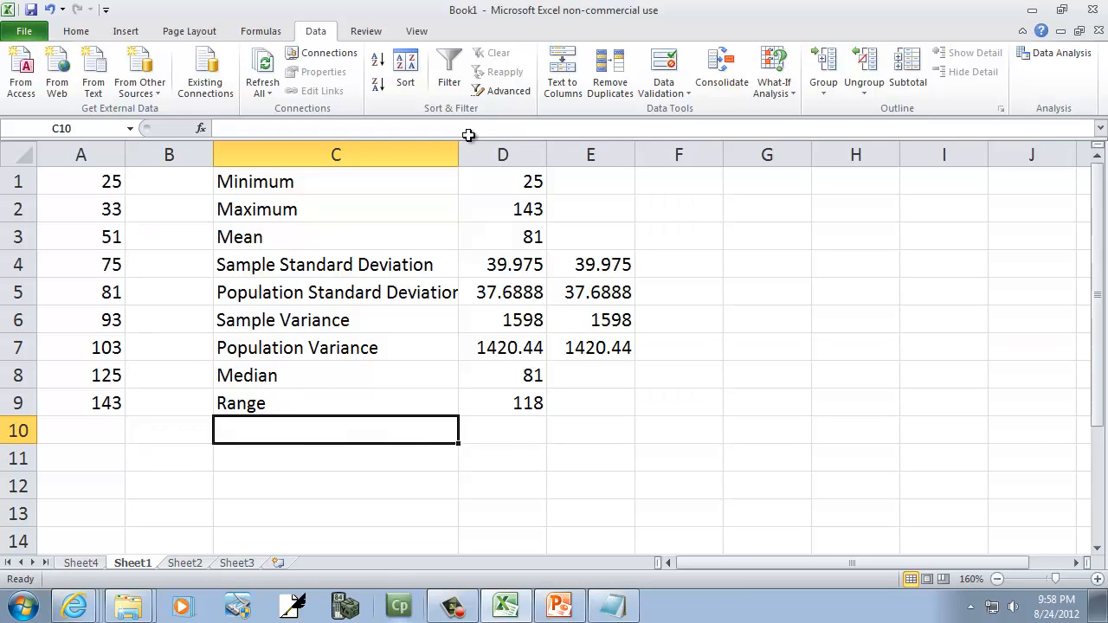
mouse_move(104, 198)
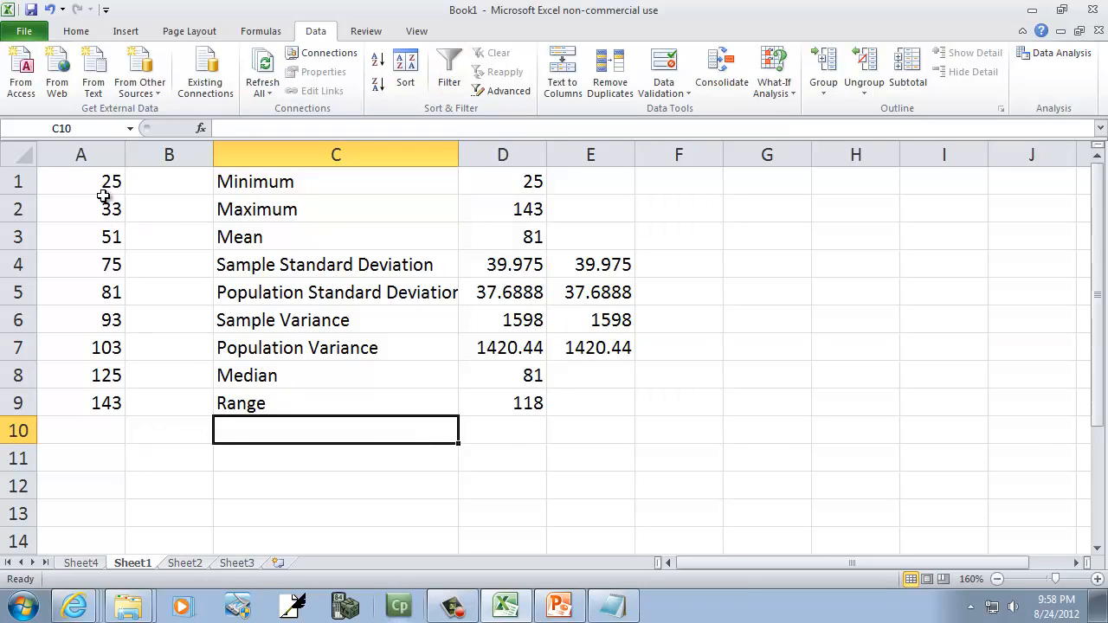
Step: Change column A values (A1 to 1, A6 to 13) so the statistics recalculate: minimum 1, range 142
click(79, 182)
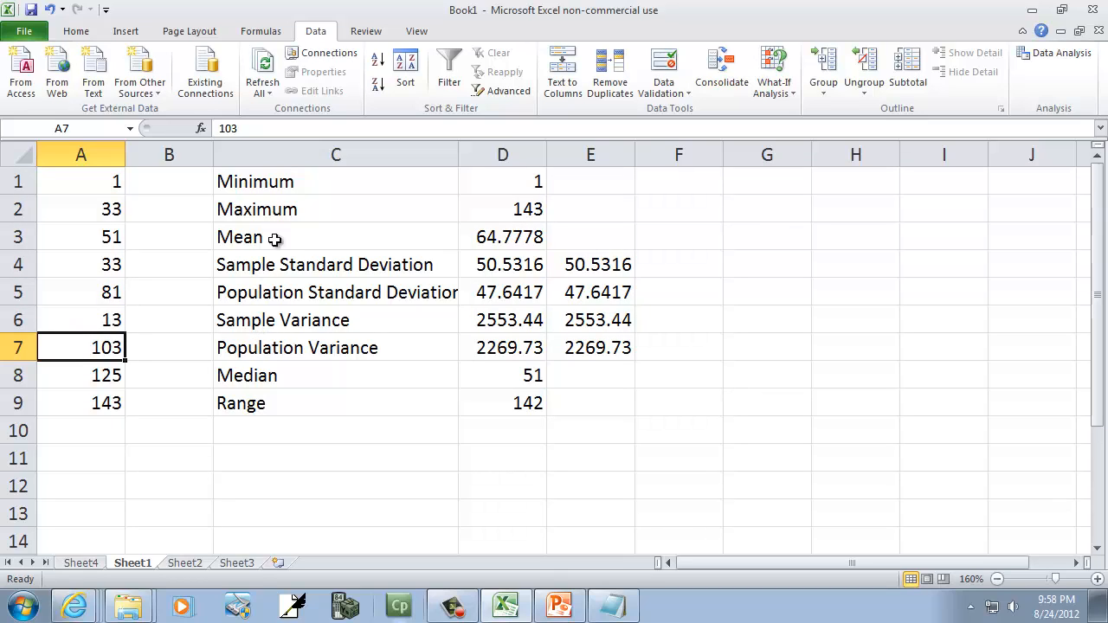
mouse_move(227, 406)
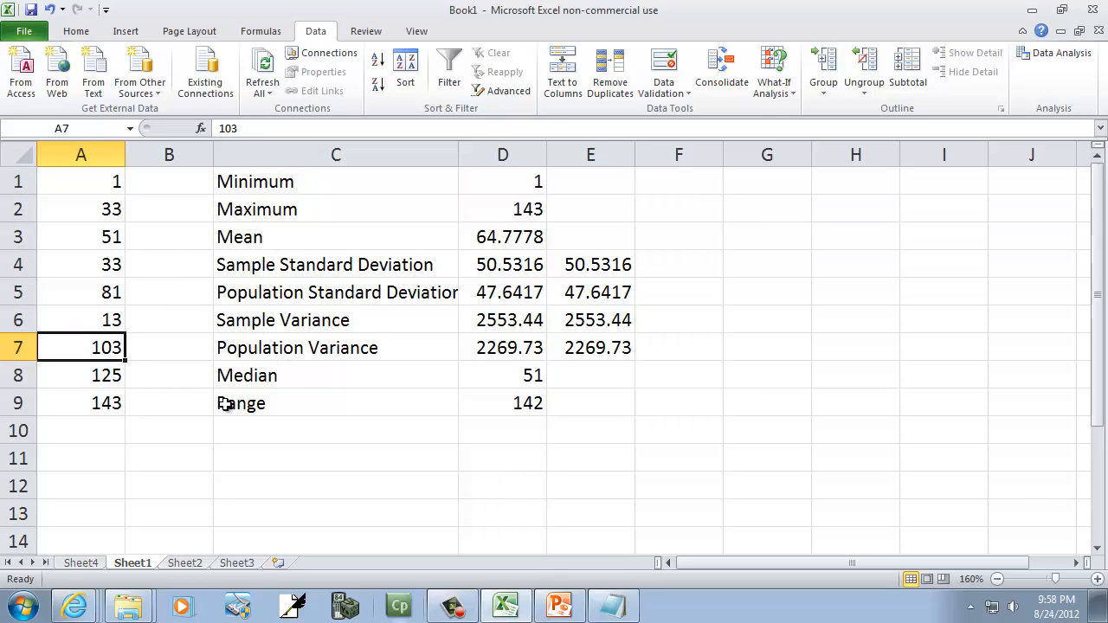
mouse_move(329, 405)
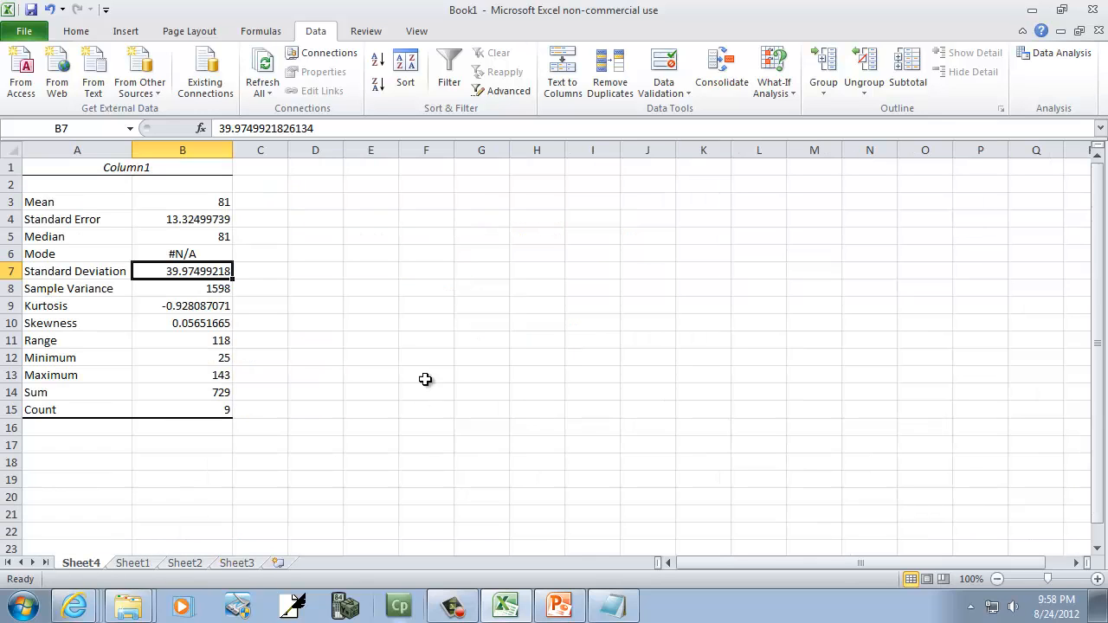
mouse_move(221, 270)
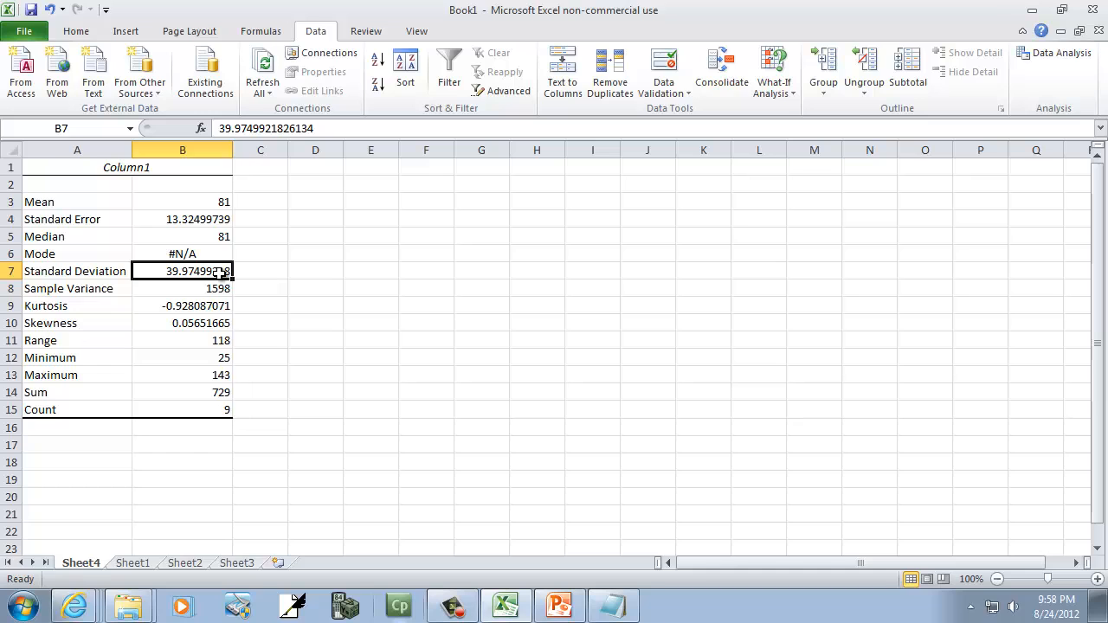
click(131, 563)
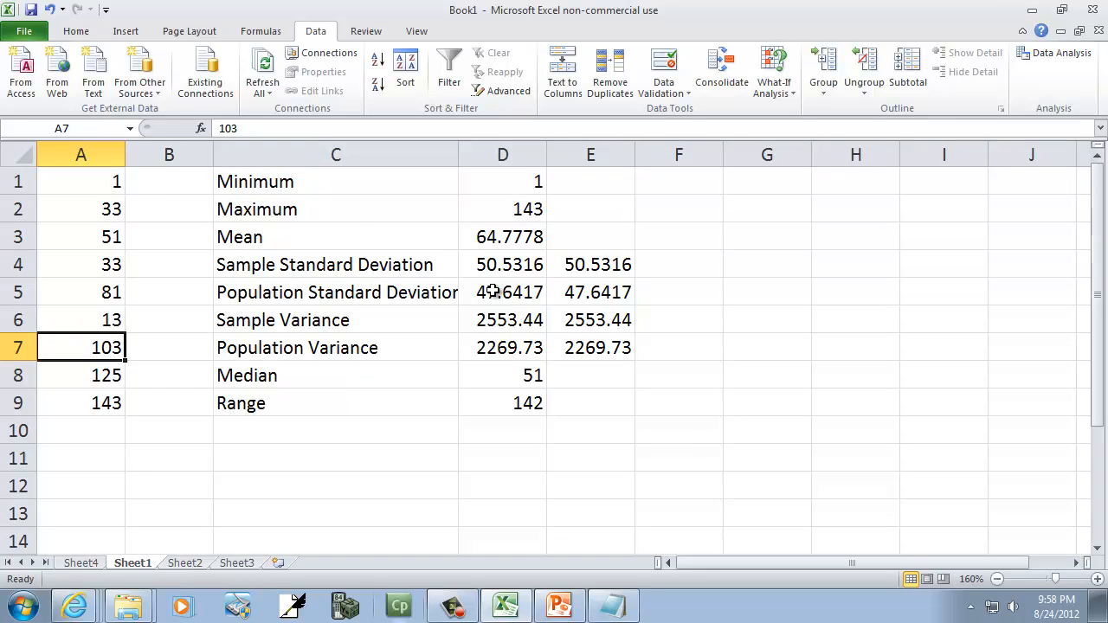
click(502, 319)
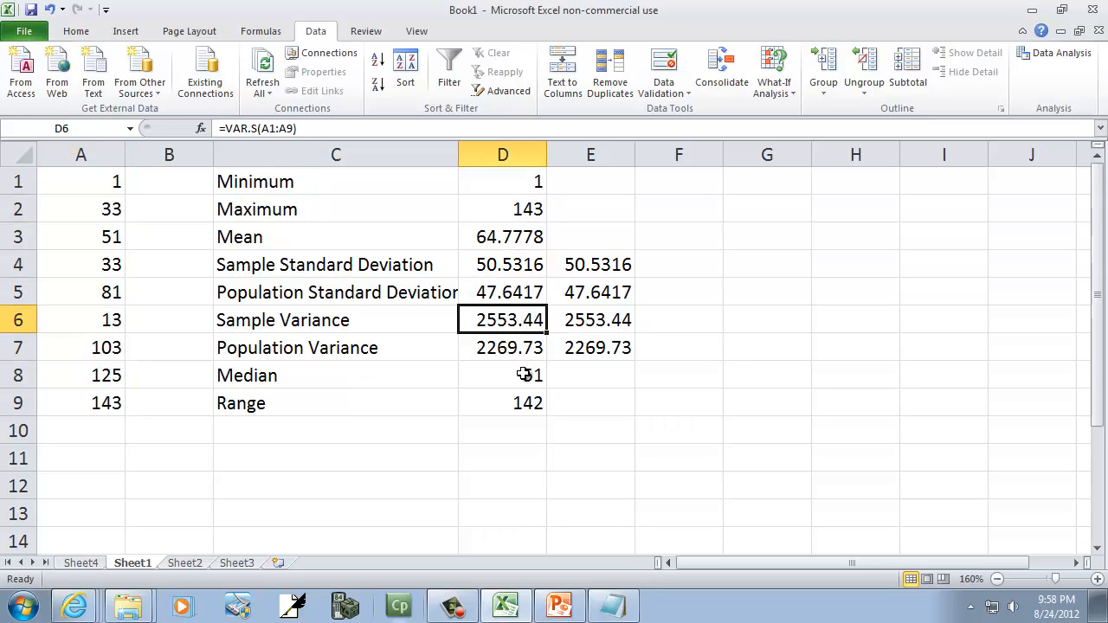
click(590, 346)
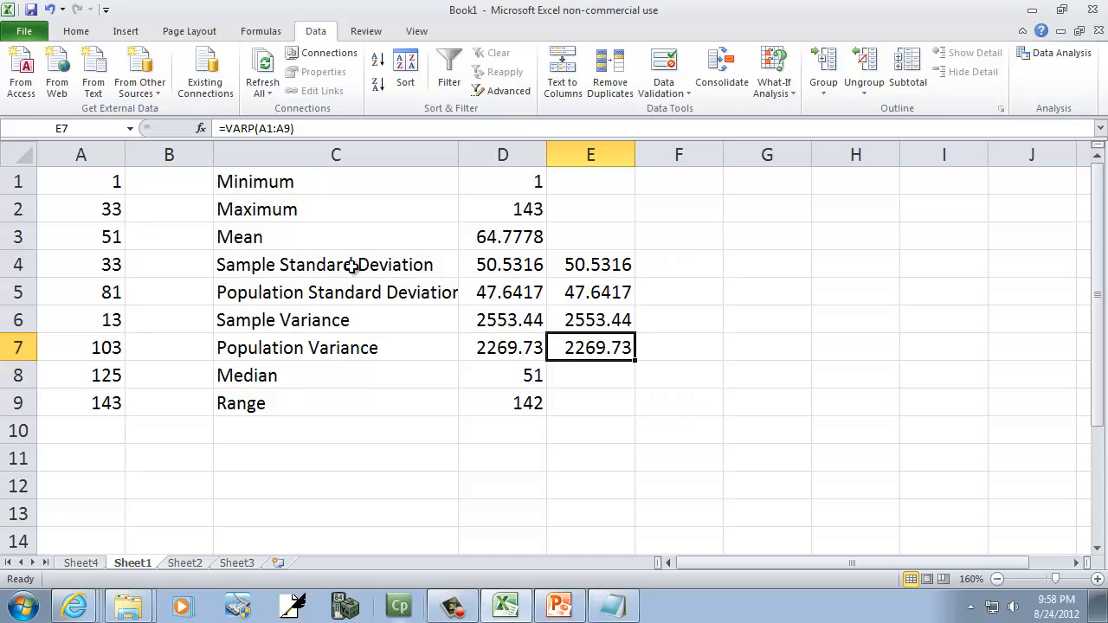
mouse_move(100, 312)
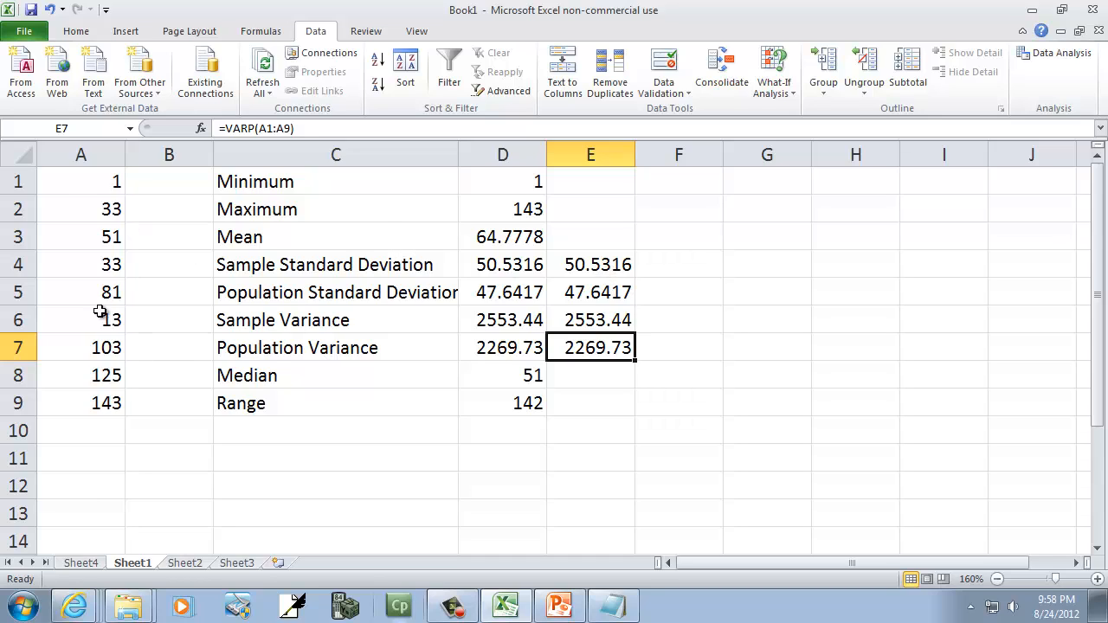
mouse_move(519, 320)
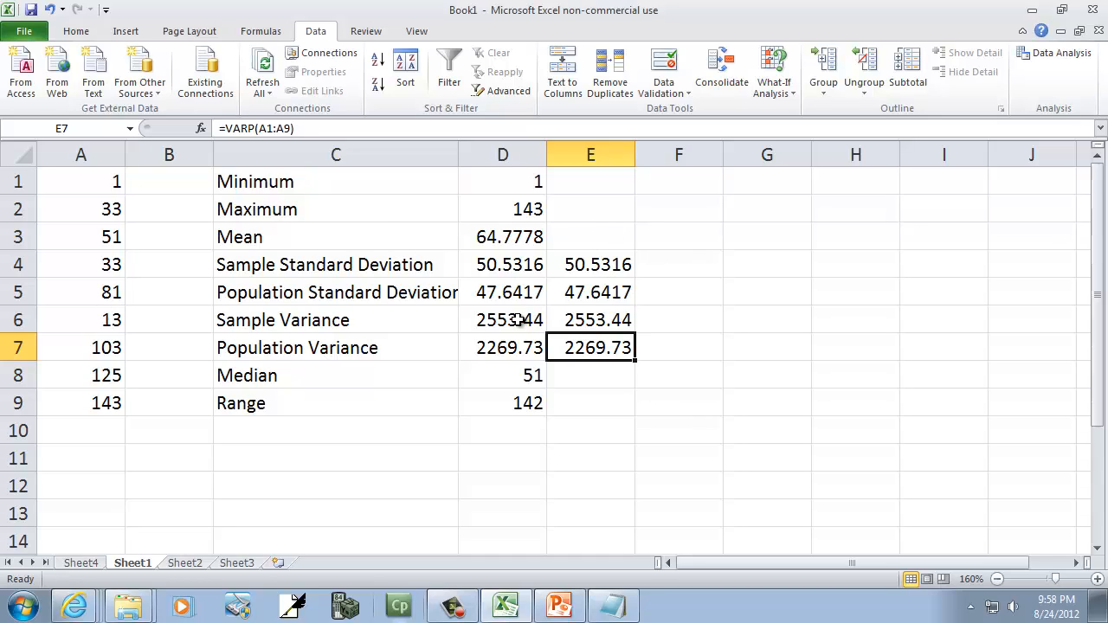
mouse_move(579, 443)
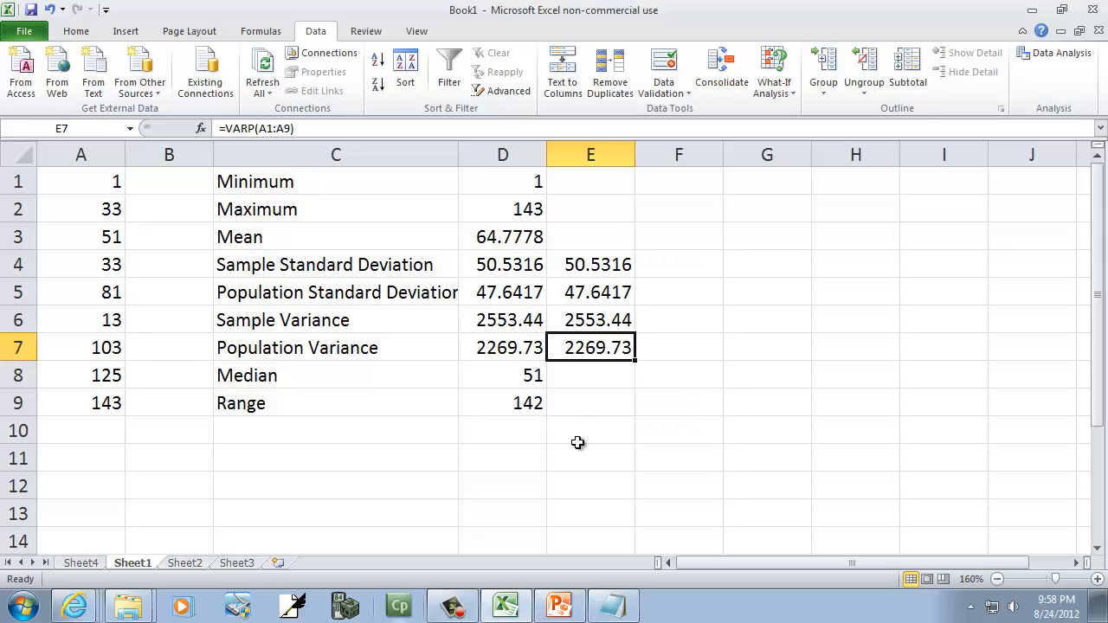
mouse_move(554, 397)
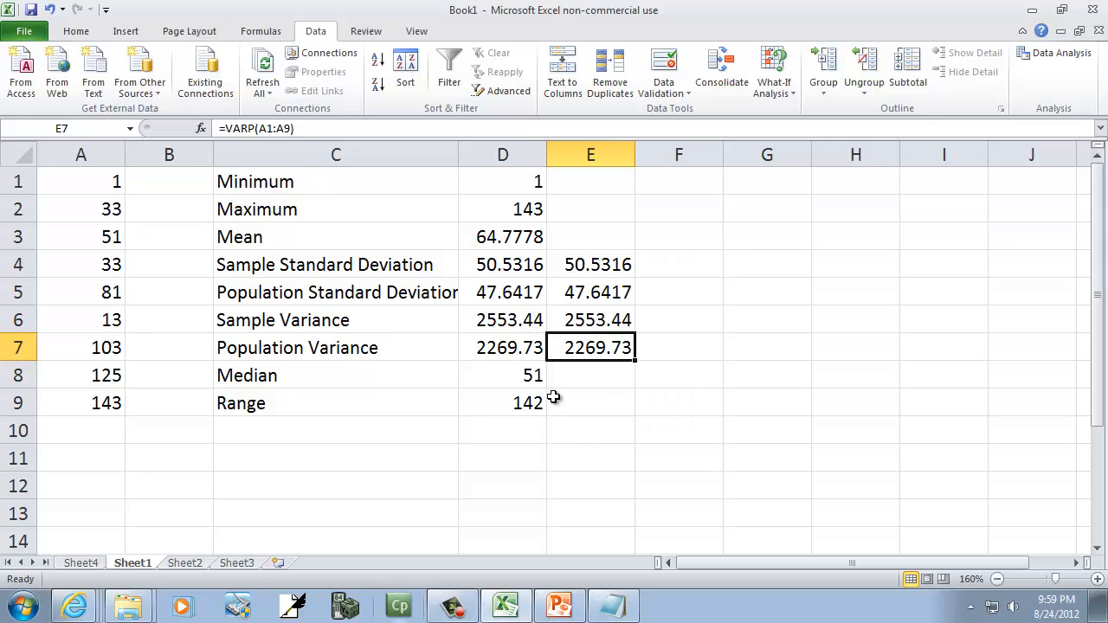
mouse_move(566, 416)
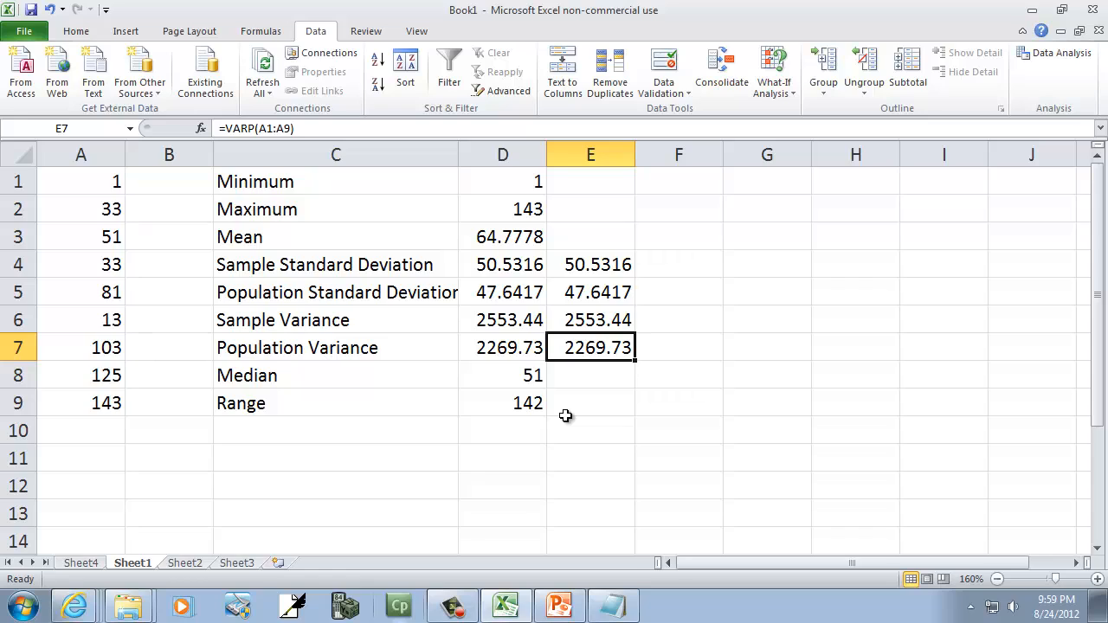